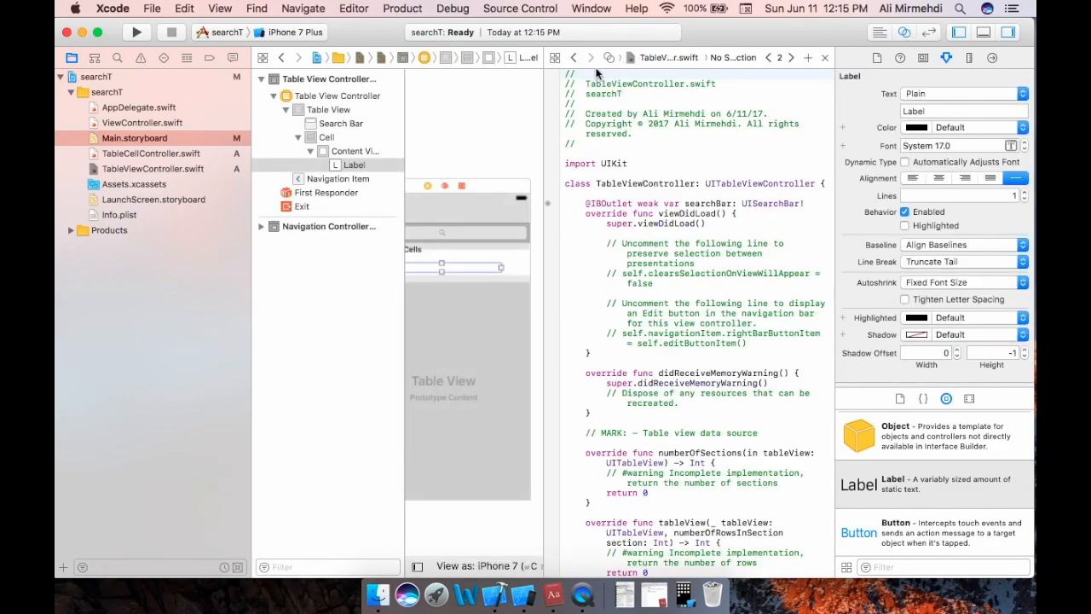
Switch the assistant editor from TableViewController.swift to TableCellController.swift via Recent Files
left_click(555, 57)
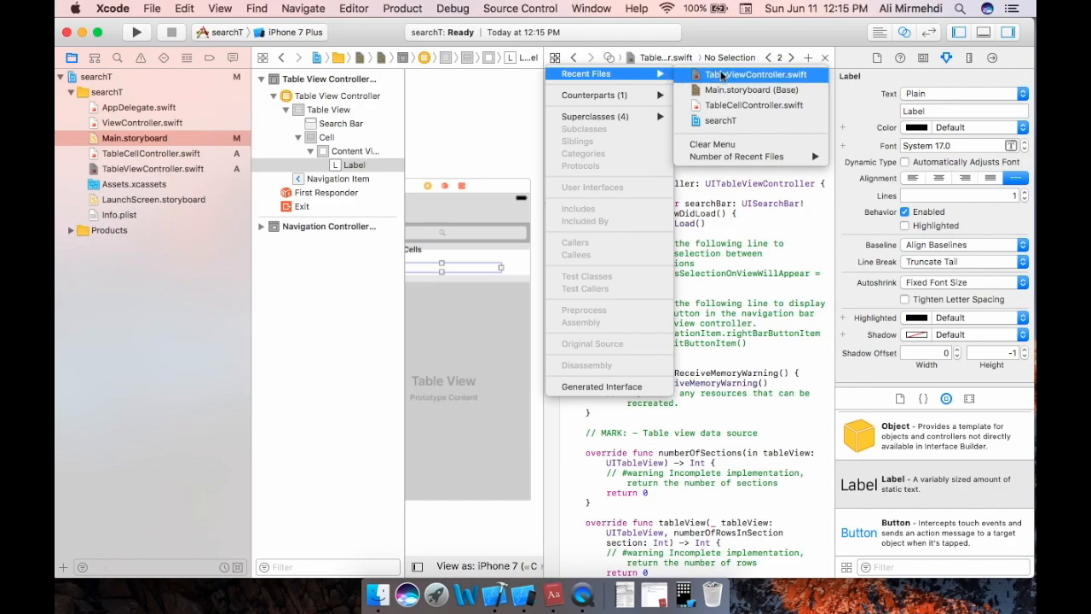
left_click(753, 74)
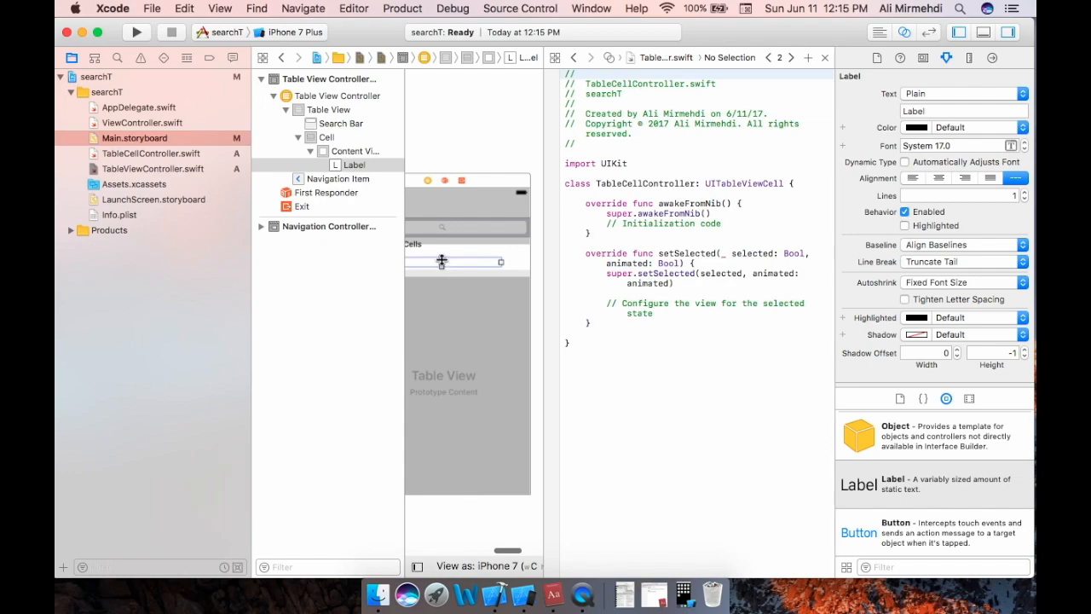
Connect the prototype cell's label to TableCellController as an outlet named label1
left_click_drag(442, 261, 555, 206)
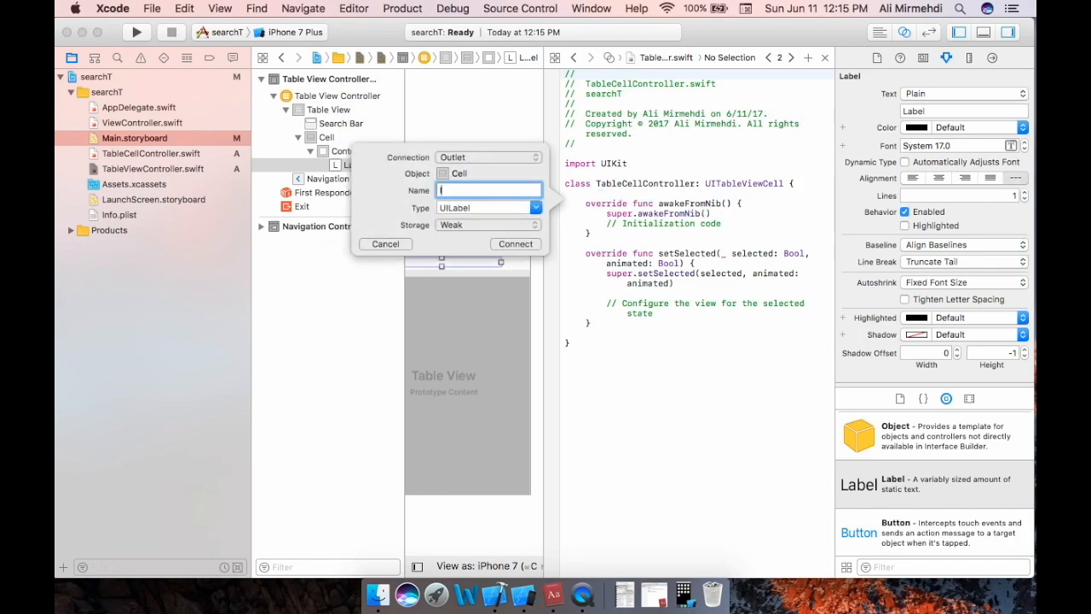
type("label")
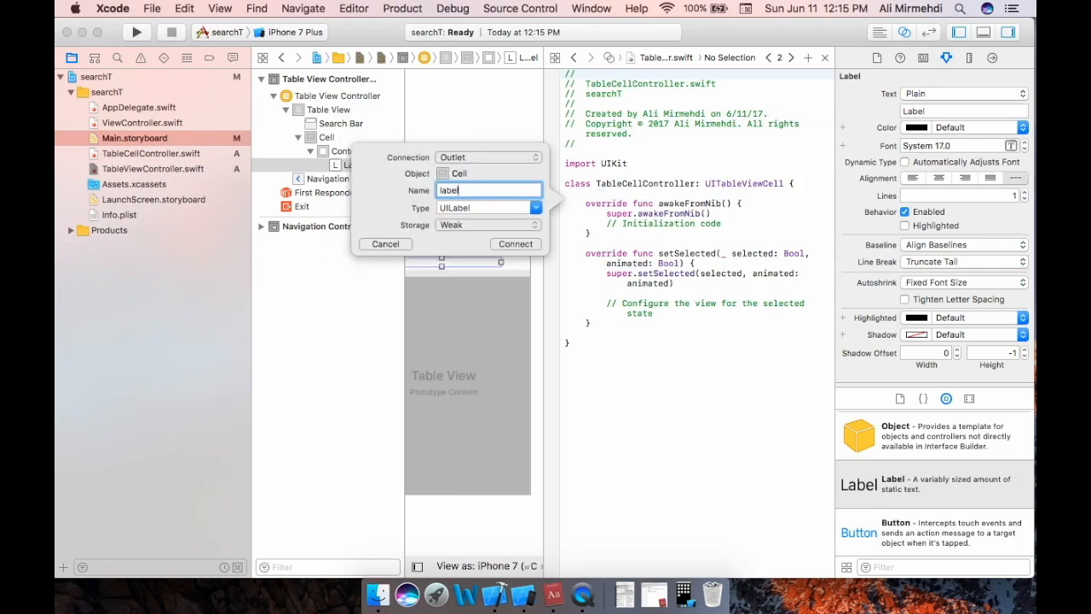
type("1")
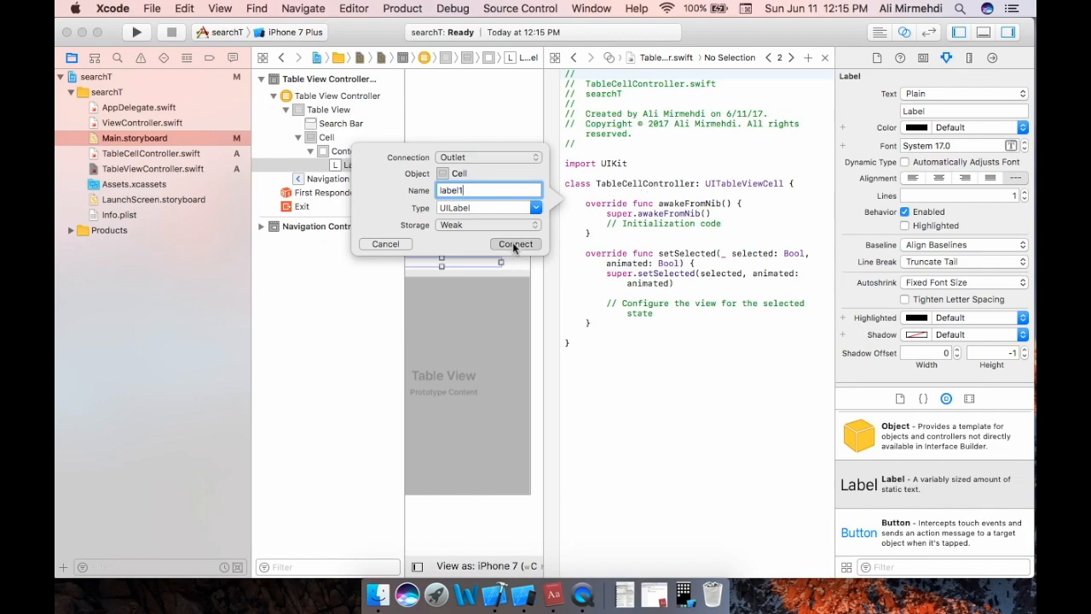
left_click(515, 243)
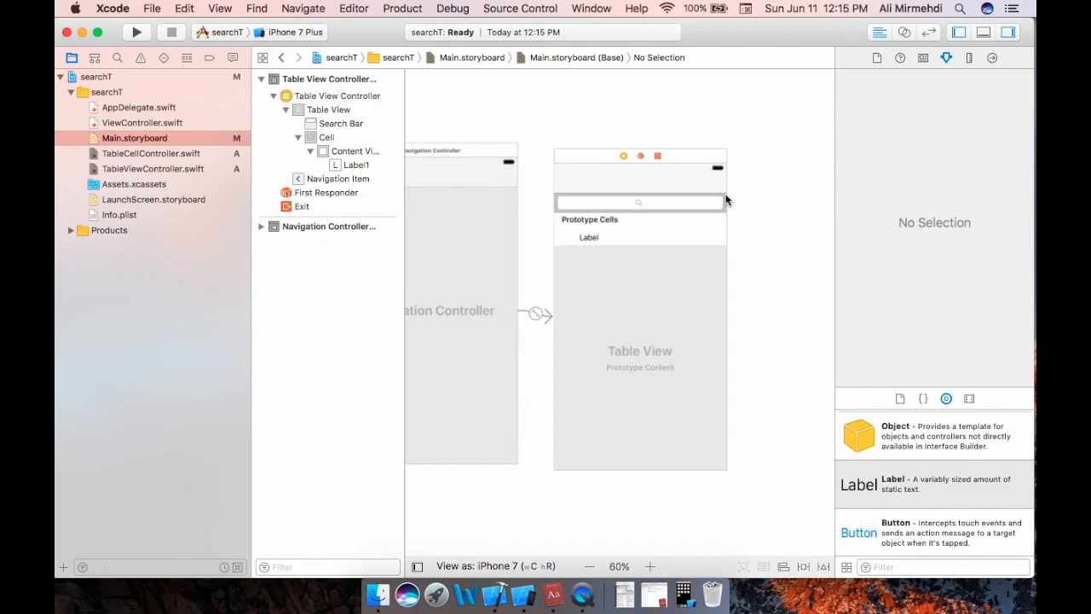
mouse_move(143, 172)
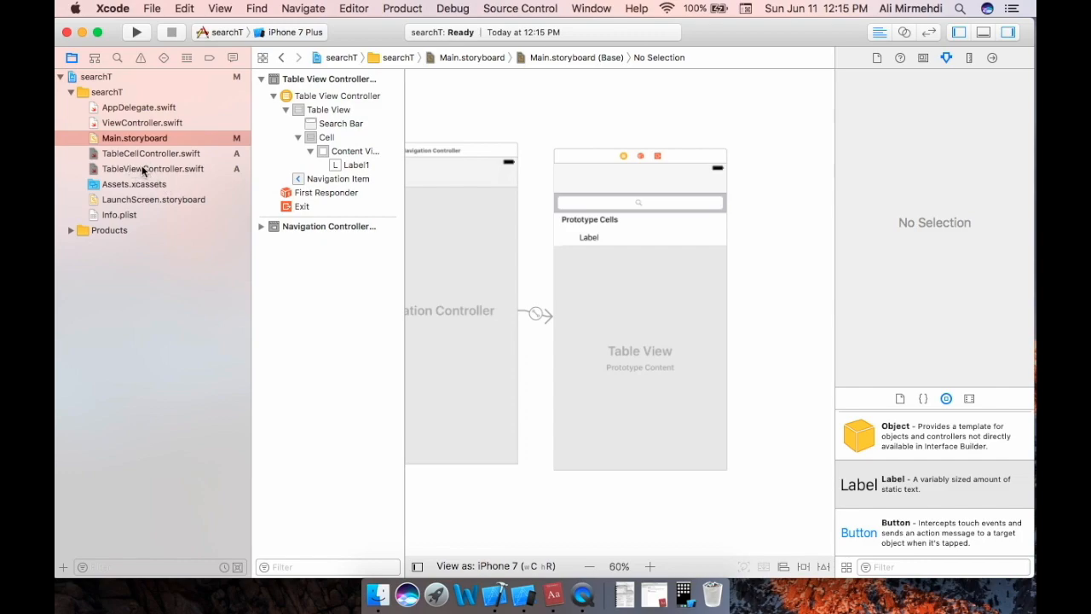
Open TableViewController.swift and remove the commented template lines inside viewDidLoad
left_click(152, 168)
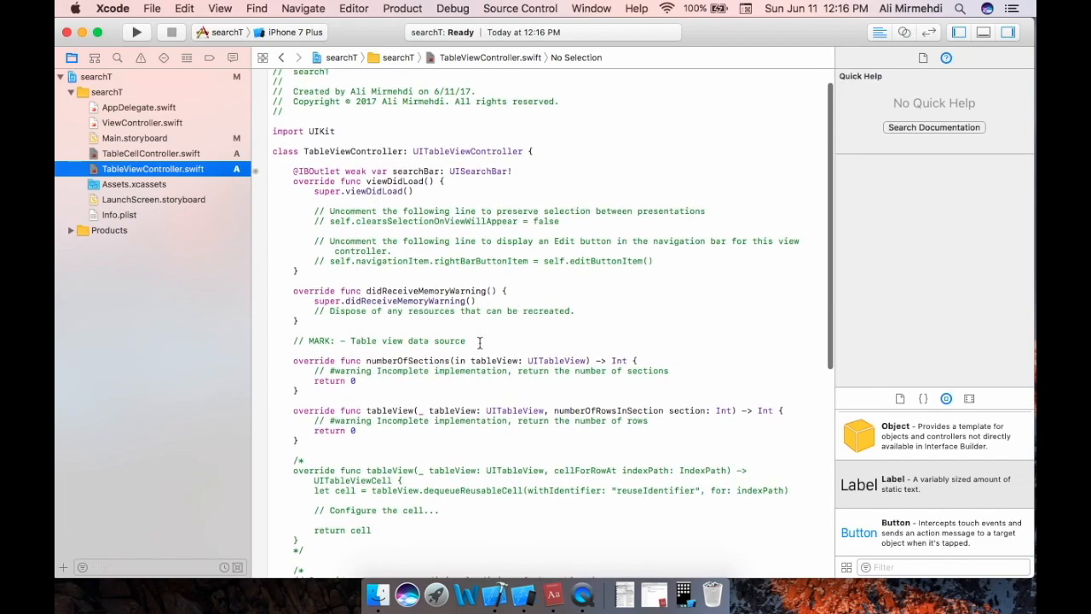
scroll("down", 3)
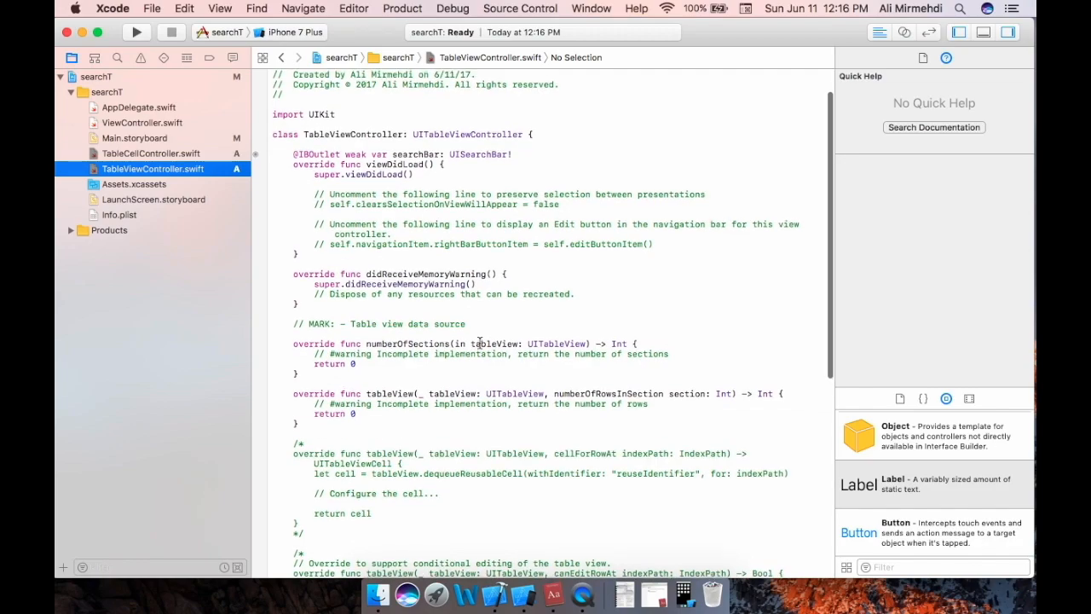
scroll("down", 3)
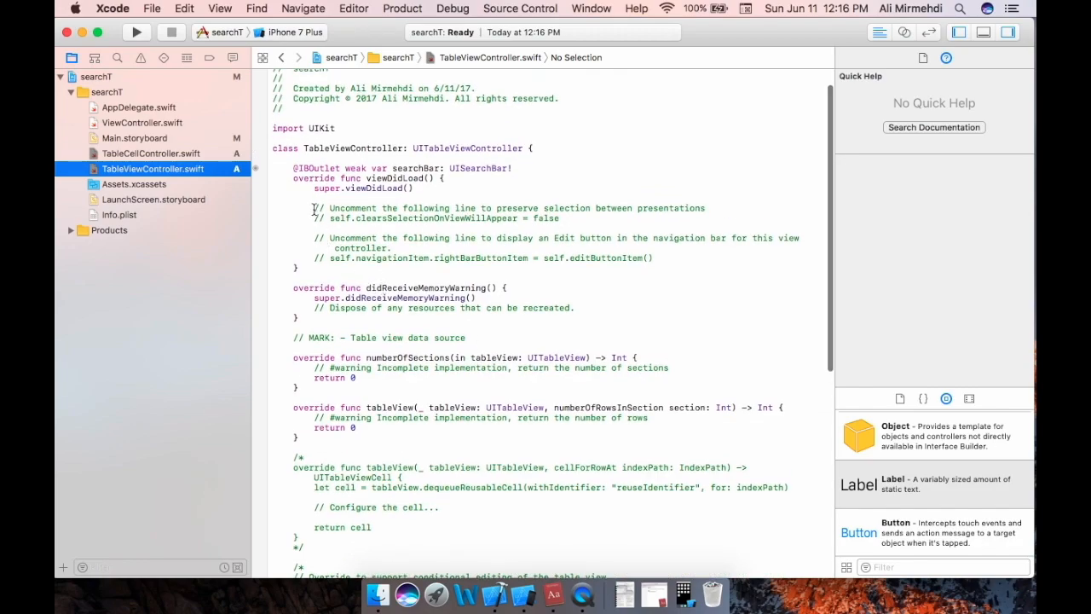
left_click_drag(312, 207, 646, 258)
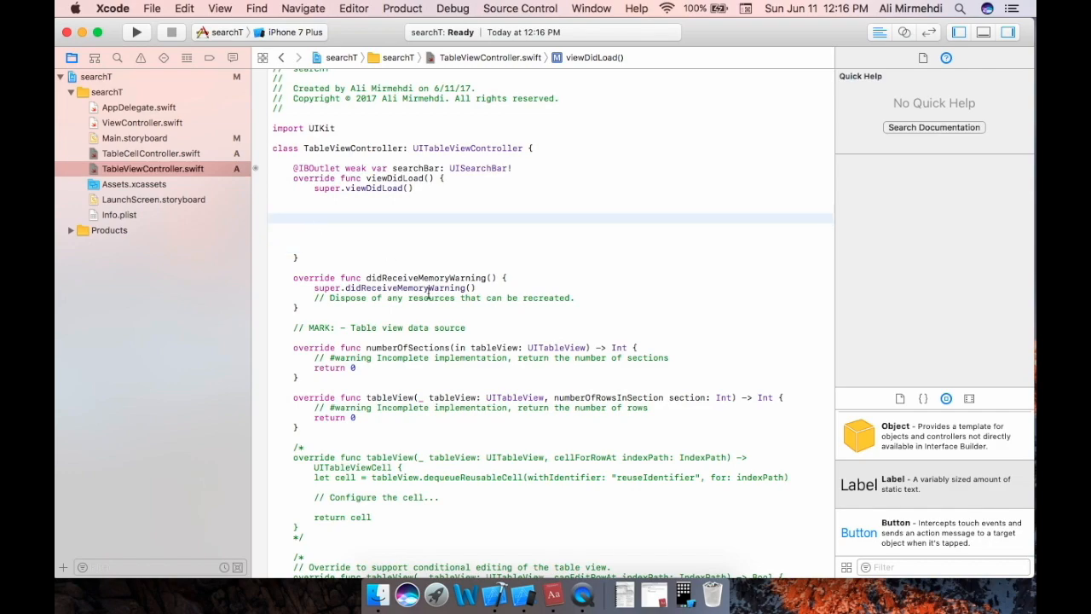
Declare let words with eight strings and var searchWord = [String]() atop the class
left_click(314, 217)
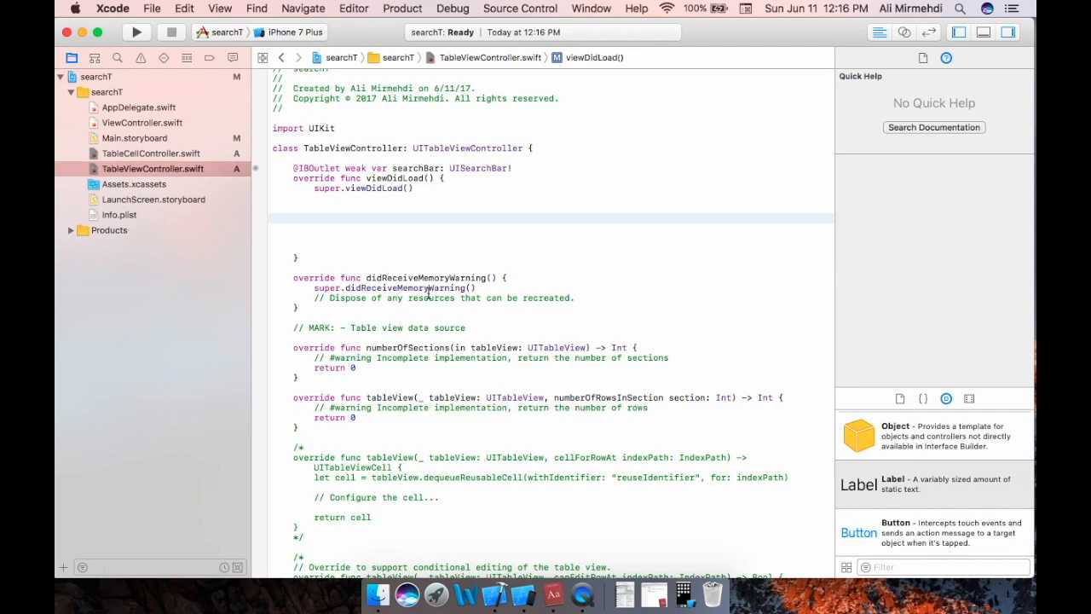
left_click(313, 217)
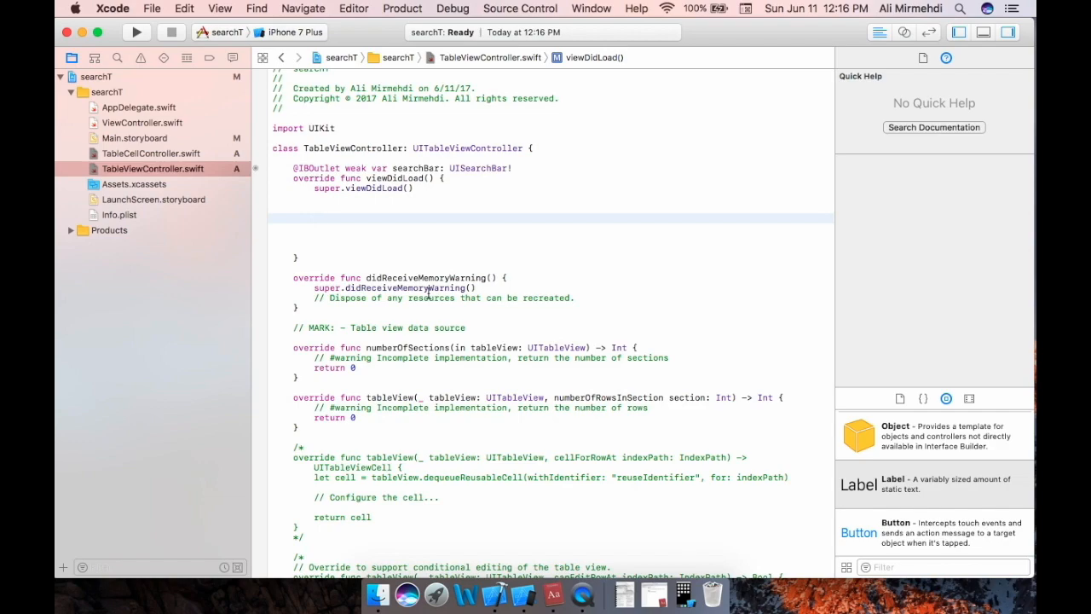
left_click(314, 217)
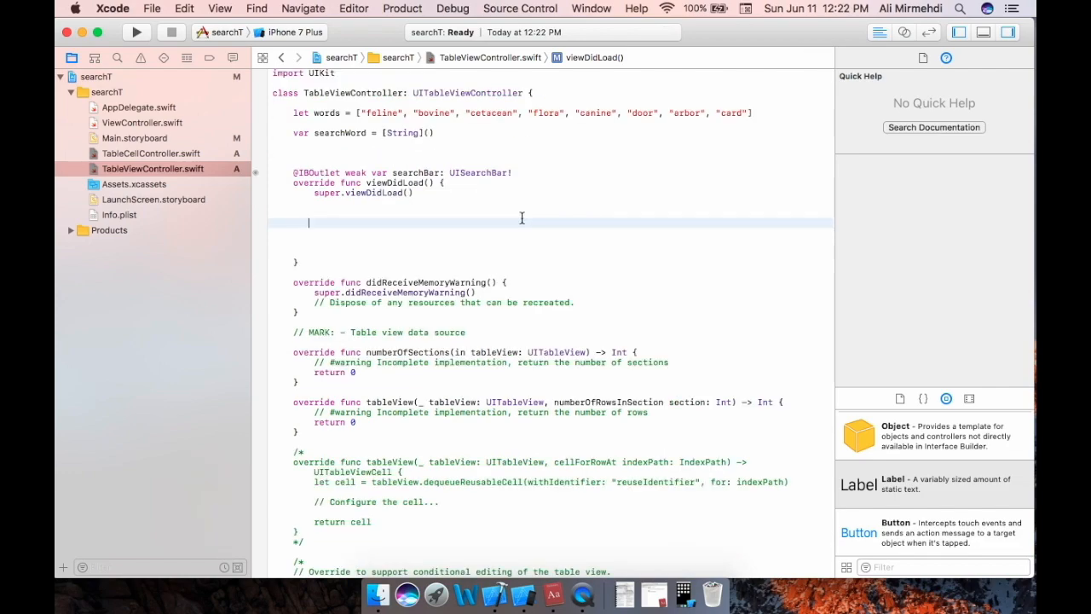
Assign searchWord = words in viewDidLoad
type("search")
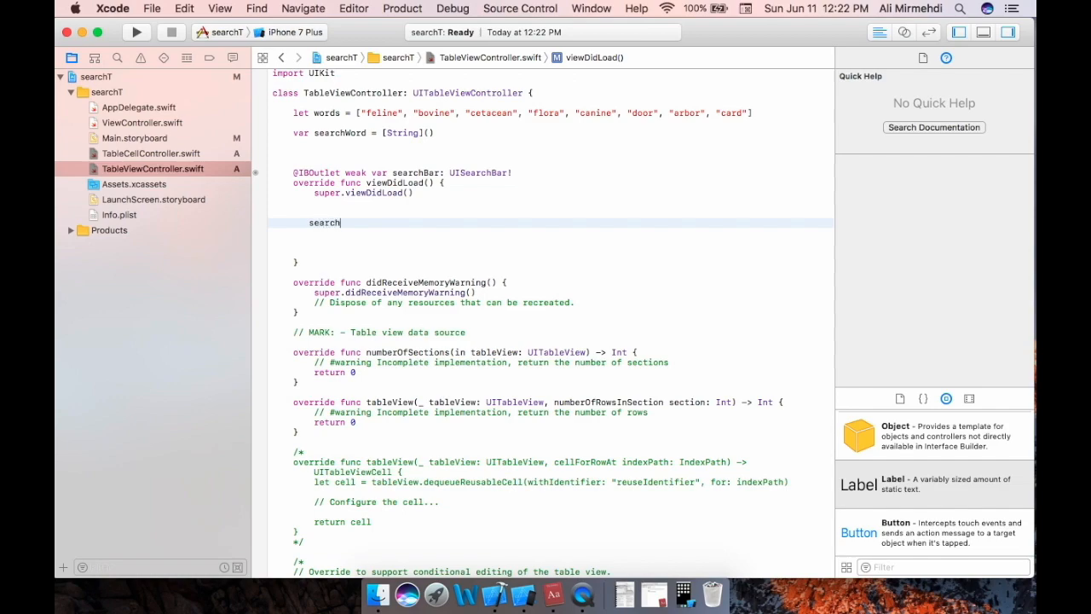
type("search")
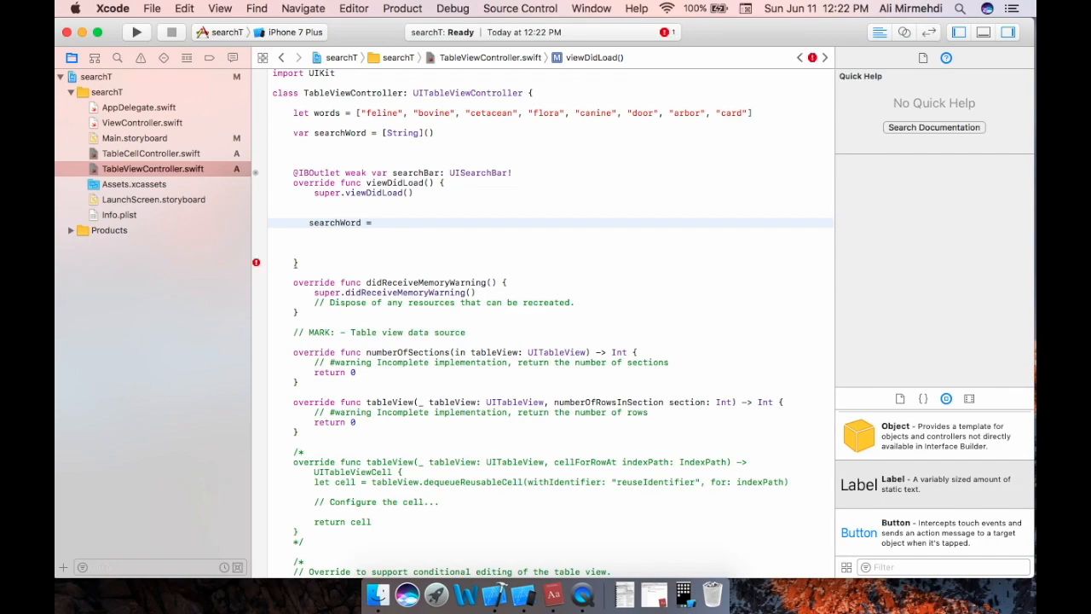
type("words")
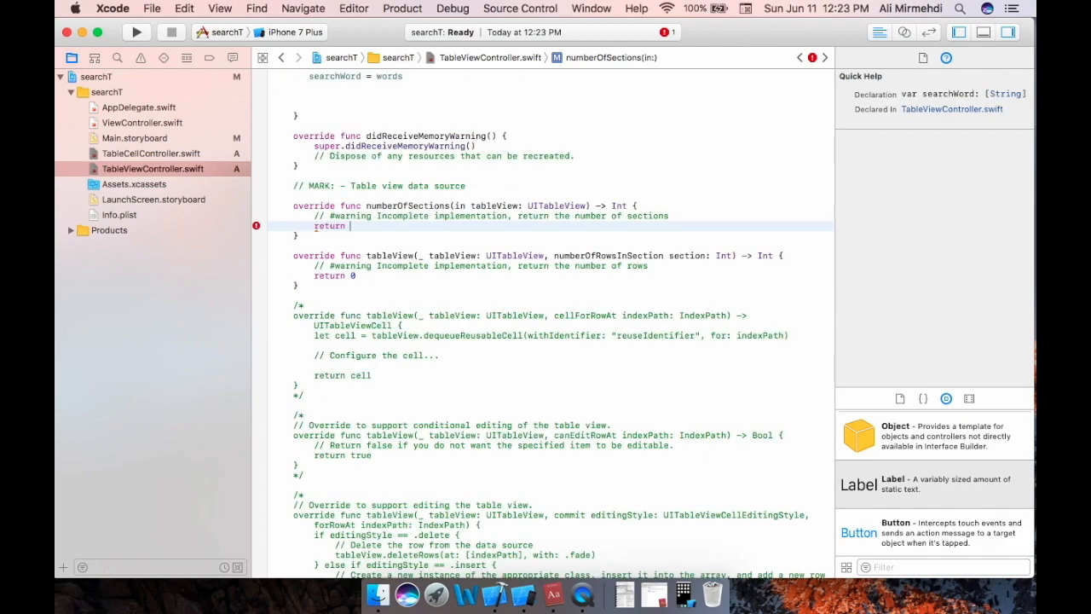
Make numberOfSections return 1 and numberOfRowsInSection return searchWord.count
type("1")
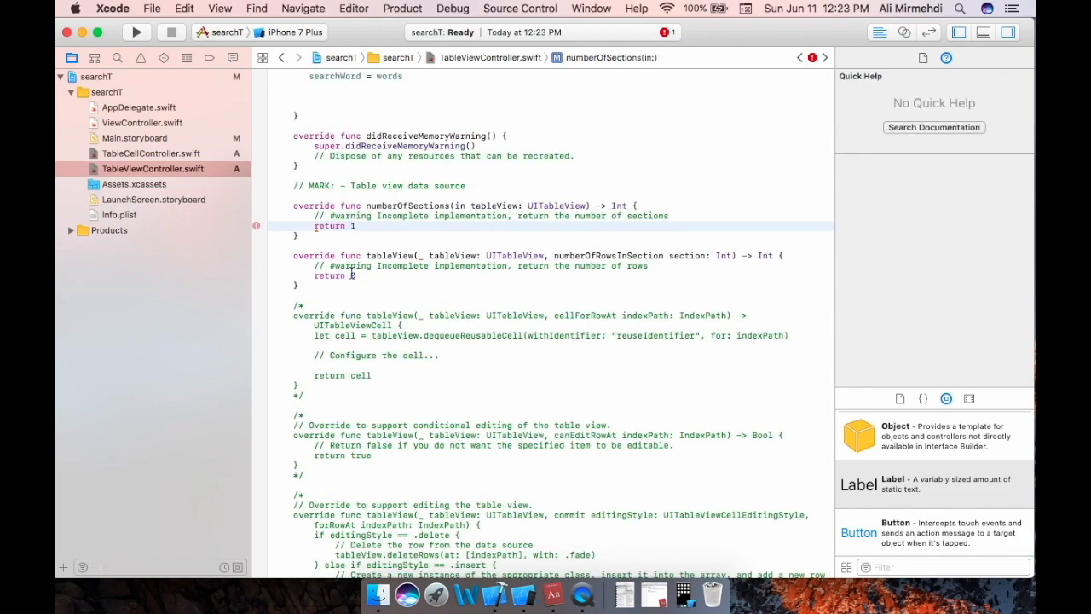
left_click(348, 275)
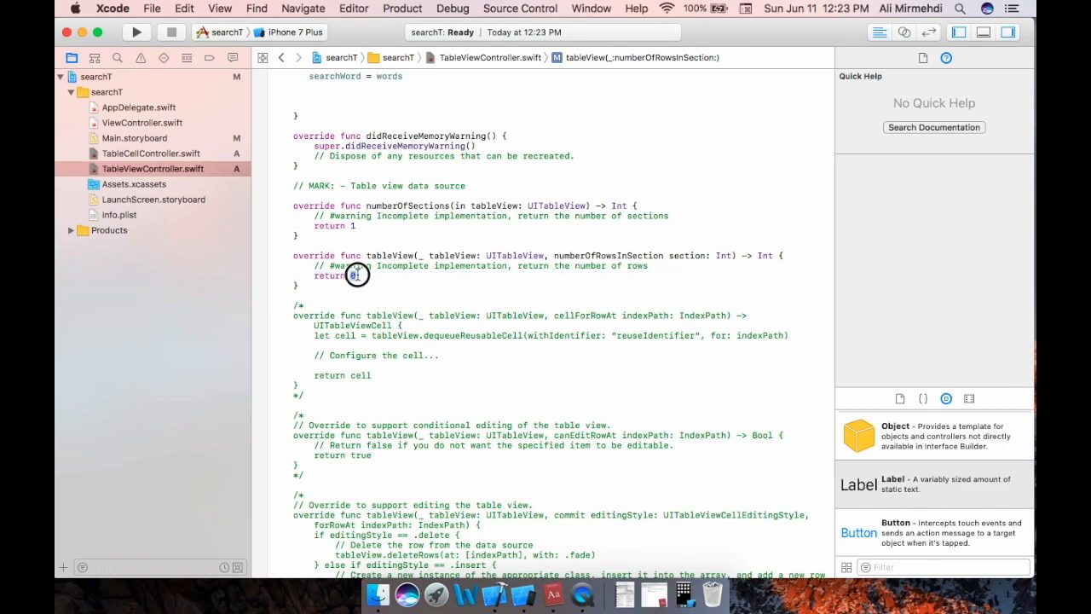
type("searchWord")
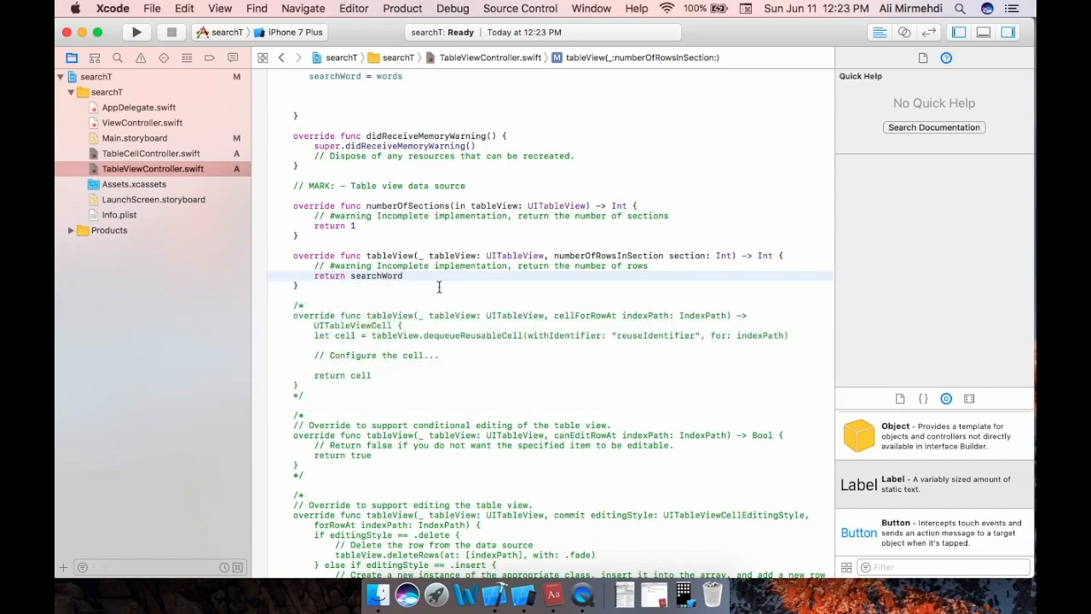
type(".count")
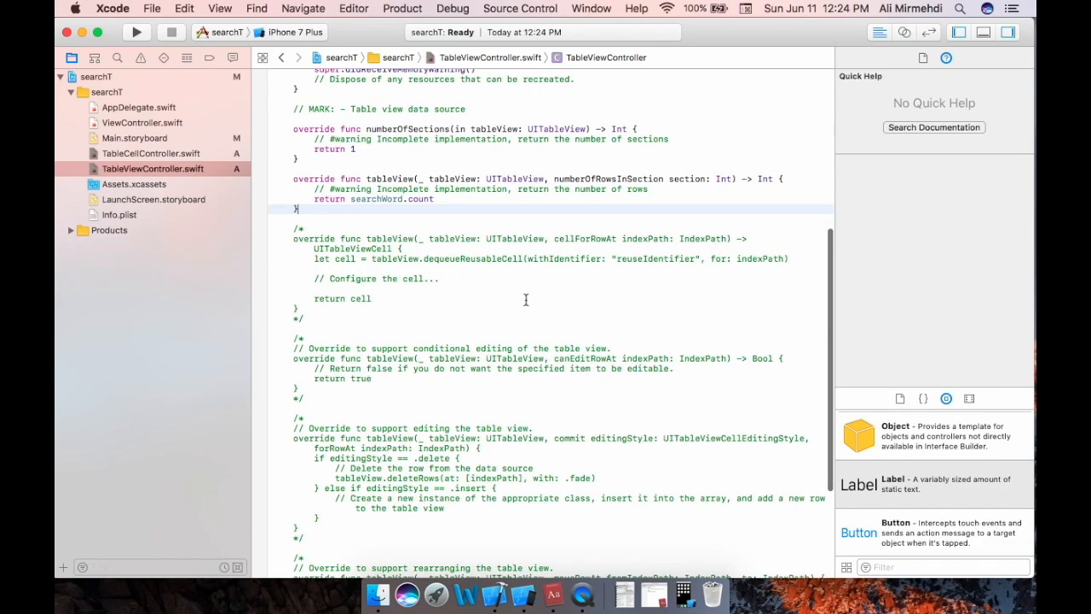
Copy the commented cellForRowAt template and paste it on the blank line above
scroll("down", 3)
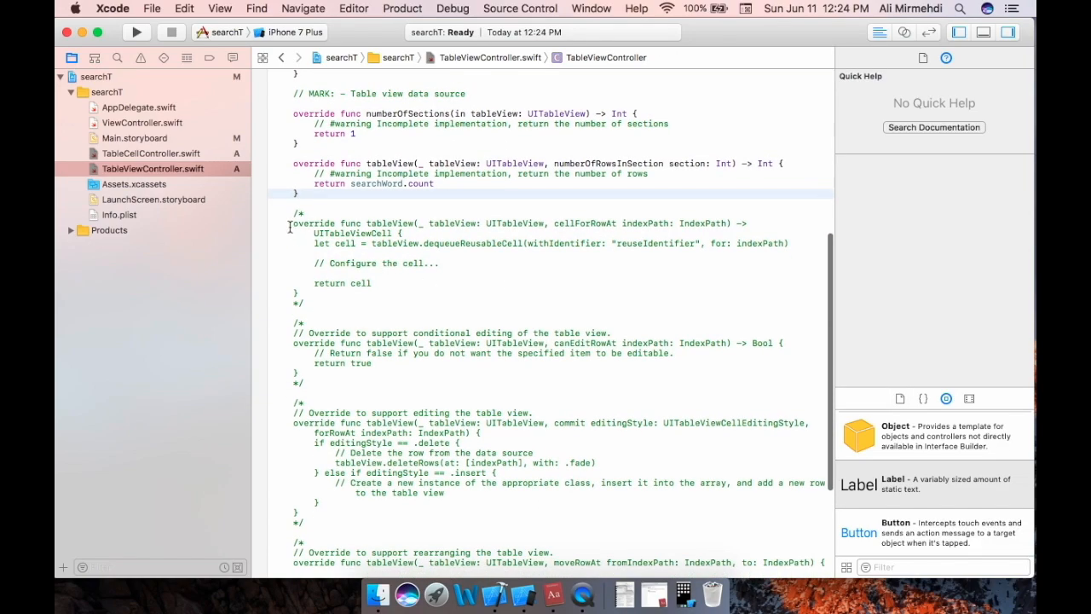
left_click(375, 235)
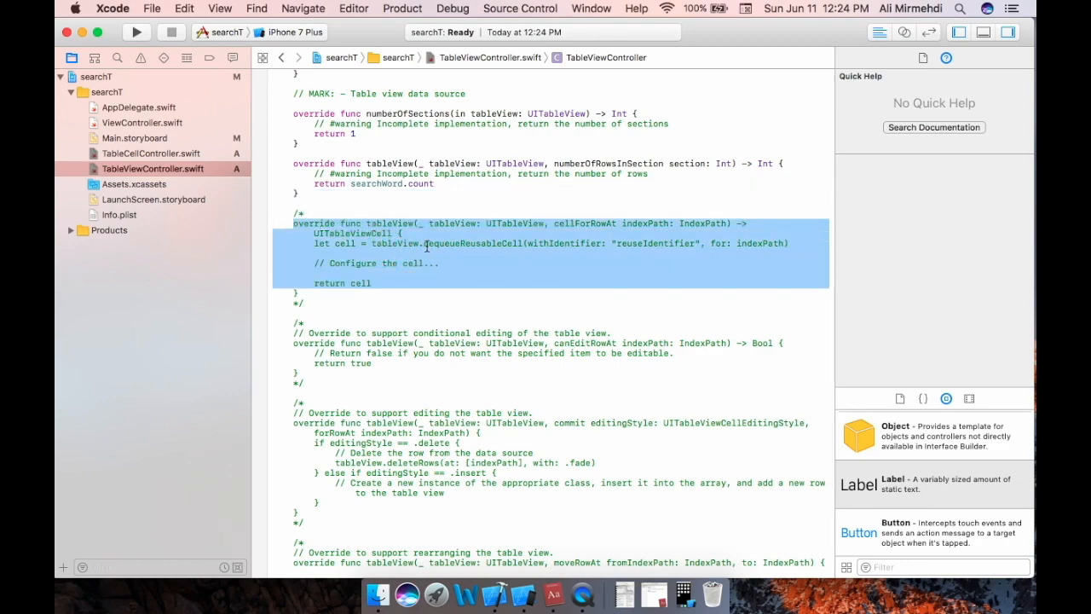
right_click(426, 247)
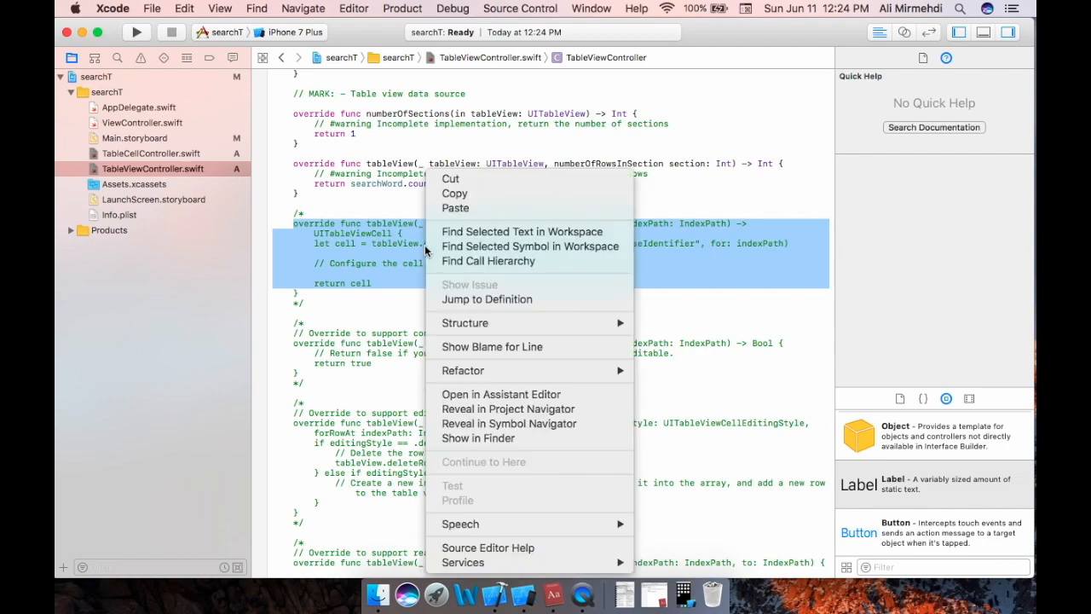
mouse_move(455, 194)
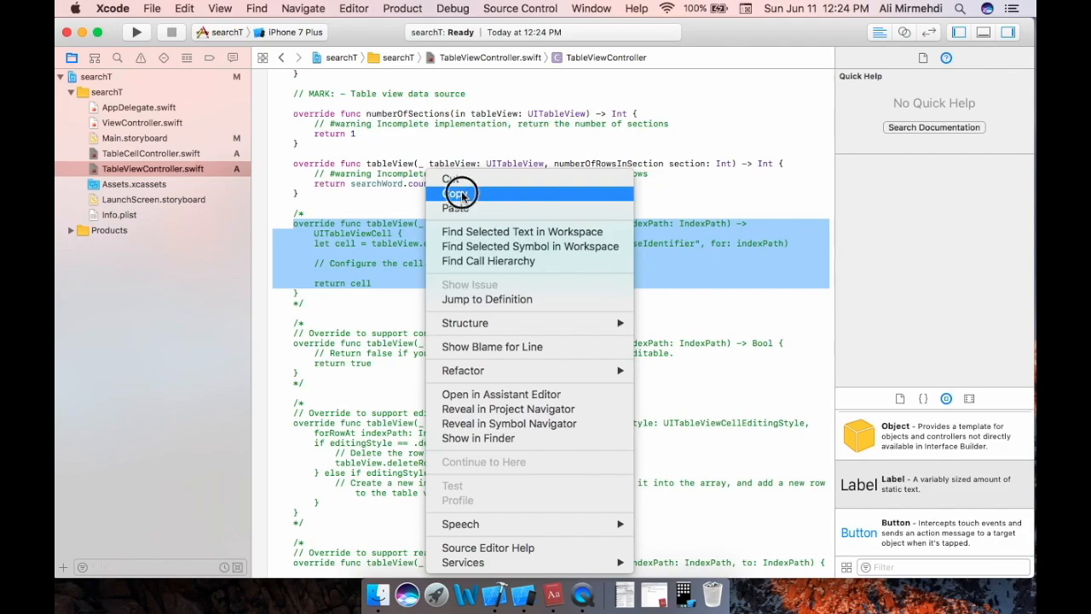
left_click(456, 192)
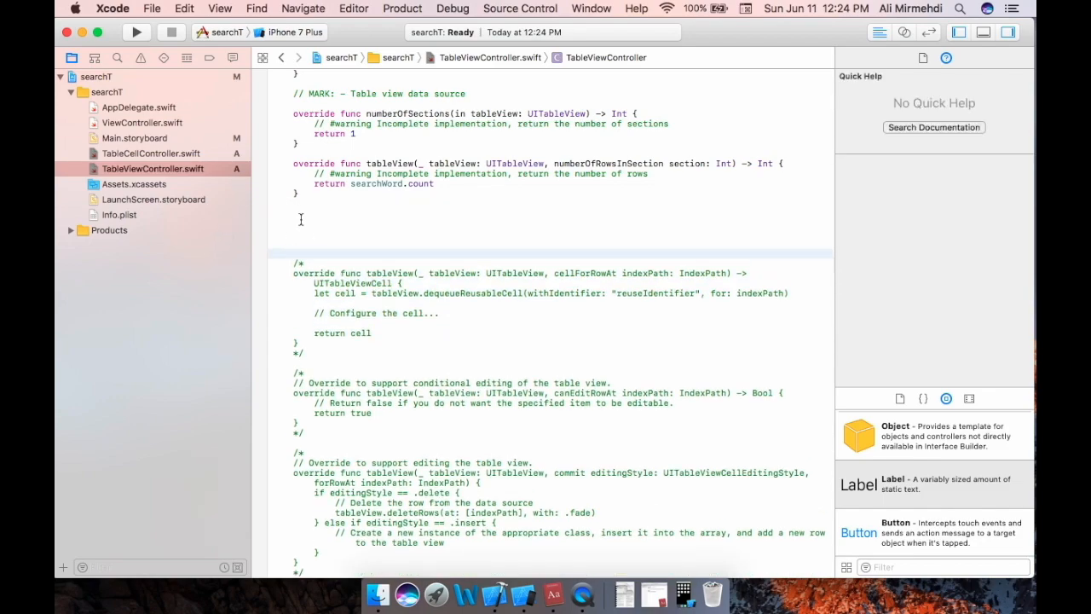
right_click(300, 223)
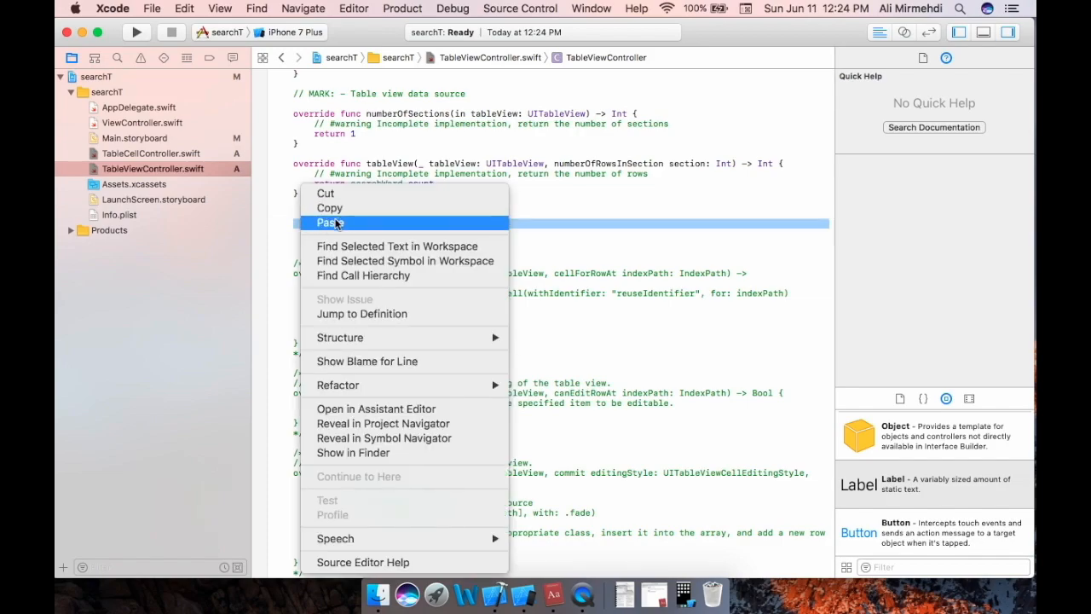
left_click(328, 223)
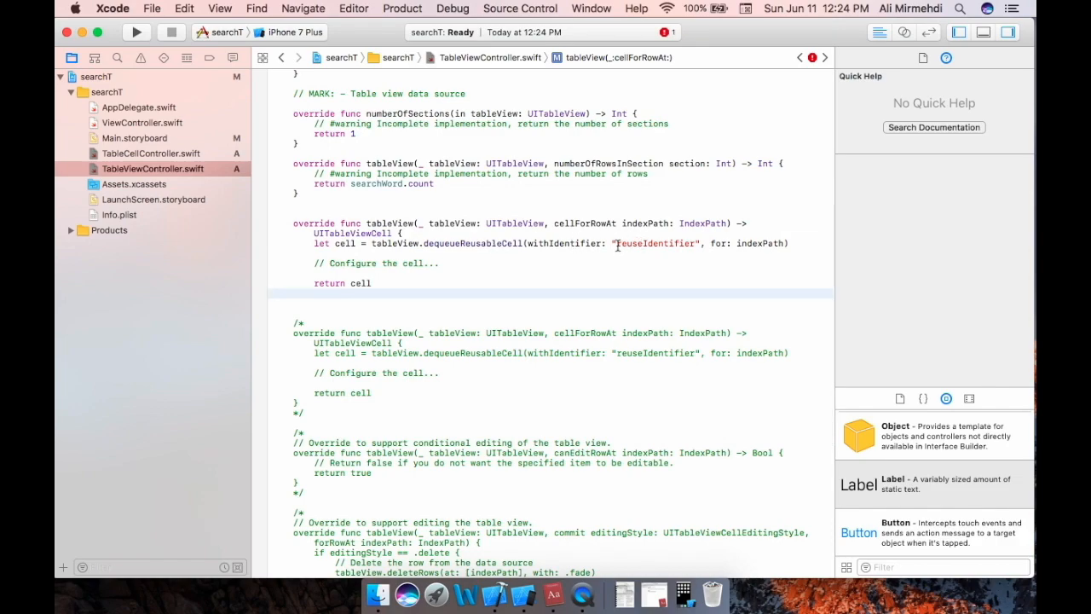
Change the cellForRowAt dequeue reuse identifier to "Cell"
double_click(655, 243)
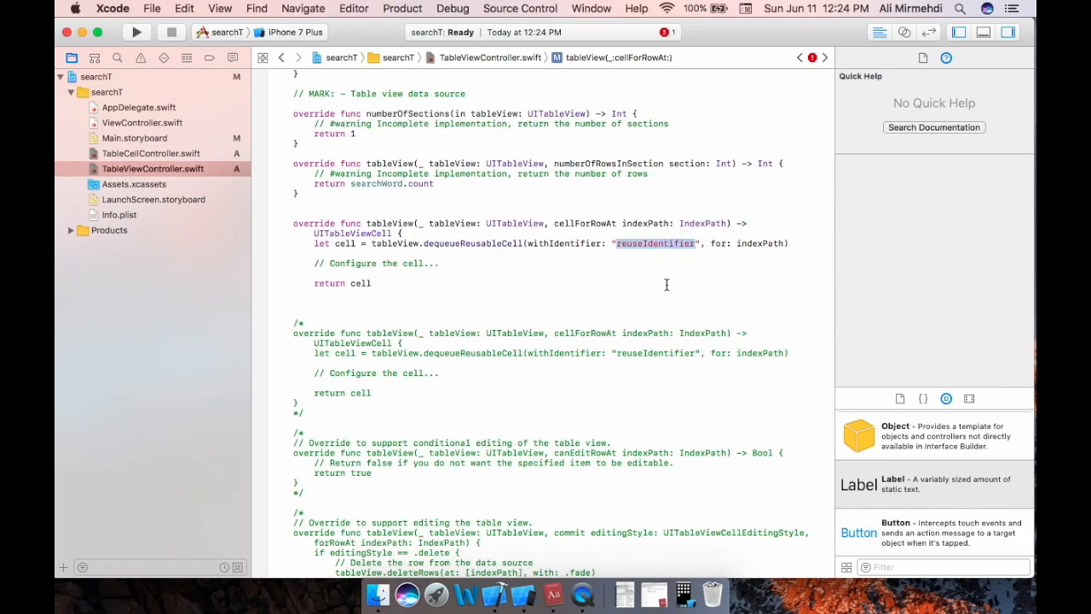
type("C")
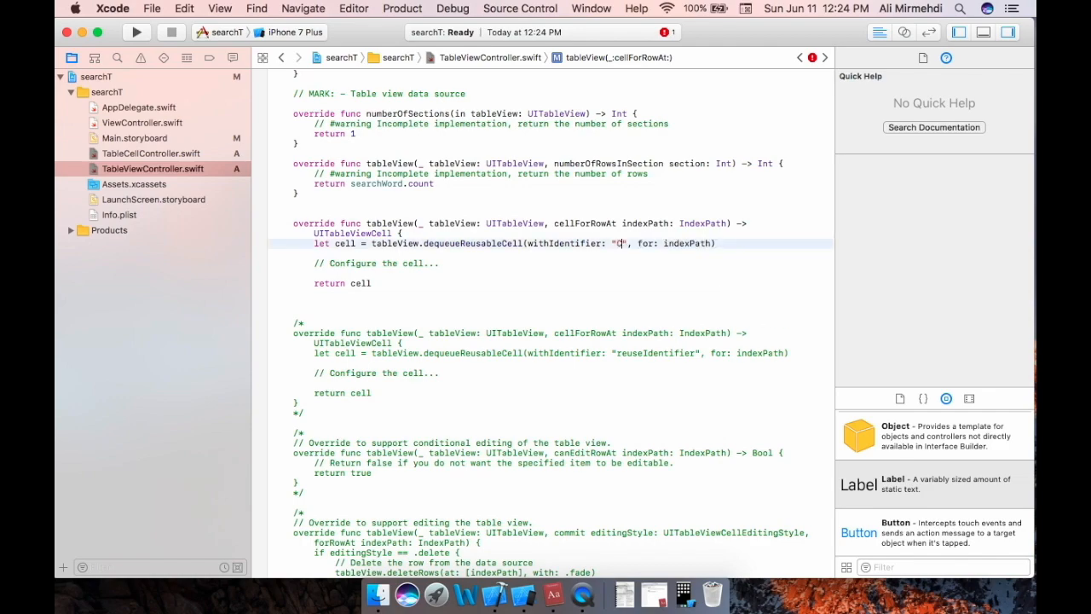
type("ell")
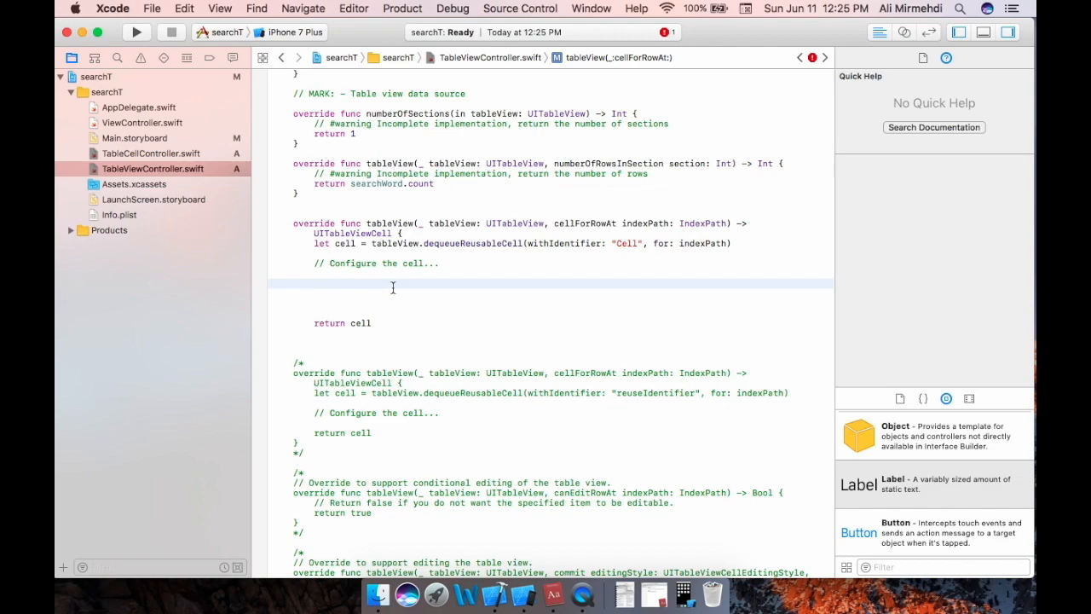
Cast the dequeued cell as! TableCellController and set cell.label1?.text = searchWord[indexPath.row]
left_click(315, 284)
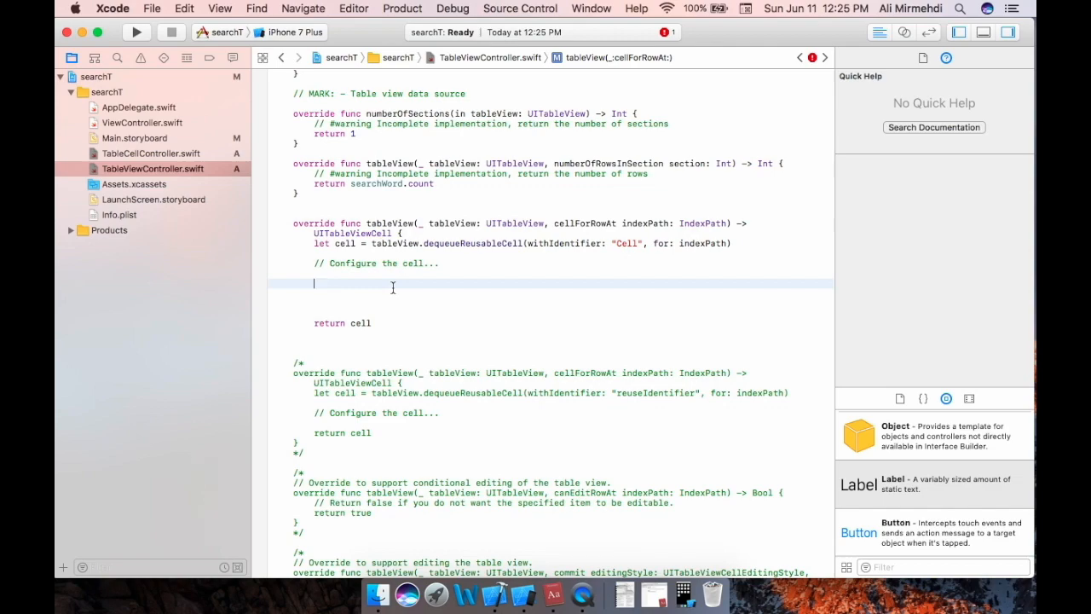
type("ce")
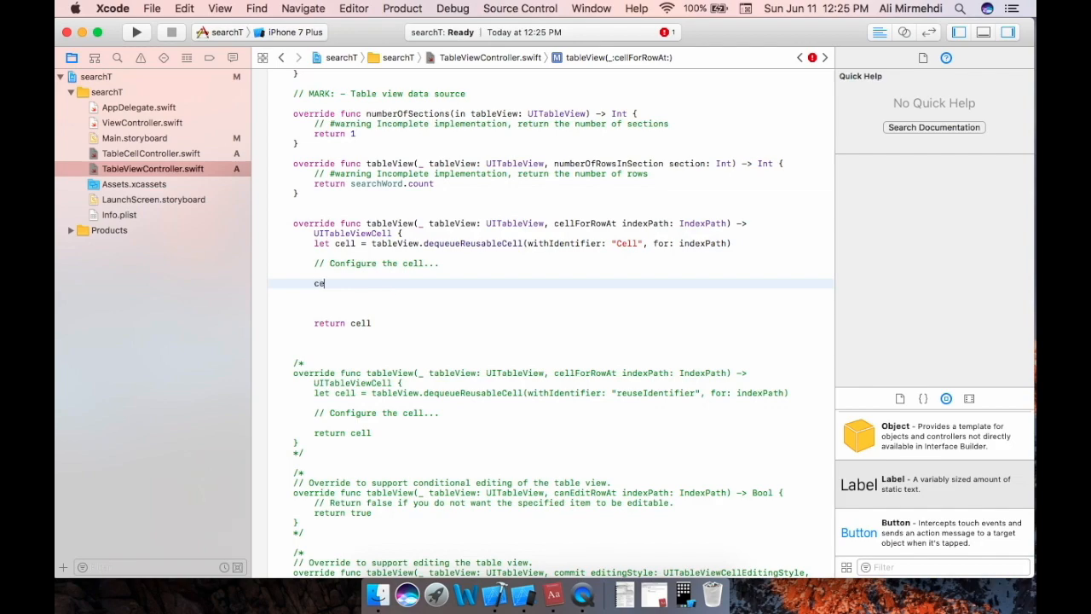
type("ll")
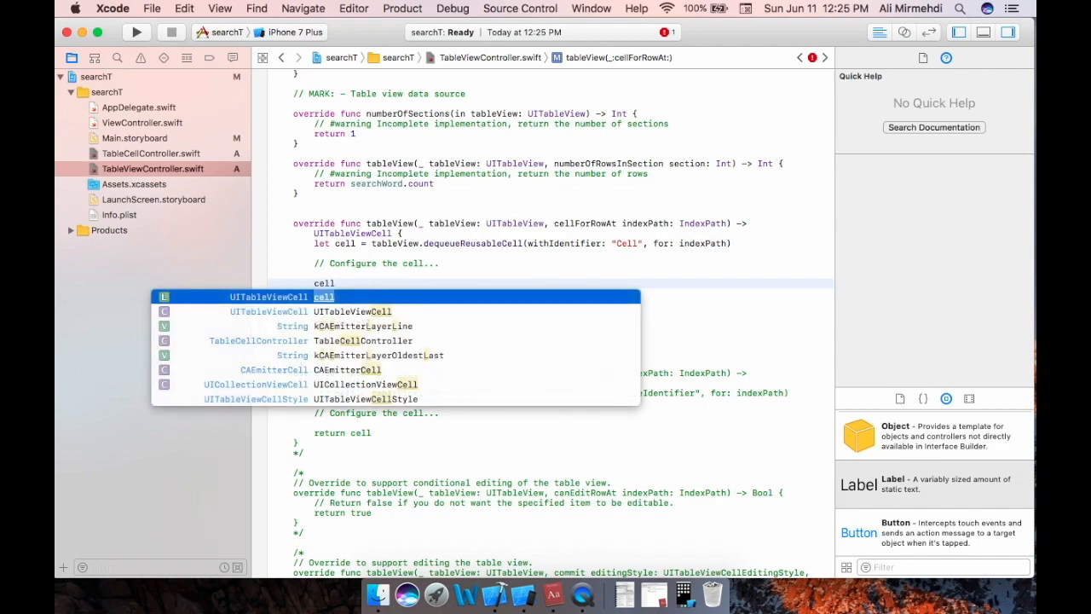
type(".")
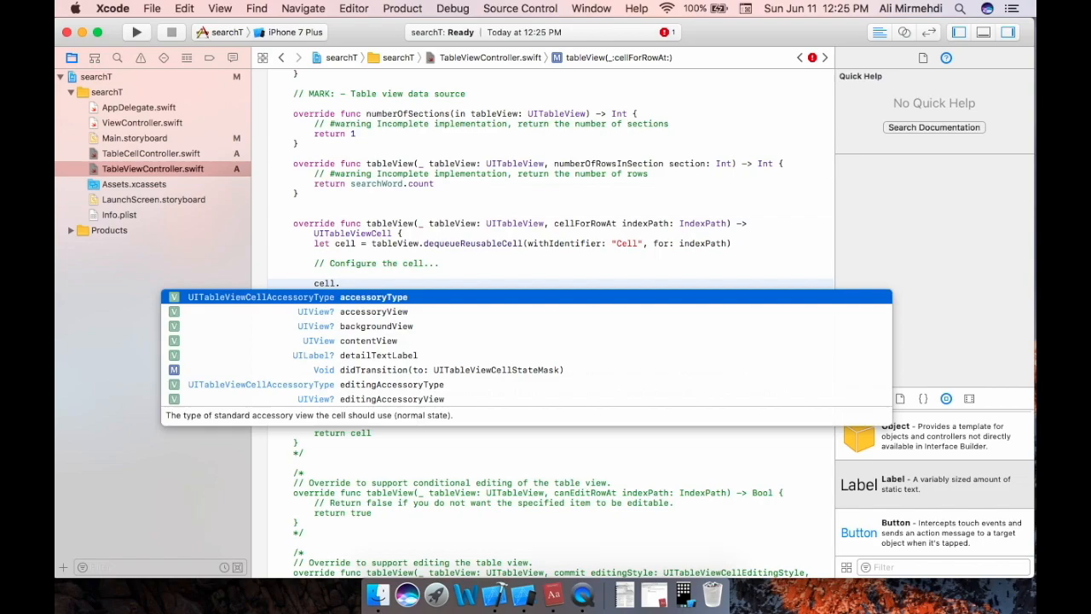
type("label1?.text = sear")
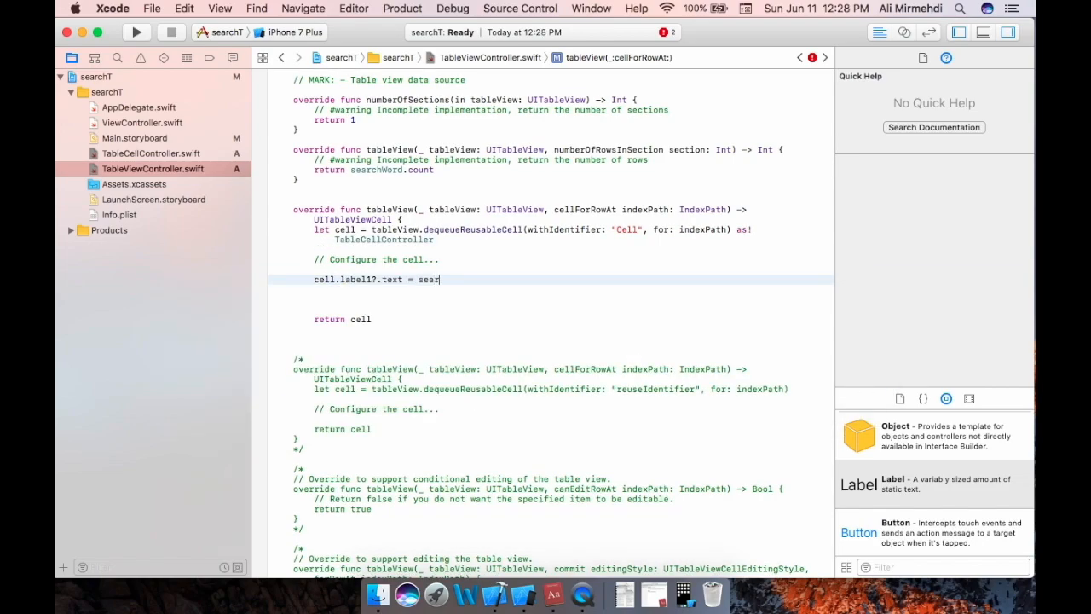
type("chWord")
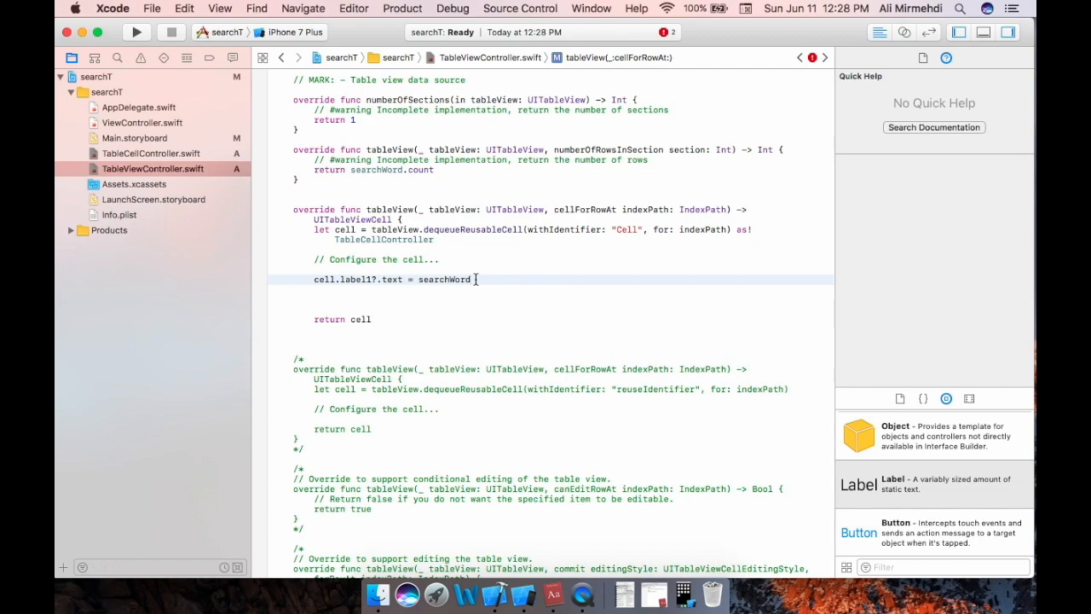
type("[]")
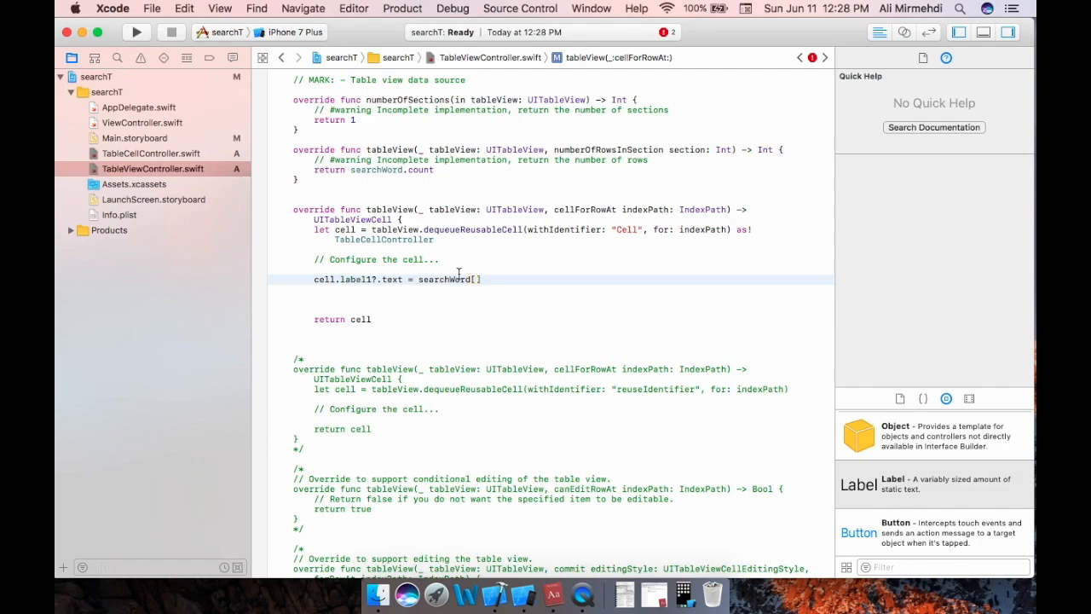
mouse_move(578, 308)
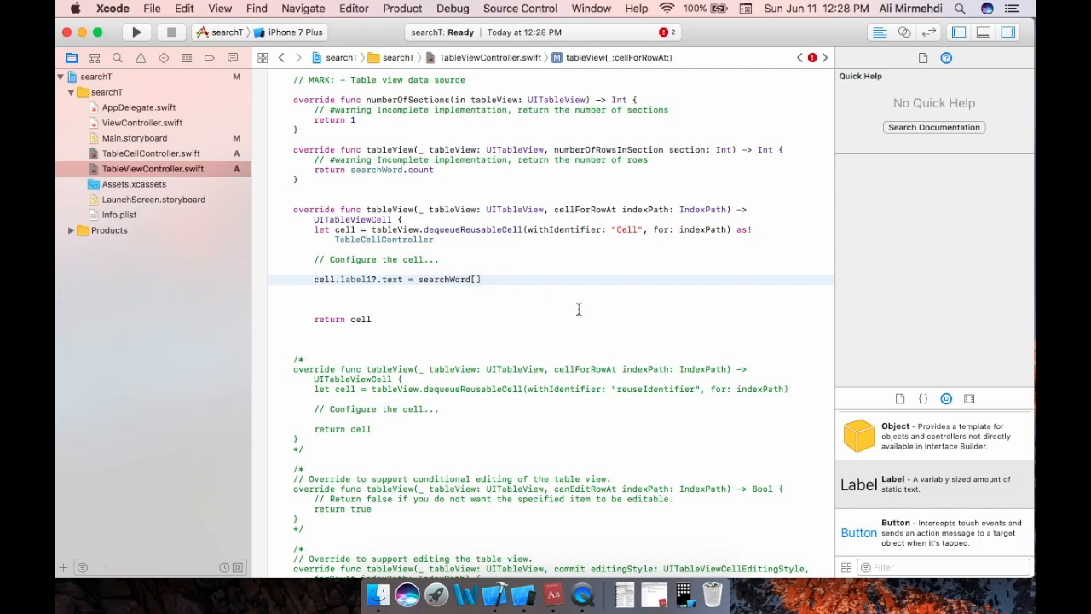
type("ind")
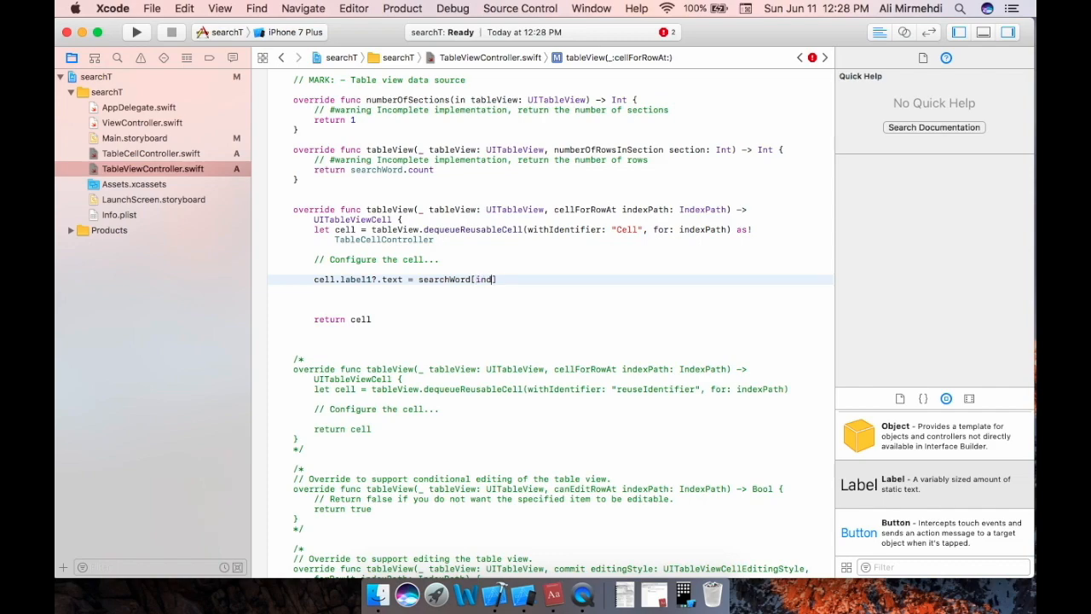
type("indexPath")
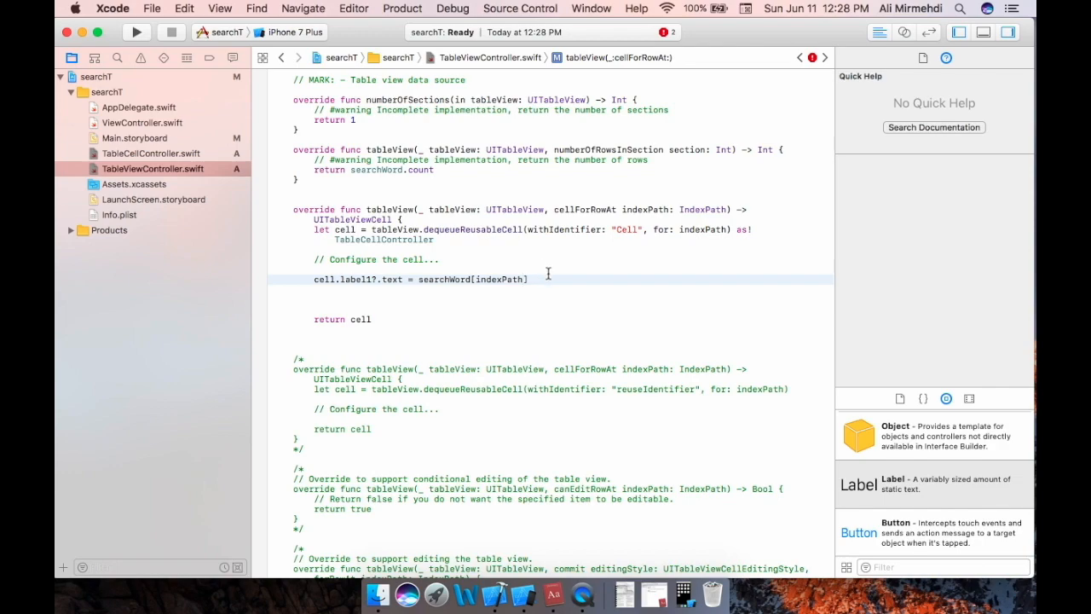
type("row")
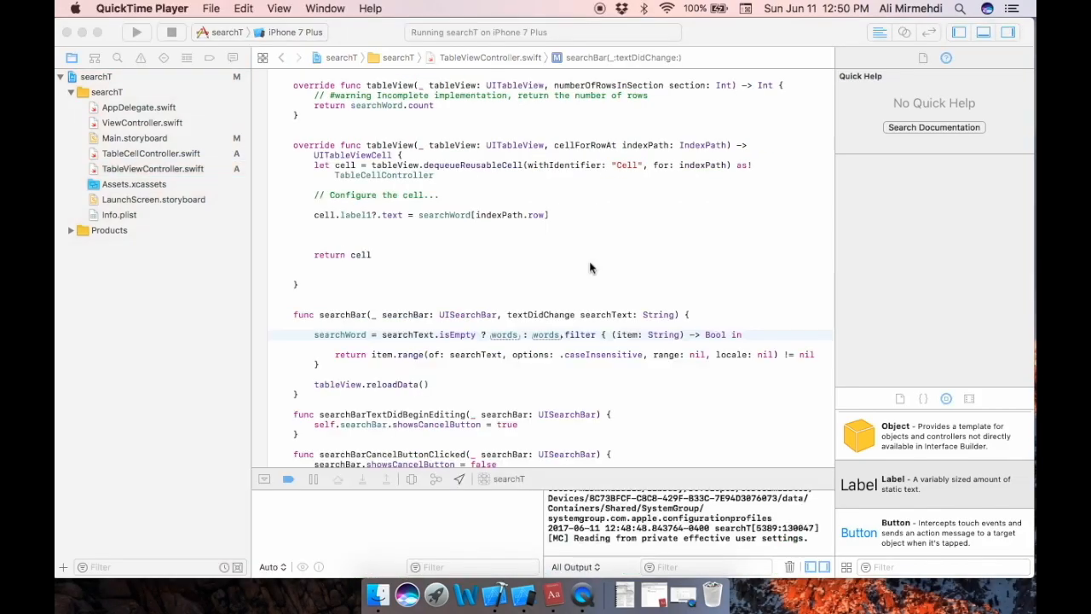
mouse_move(580, 286)
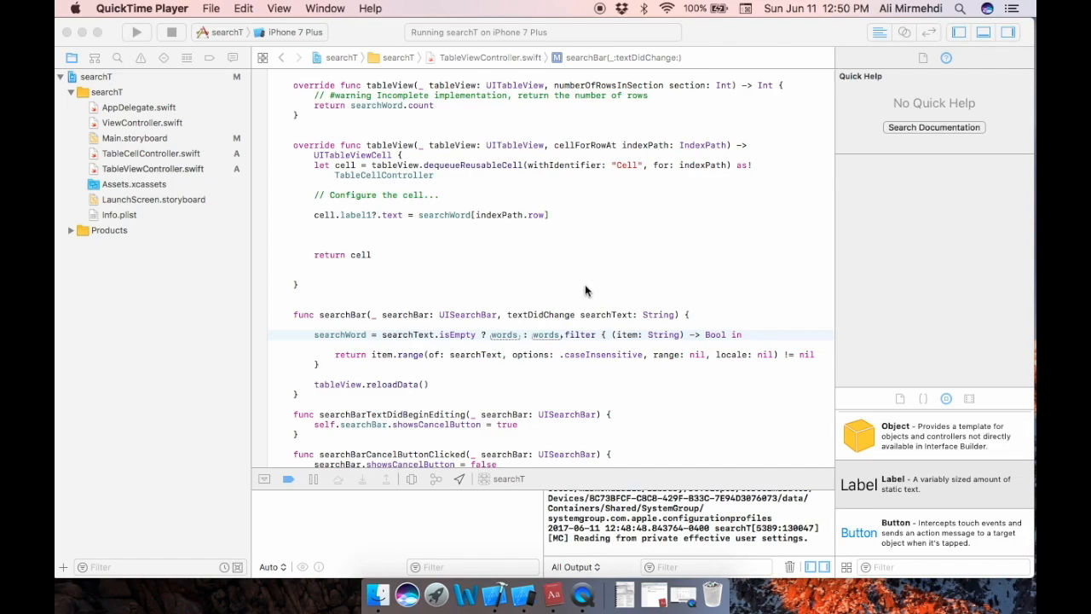
Scroll down through the search-text filter and cancel-button handlers in TableViewController.swift
scroll("down", 3)
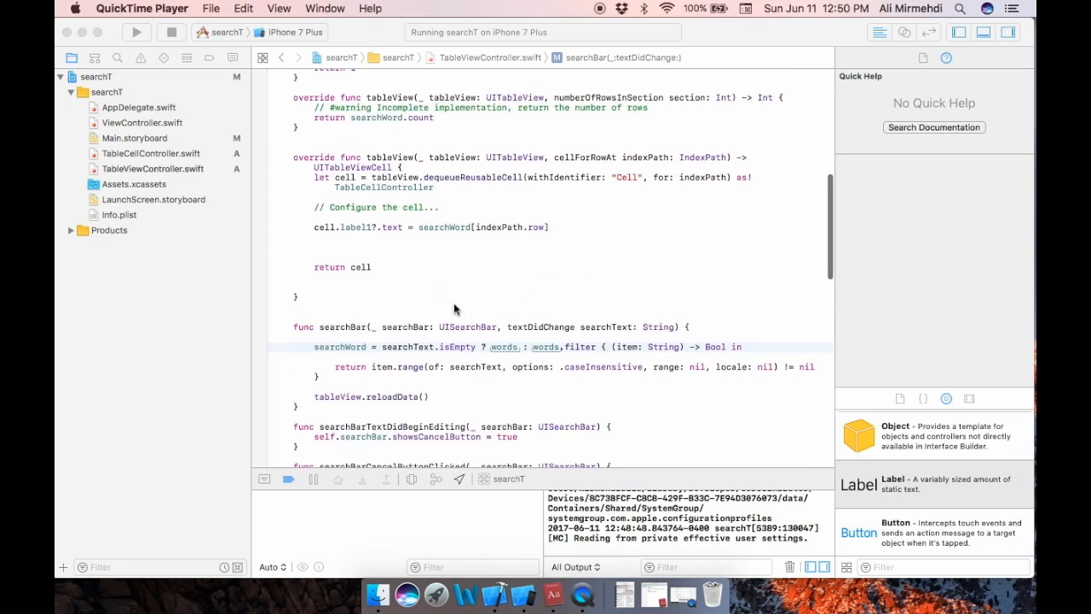
mouse_move(458, 403)
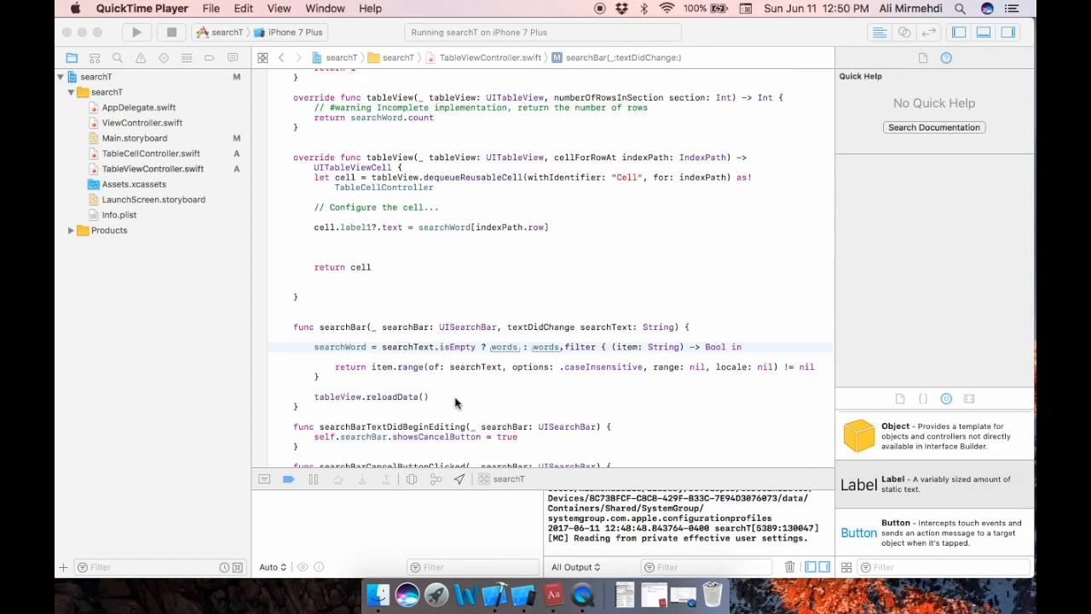
mouse_move(366, 346)
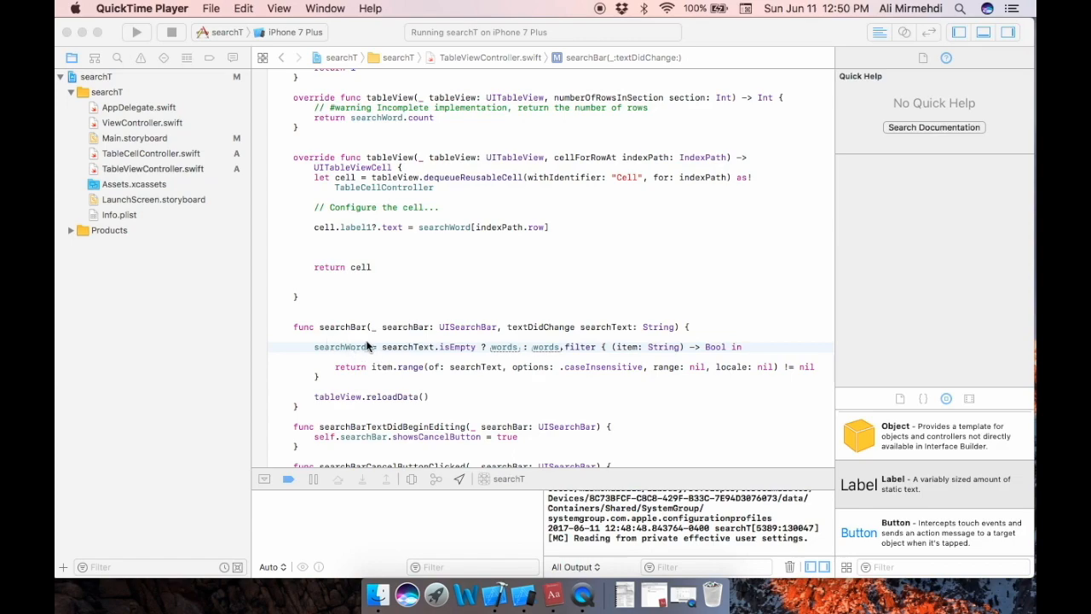
mouse_move(363, 347)
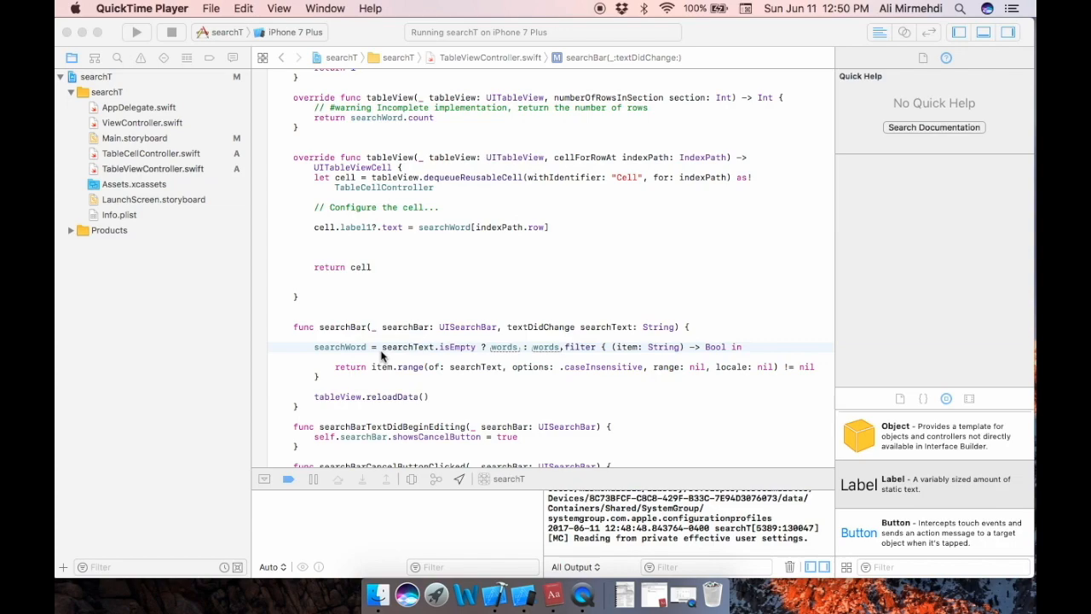
mouse_move(531, 352)
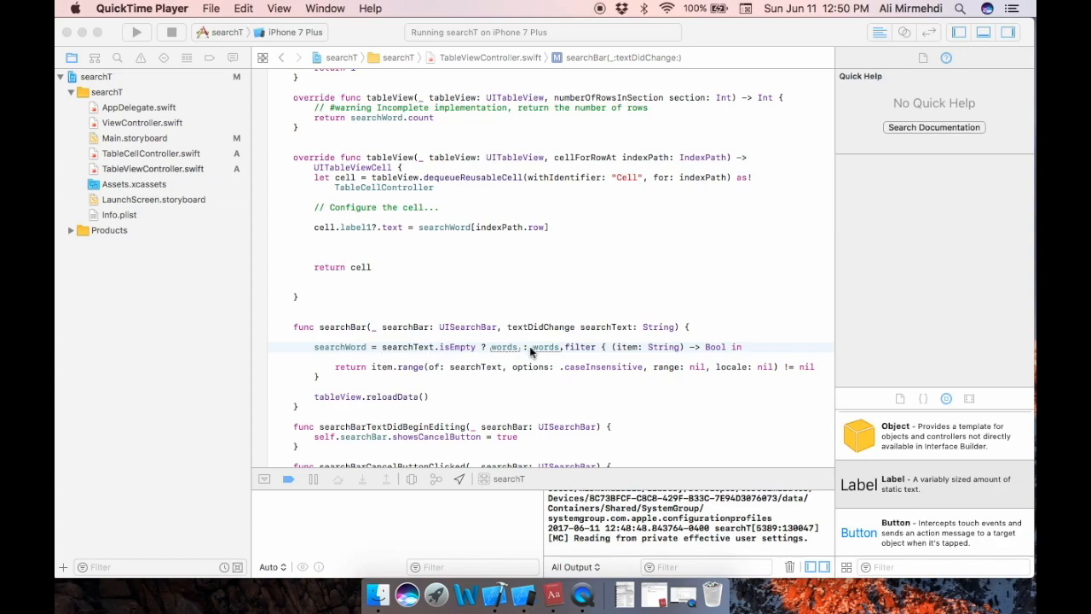
mouse_move(553, 362)
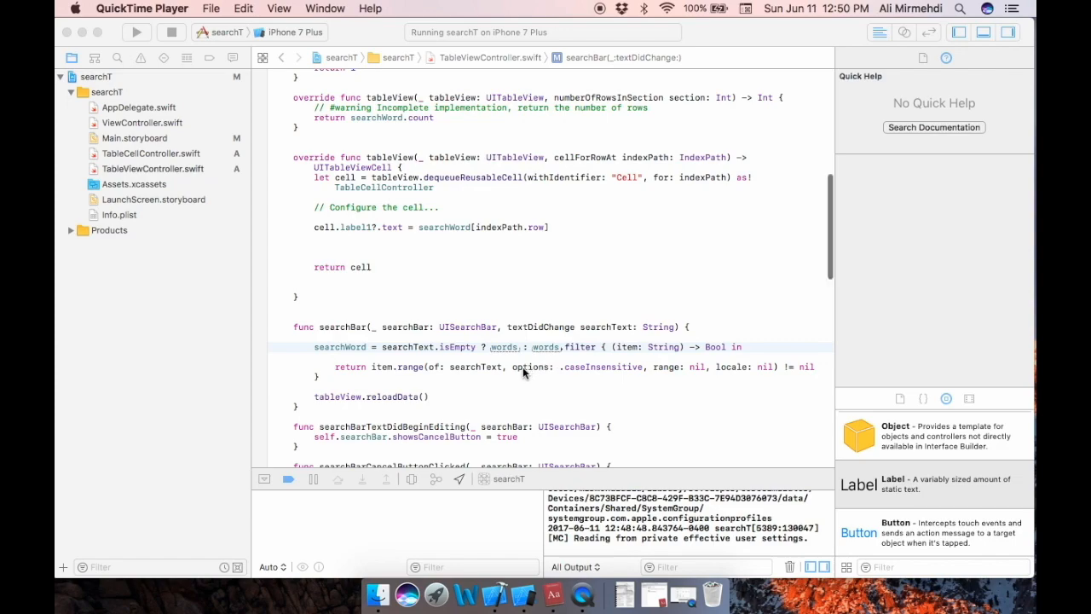
scroll("down", 3)
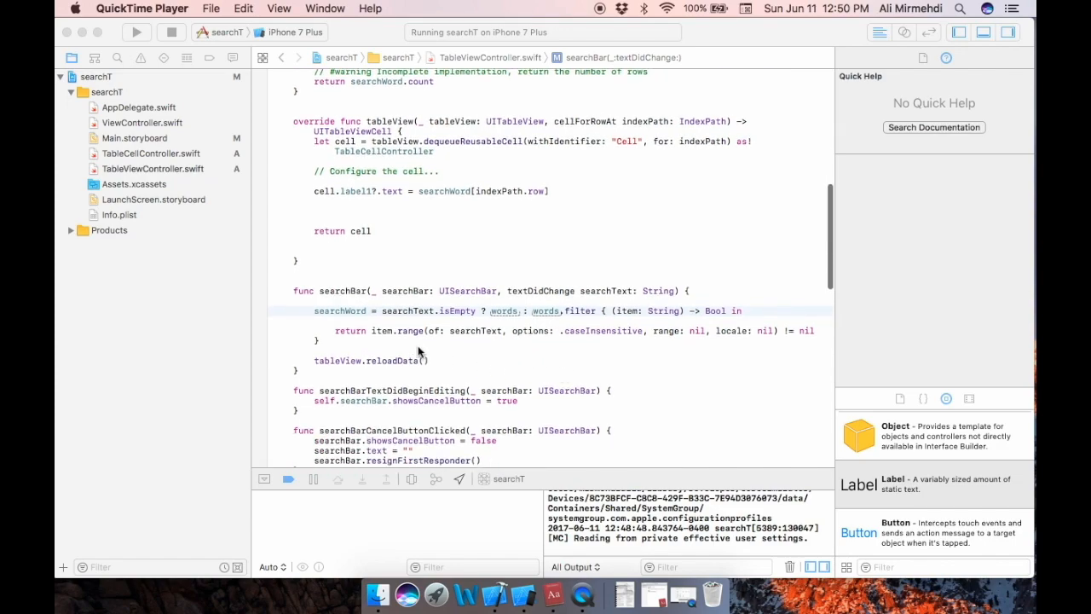
mouse_move(367, 341)
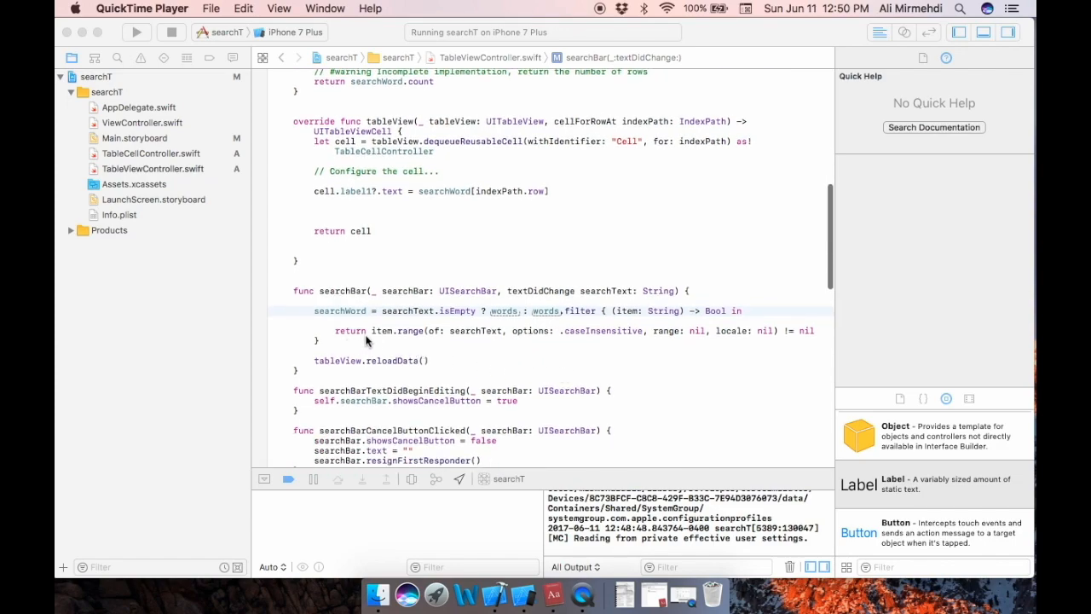
mouse_move(401, 345)
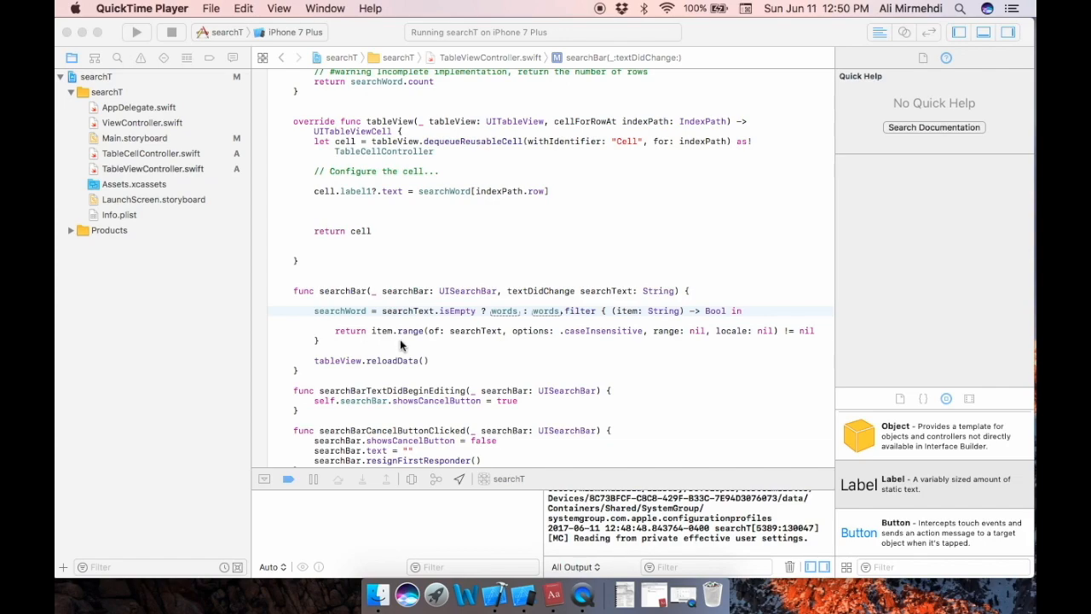
mouse_move(422, 346)
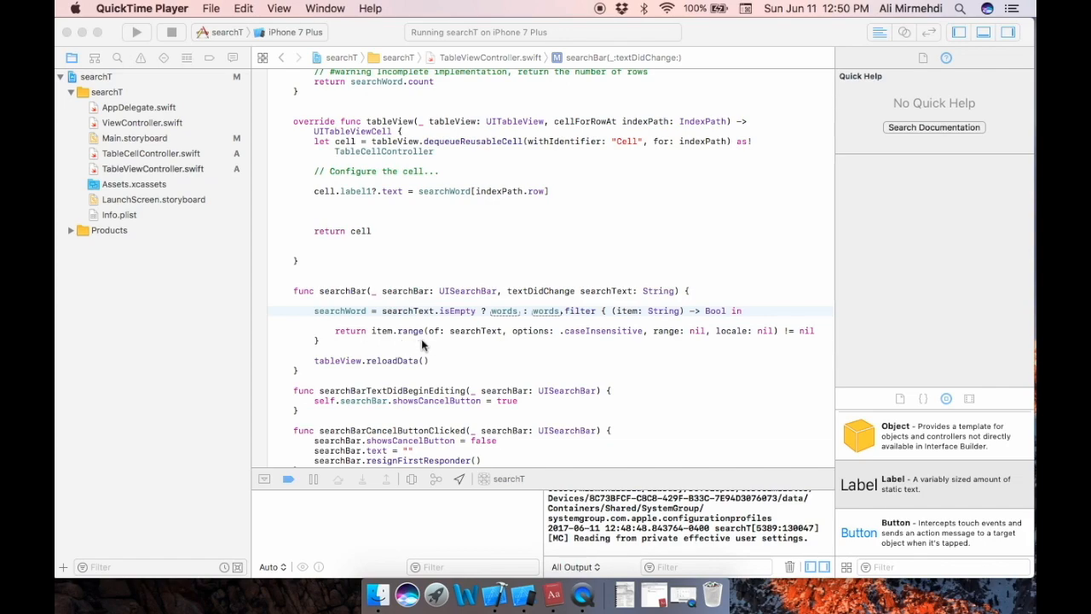
mouse_move(429, 345)
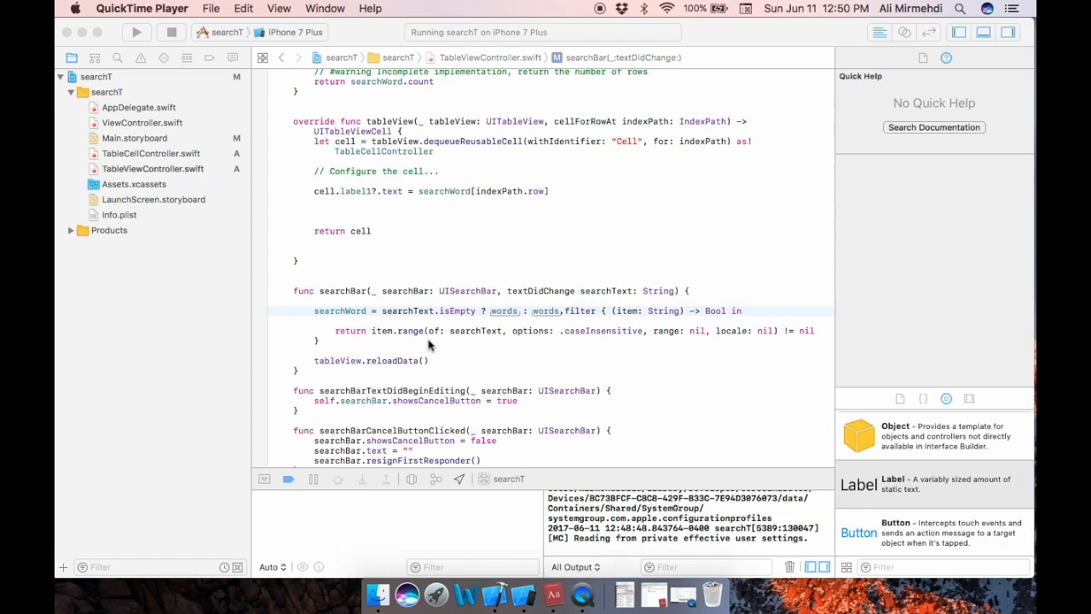
mouse_move(597, 345)
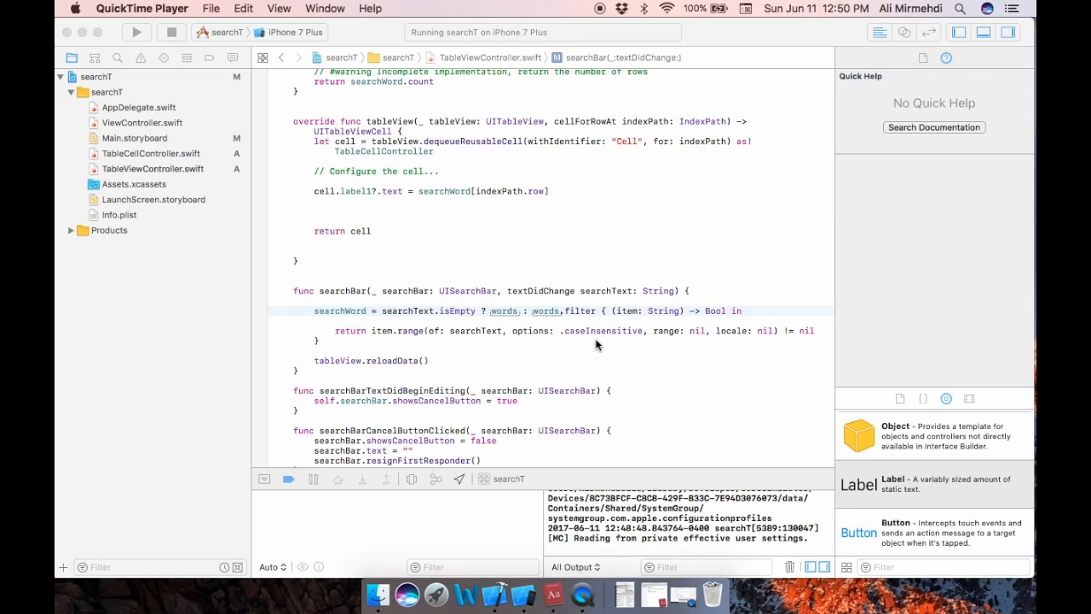
mouse_move(588, 342)
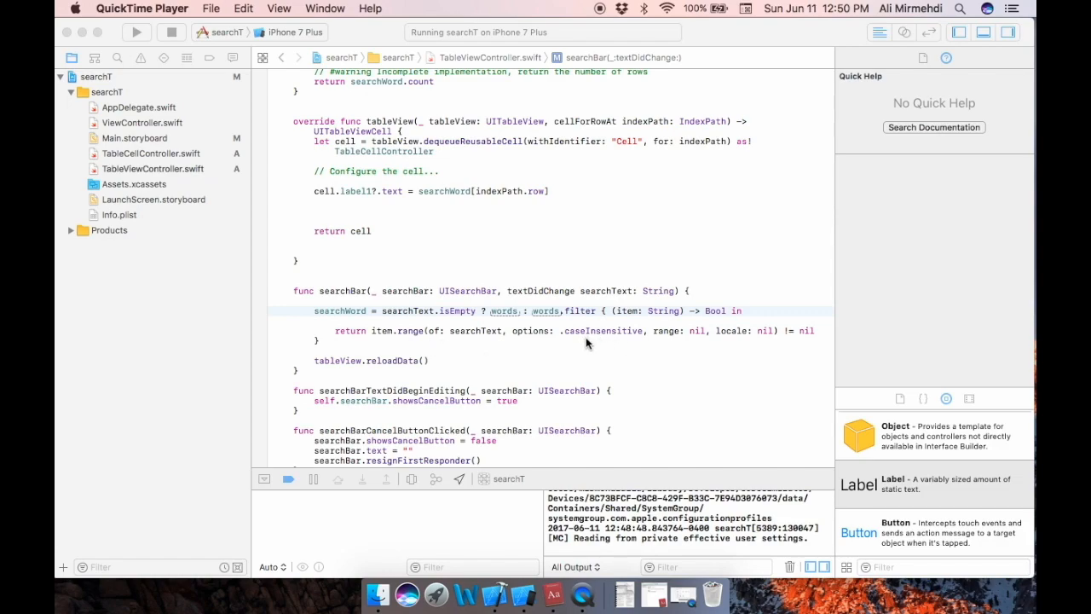
mouse_move(574, 348)
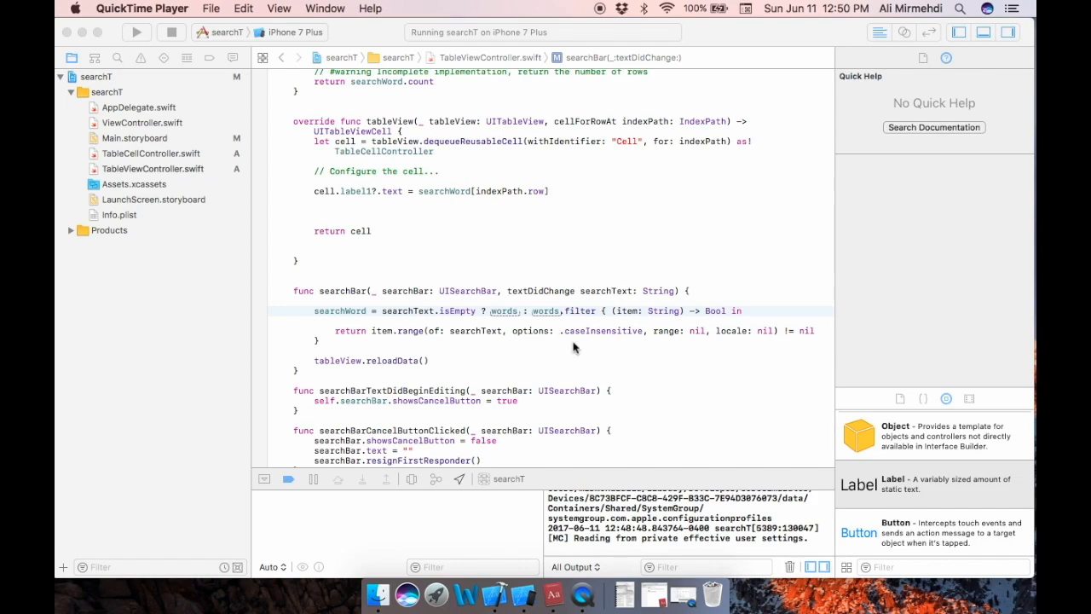
mouse_move(613, 352)
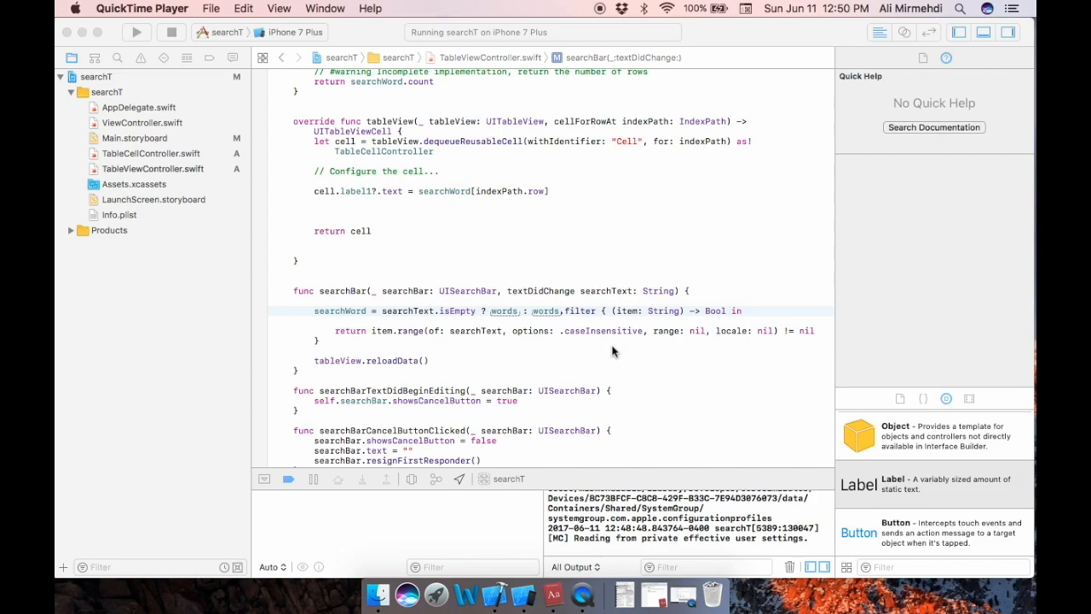
mouse_move(420, 337)
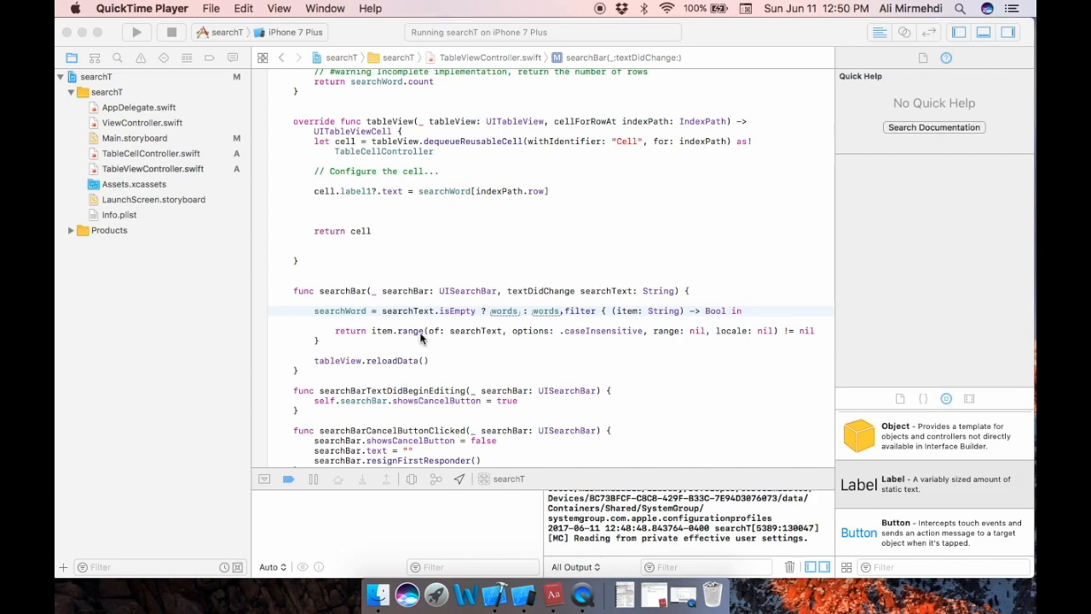
mouse_move(497, 351)
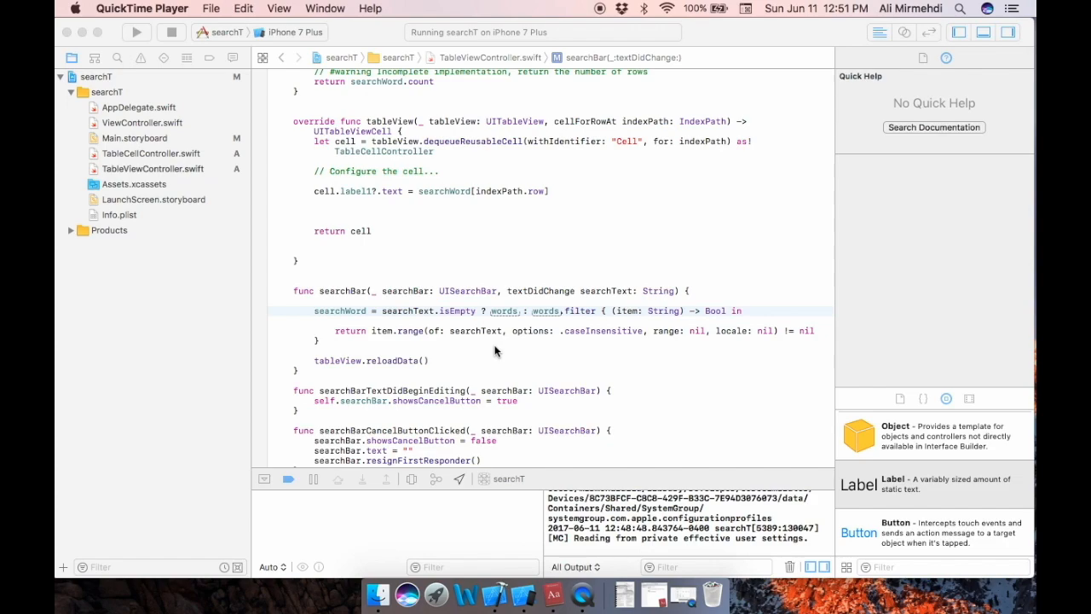
mouse_move(515, 356)
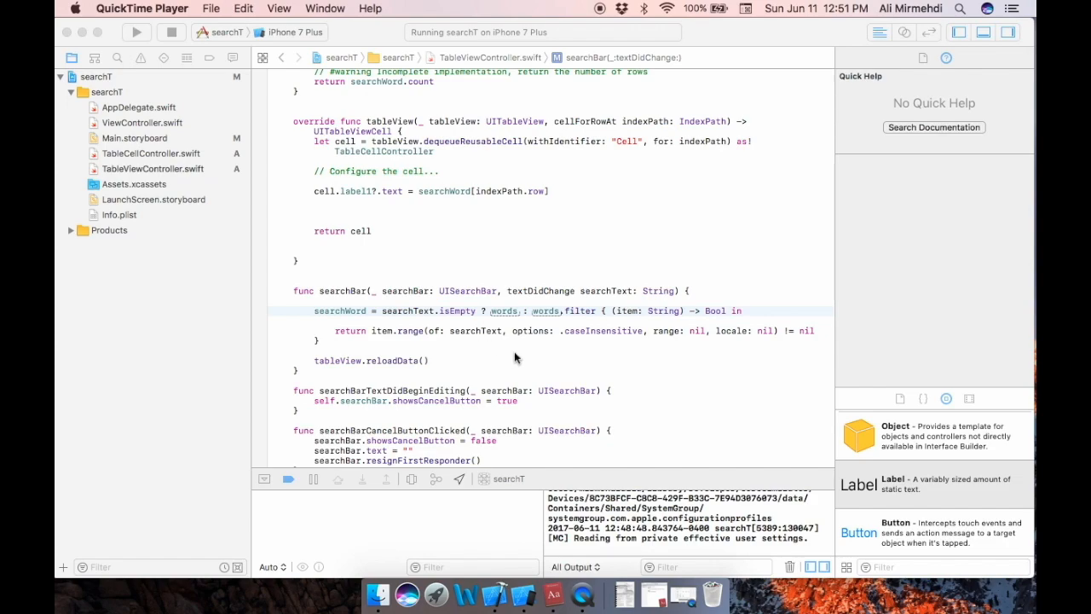
mouse_move(502, 352)
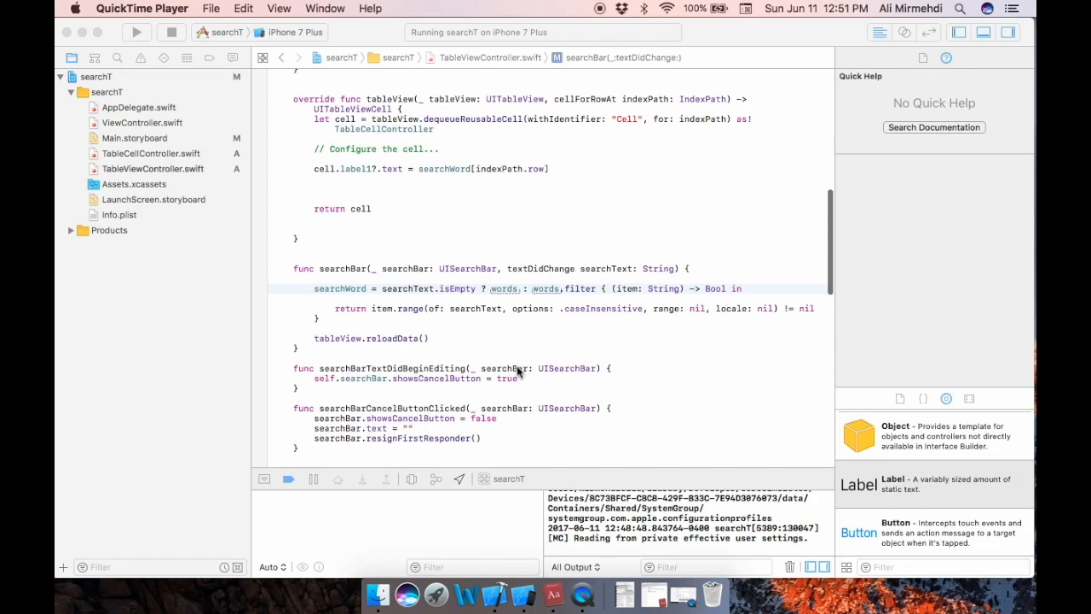
mouse_move(381, 395)
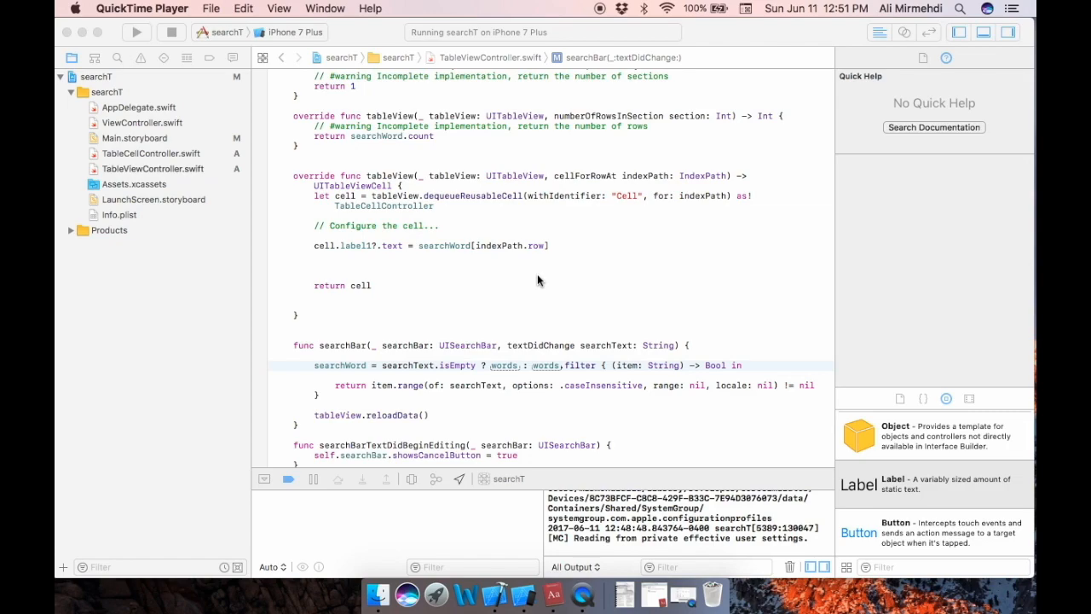
mouse_move(476, 296)
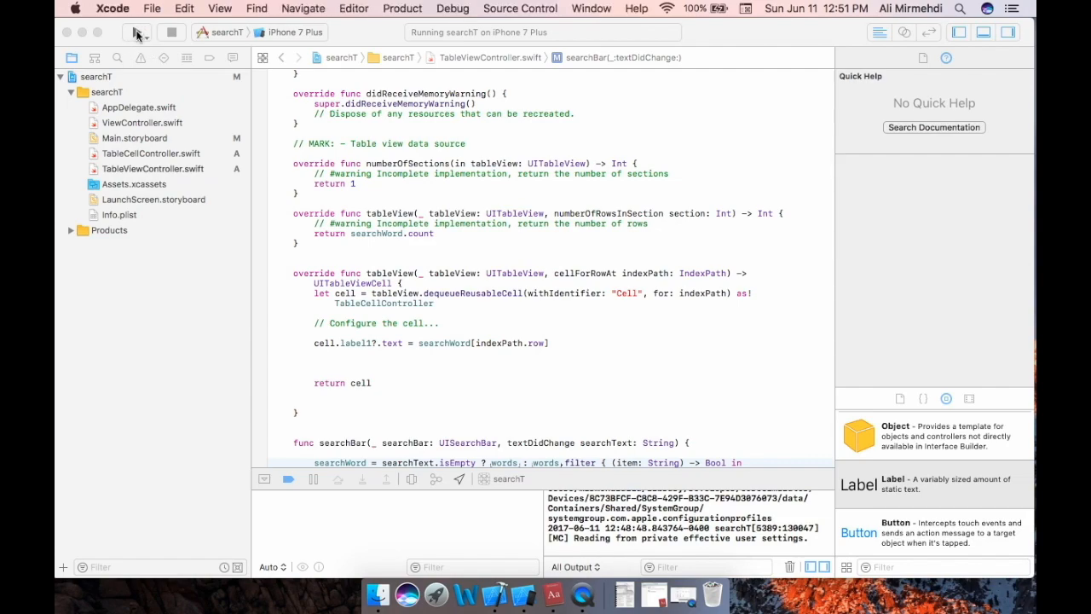
Rerun searchT, stopping the running copy, and type a letter into the search bar
left_click(135, 31)
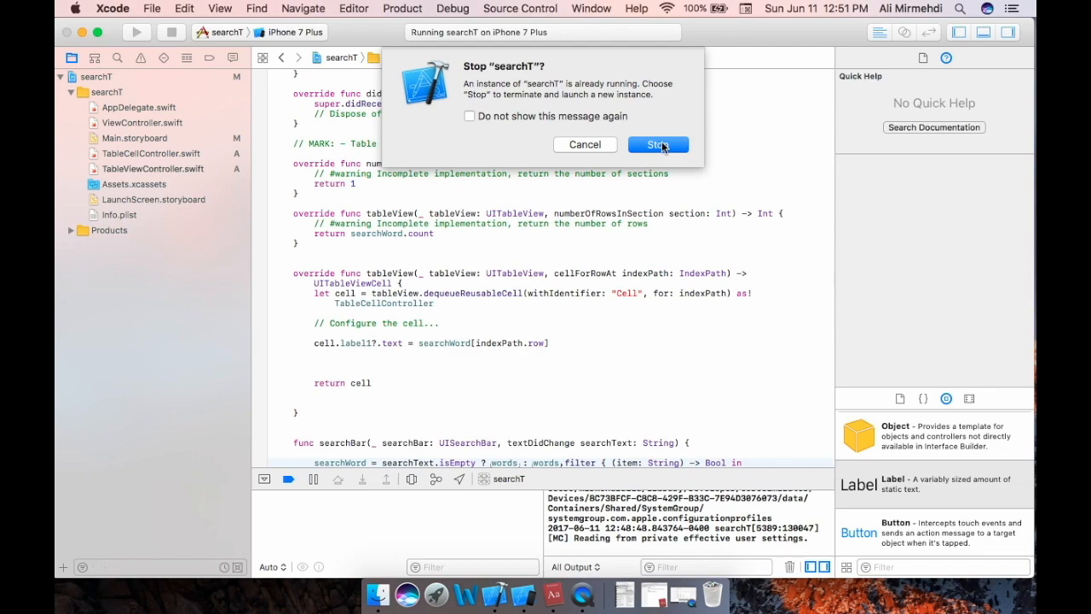
left_click(658, 144)
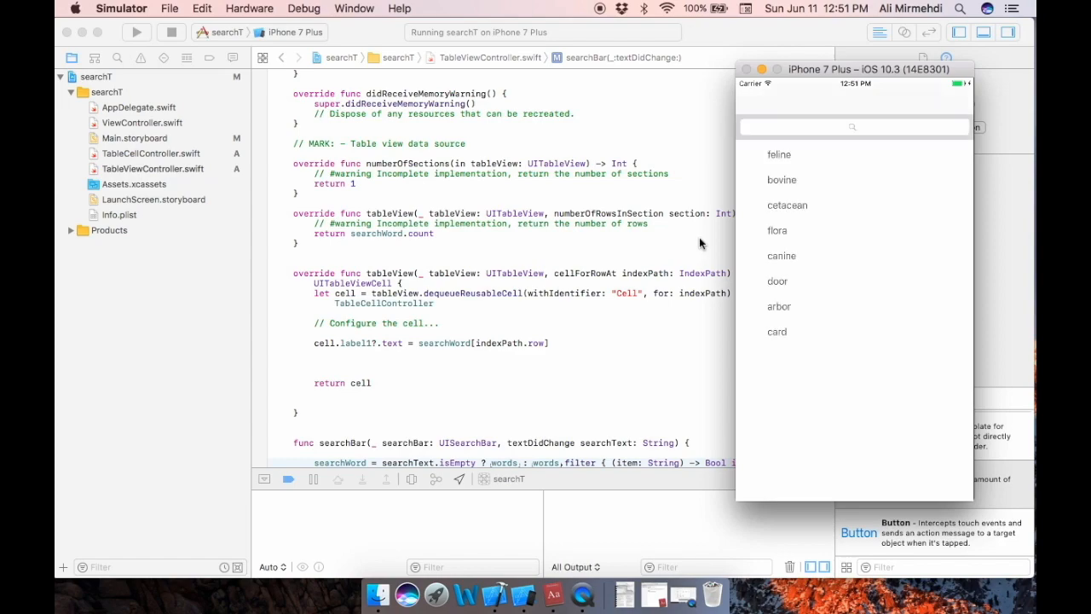
mouse_move(880, 47)
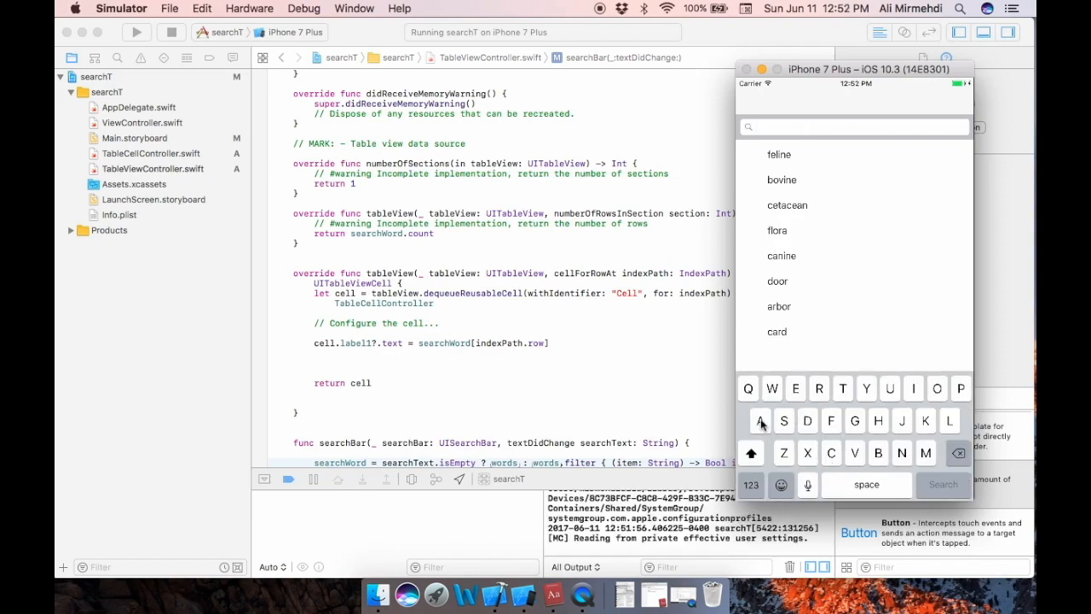
left_click(760, 419)
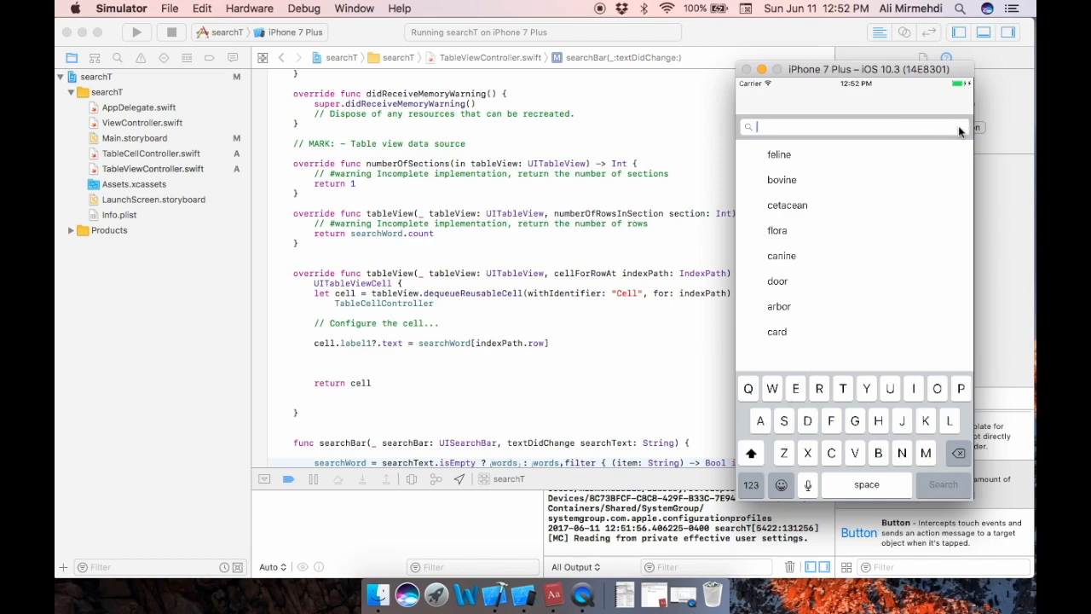
mouse_move(562, 256)
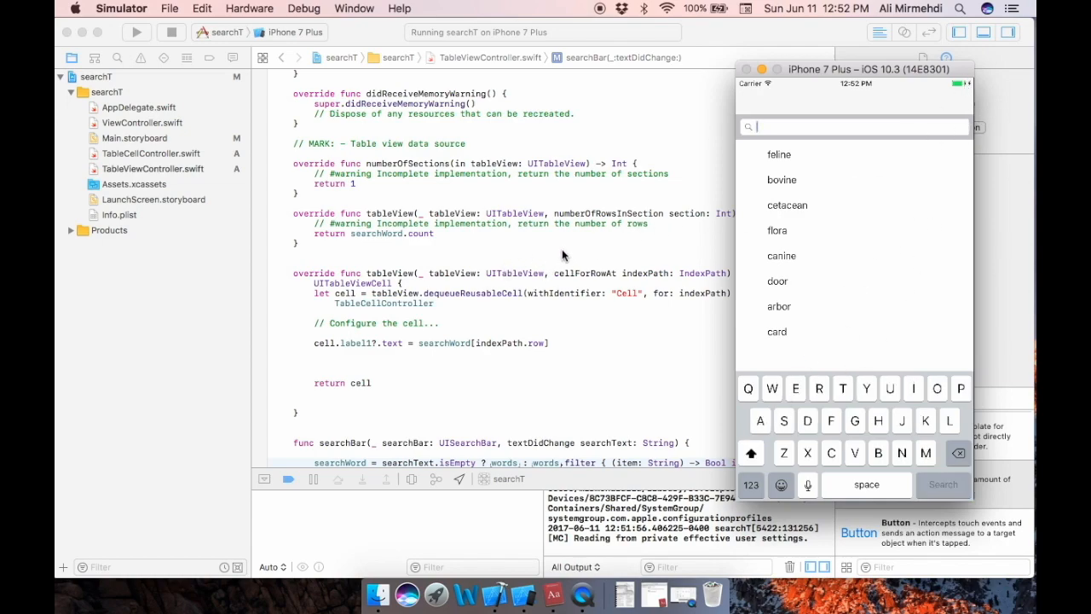
mouse_move(529, 273)
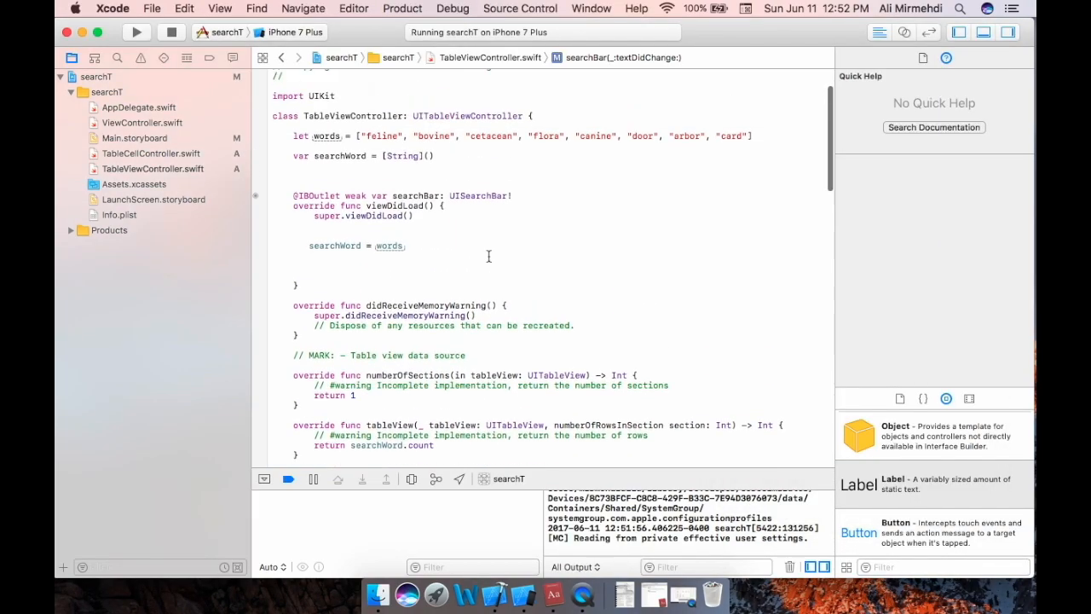
Place the cursor after UITableViewController in the class line to add UISearchBarDelegate
scroll("down", 3)
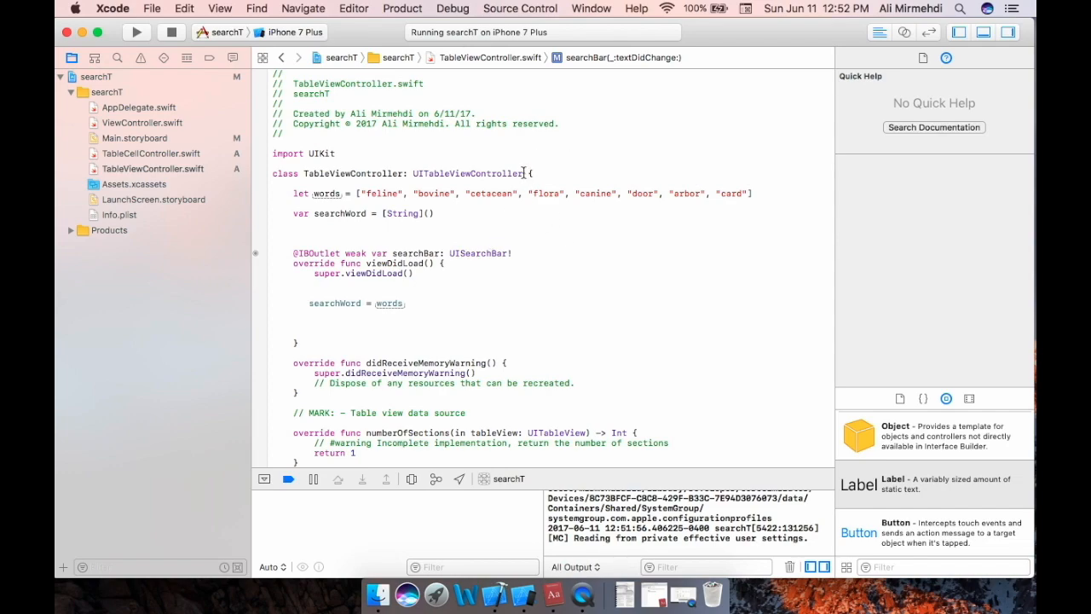
left_click(529, 173)
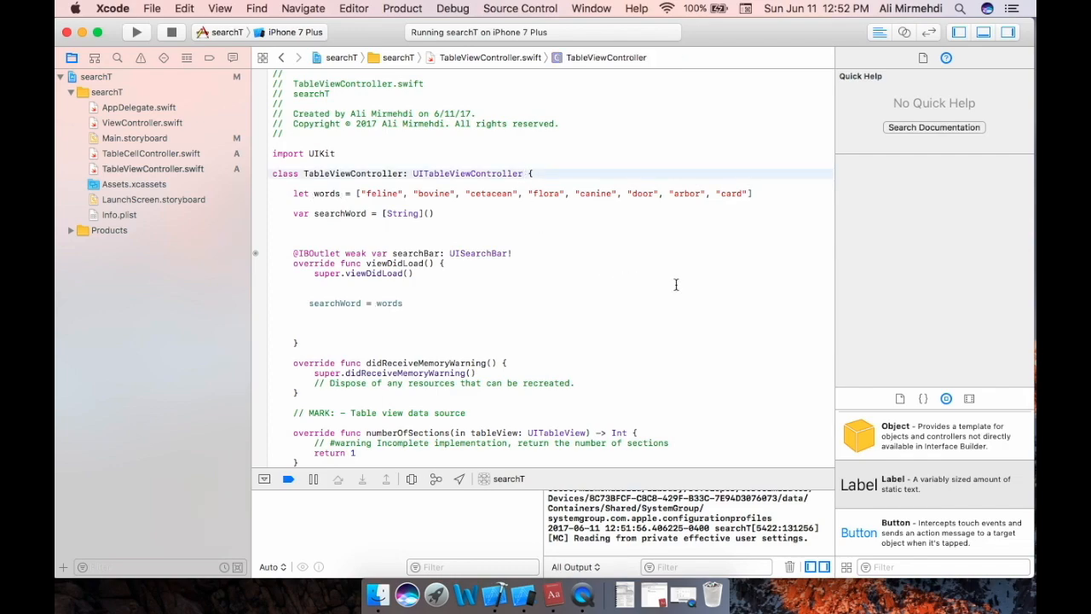
left_click(522, 173)
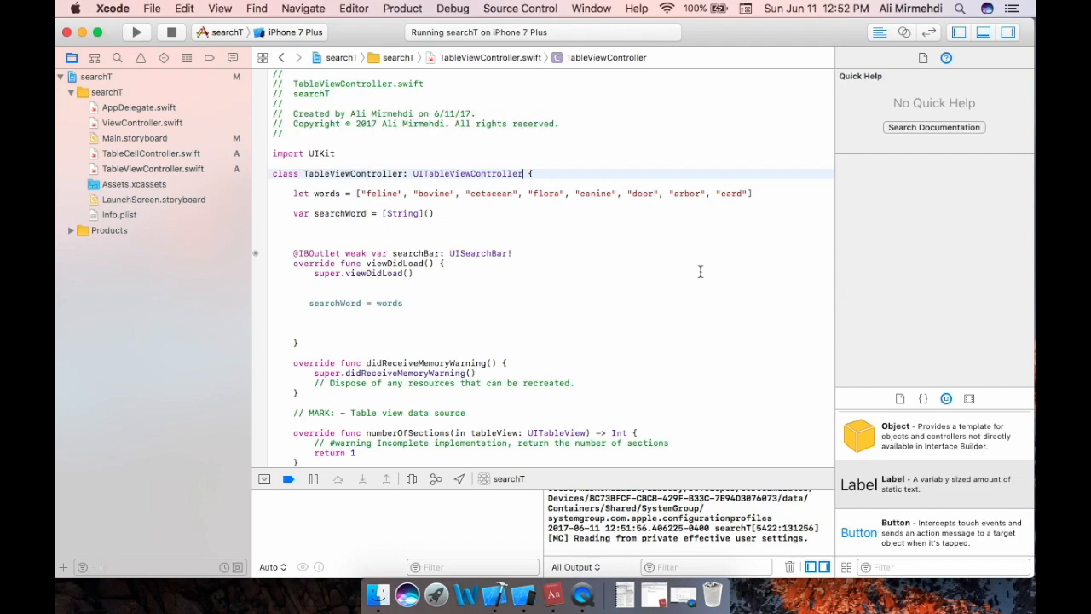
mouse_move(718, 268)
type(", UISearch")
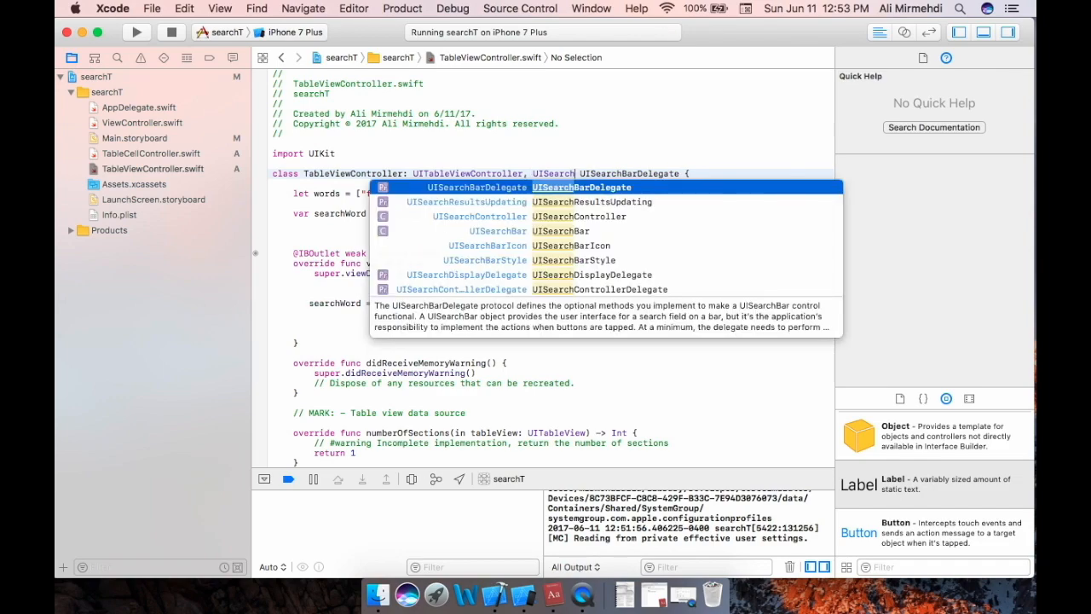
mouse_move(620, 290)
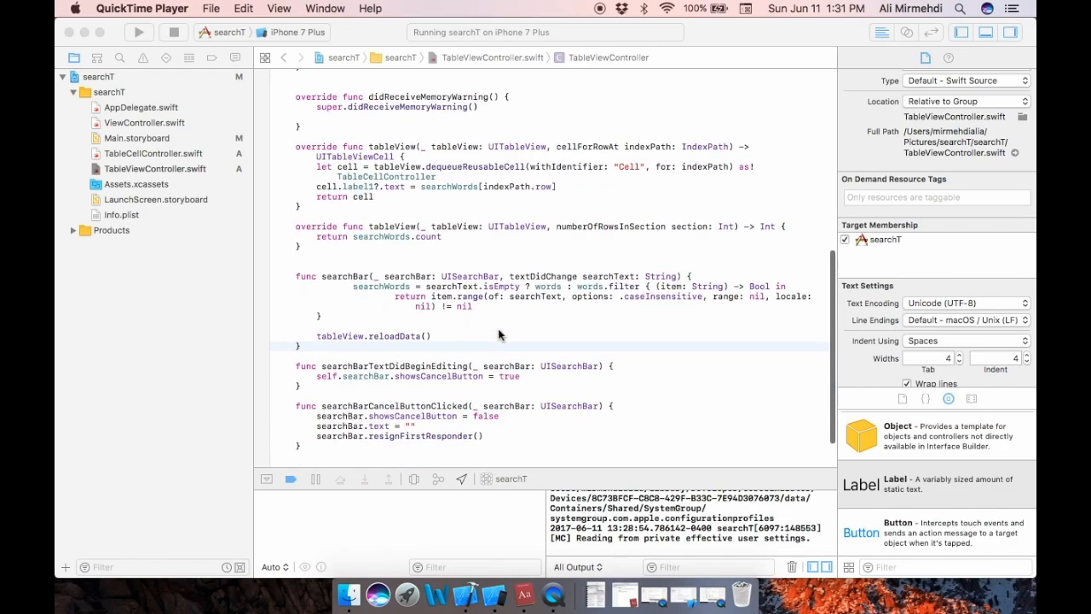
Rebuild and rerun searchT, stopping the running copy in the 'Stop searchT?' alert
scroll("down", 3)
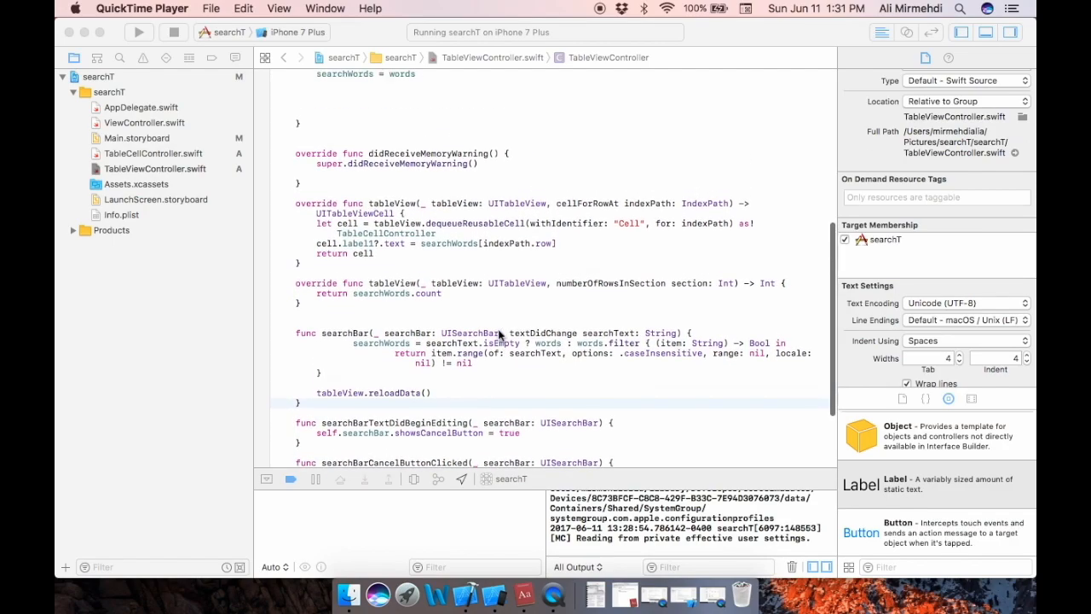
scroll("down", 3)
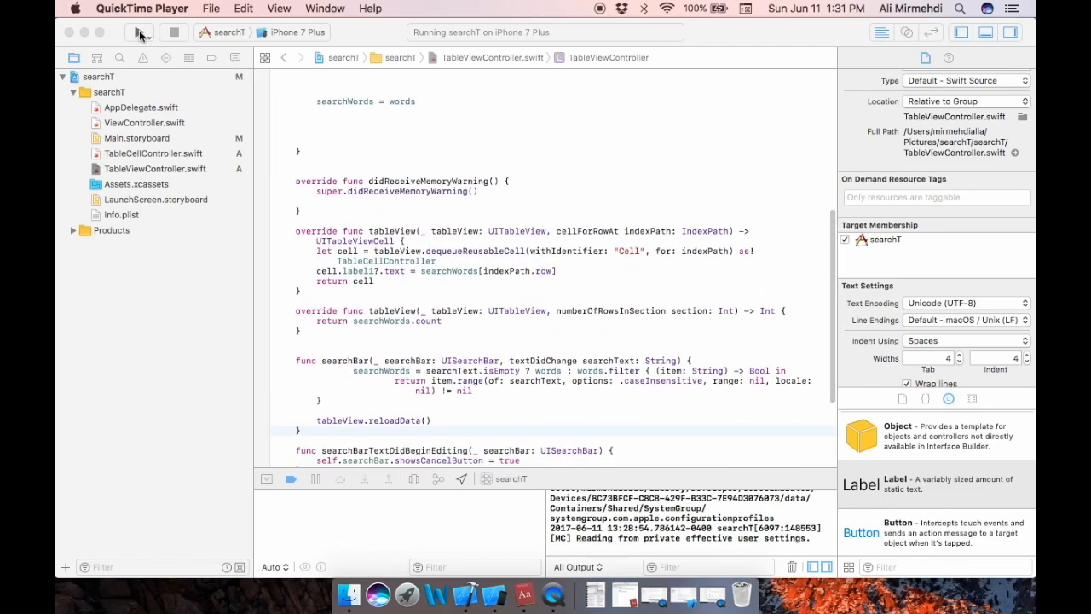
left_click(139, 33)
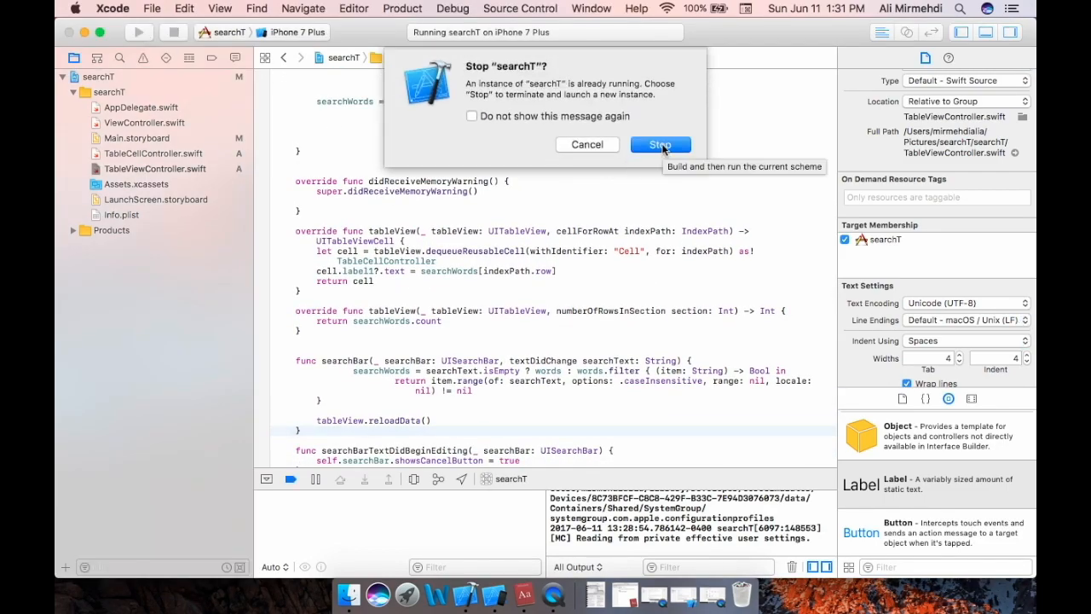
left_click(661, 145)
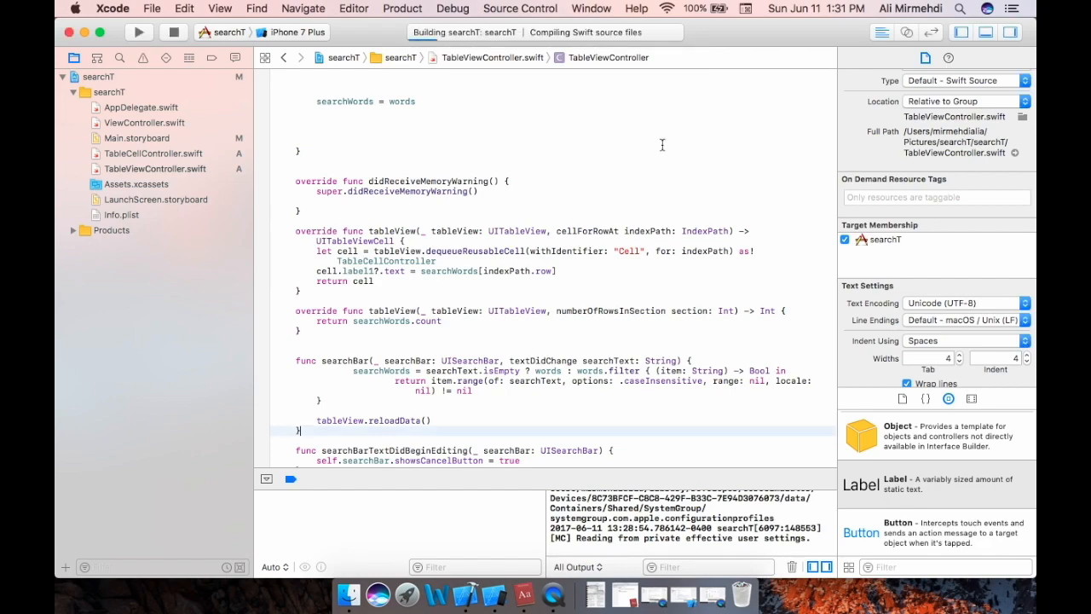
left_click(138, 32)
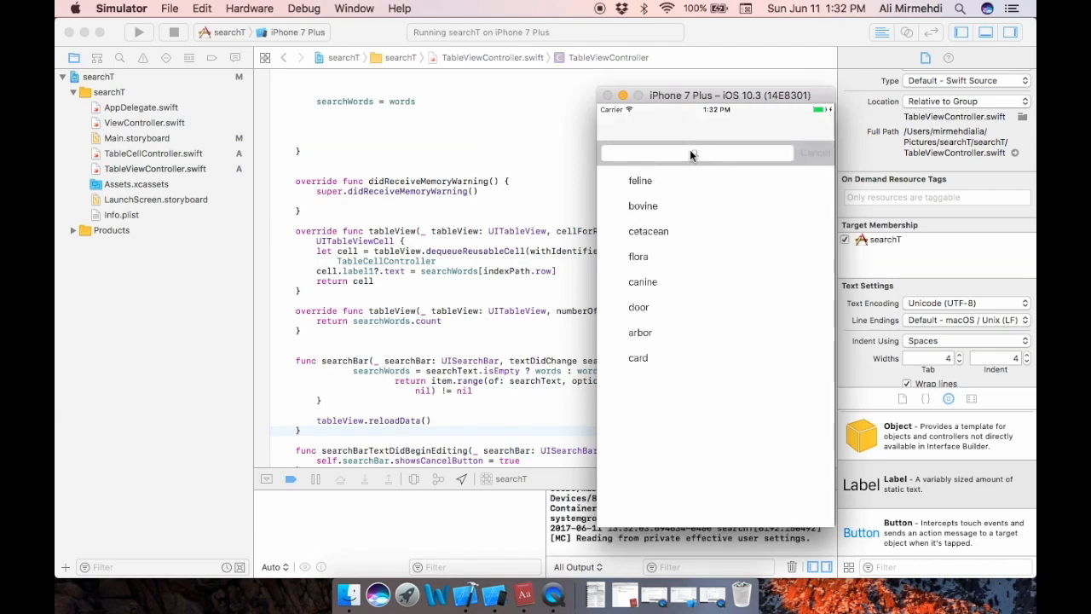
Type F into the simulator's search bar; all eight words stay listed
left_click(695, 153)
type("A")
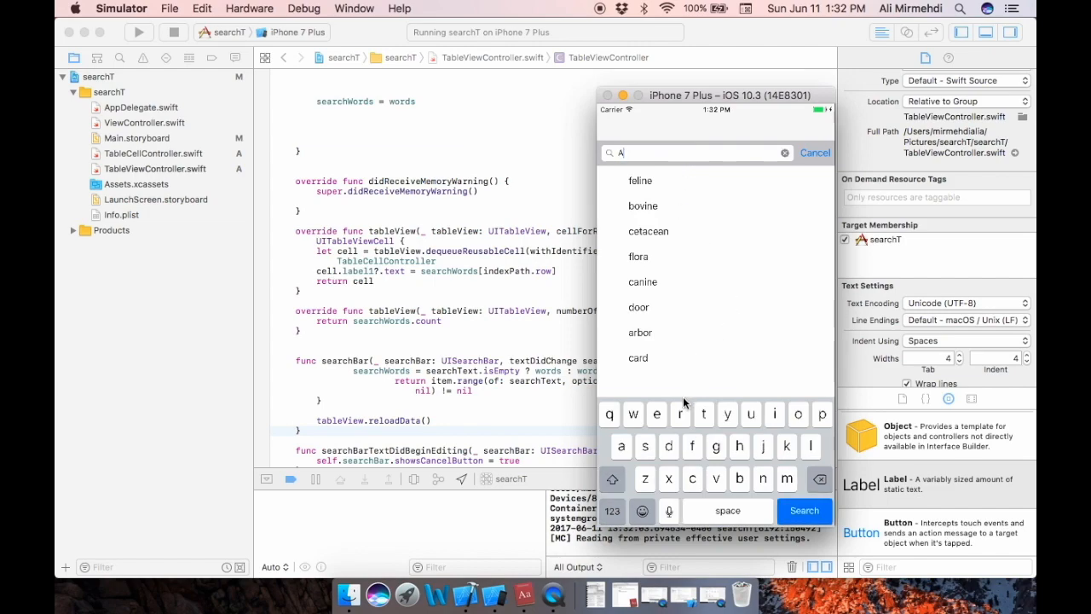
mouse_move(698, 287)
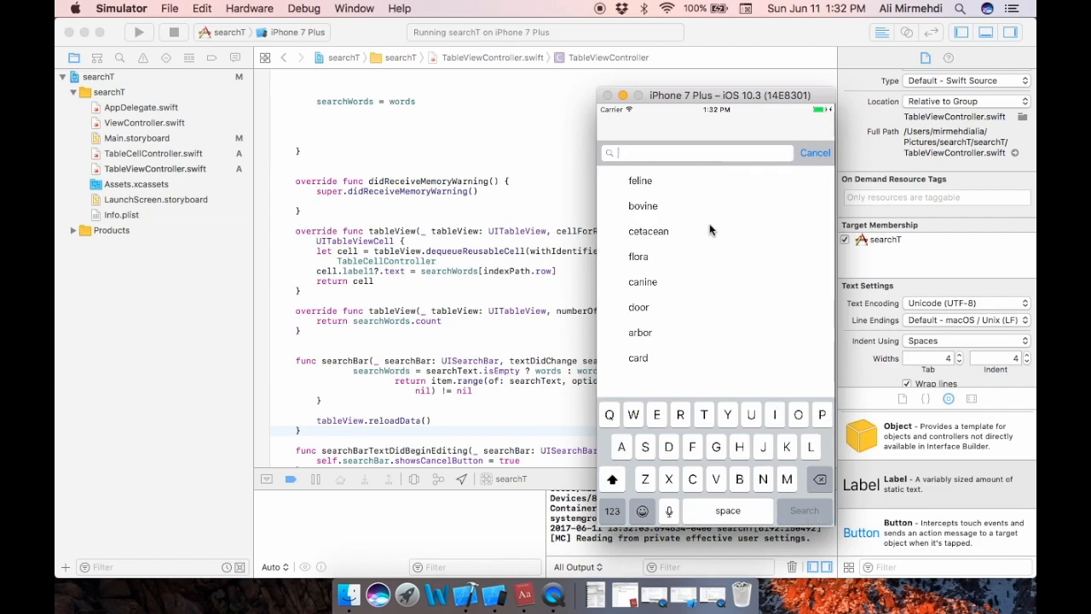
type("F")
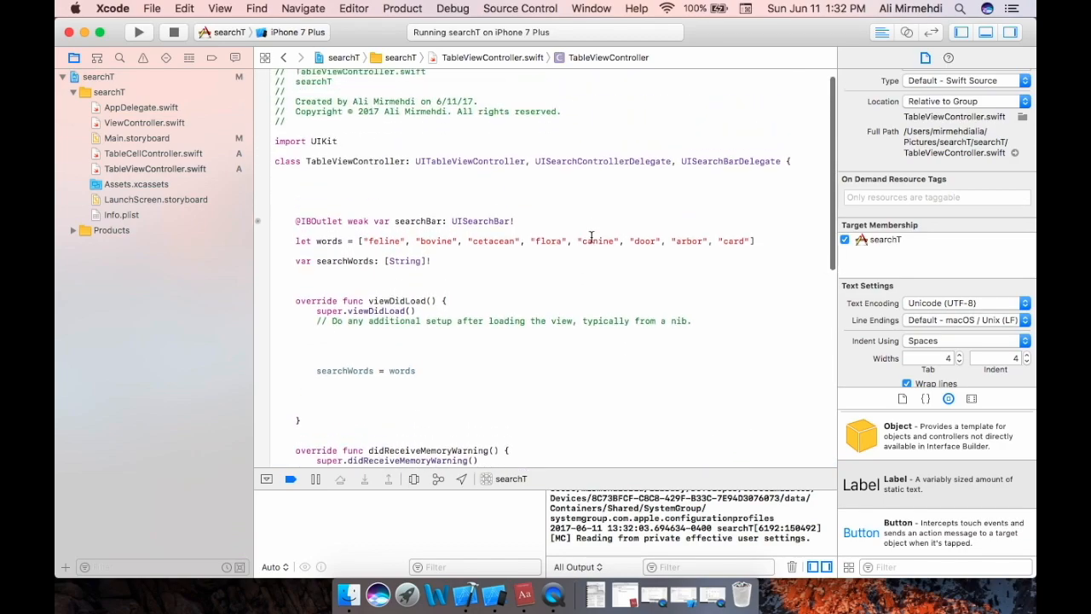
scroll("down", 3)
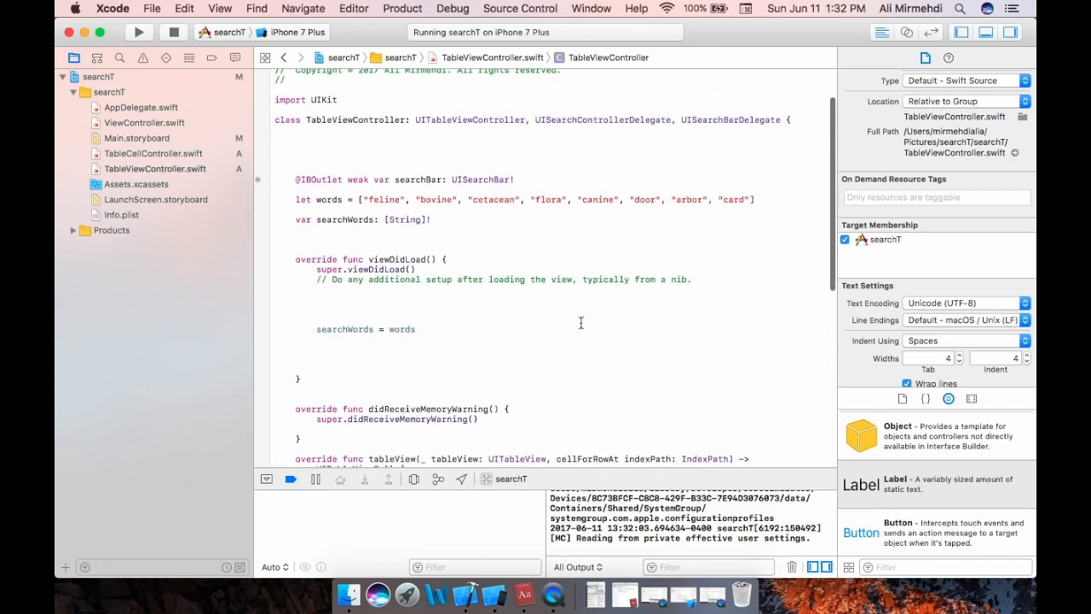
scroll("down", 3)
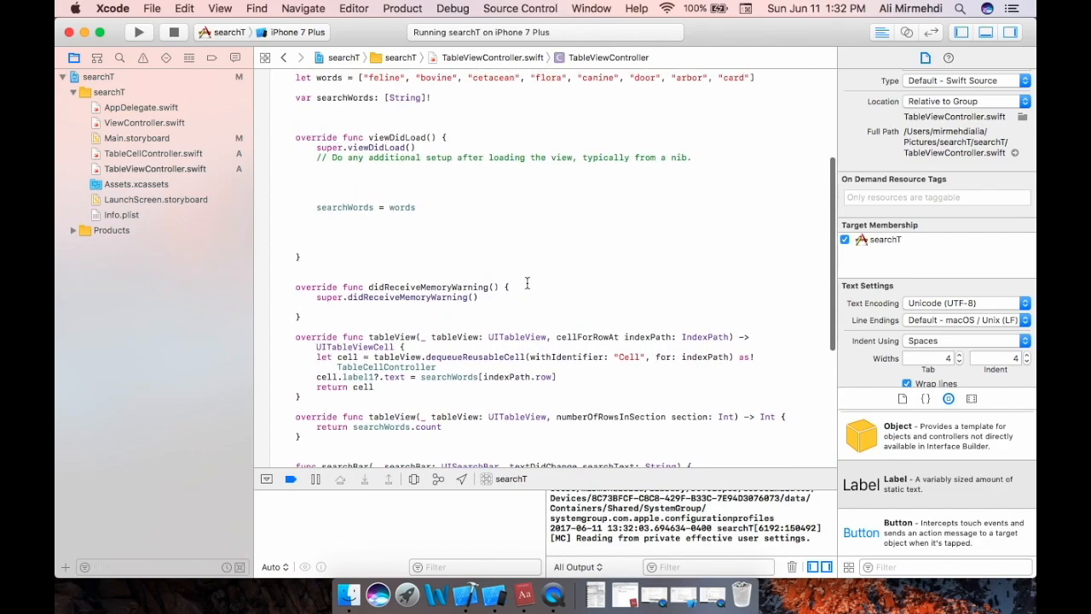
right_click(527, 284)
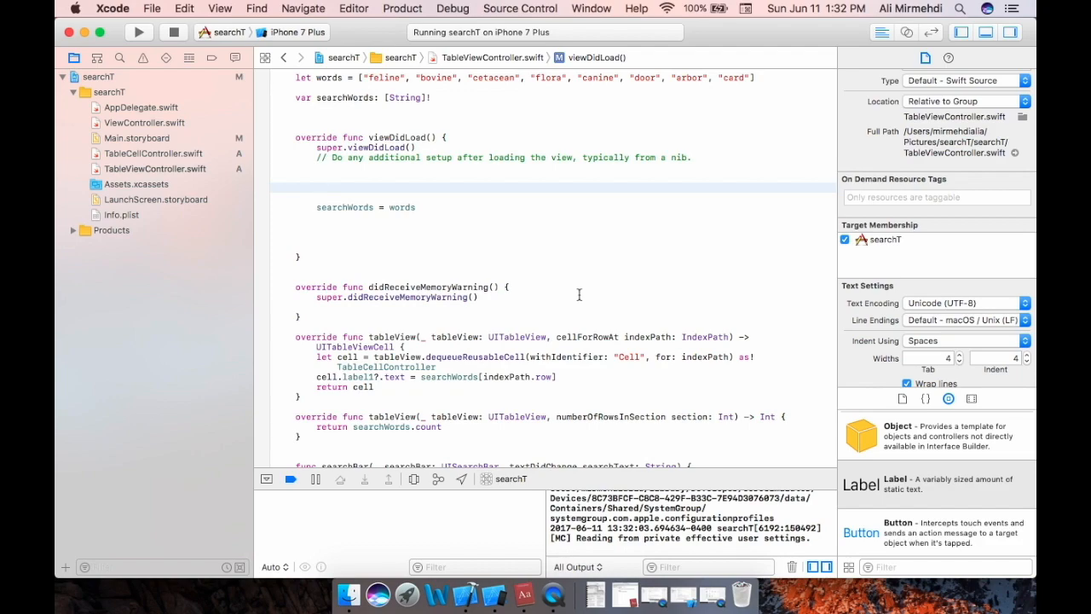
Add searchBar.delegate = self above searchWords = words in viewDidLoad
type("s")
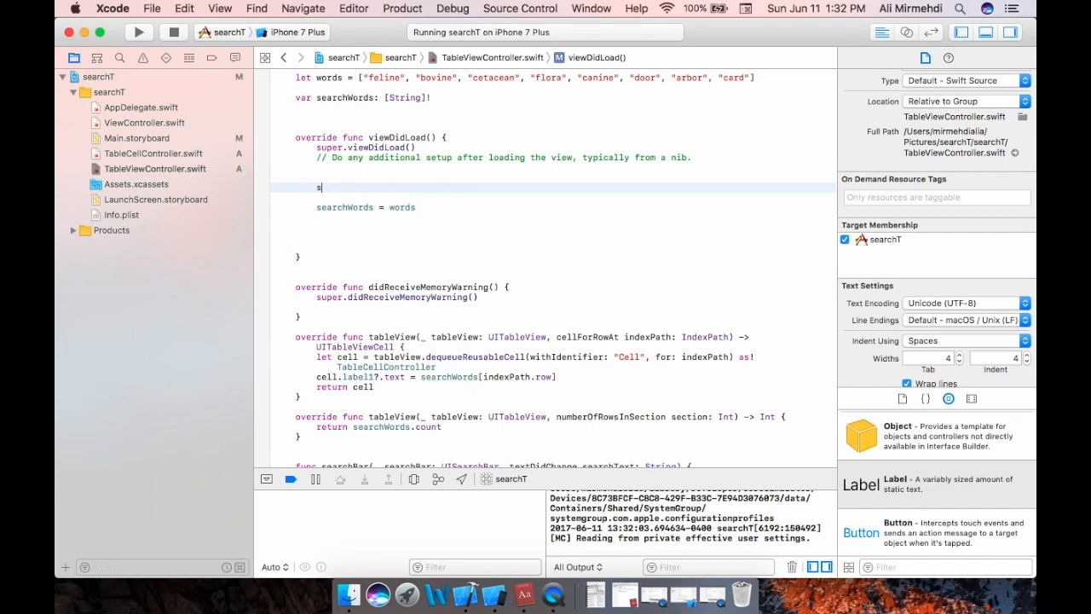
type("earchBar")
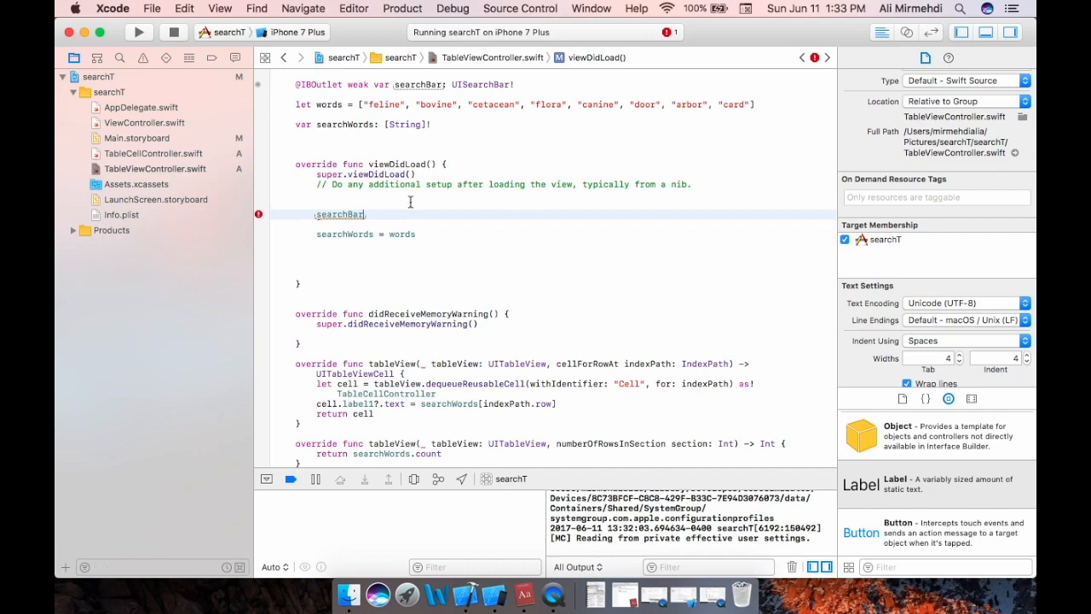
type(".delegate = self")
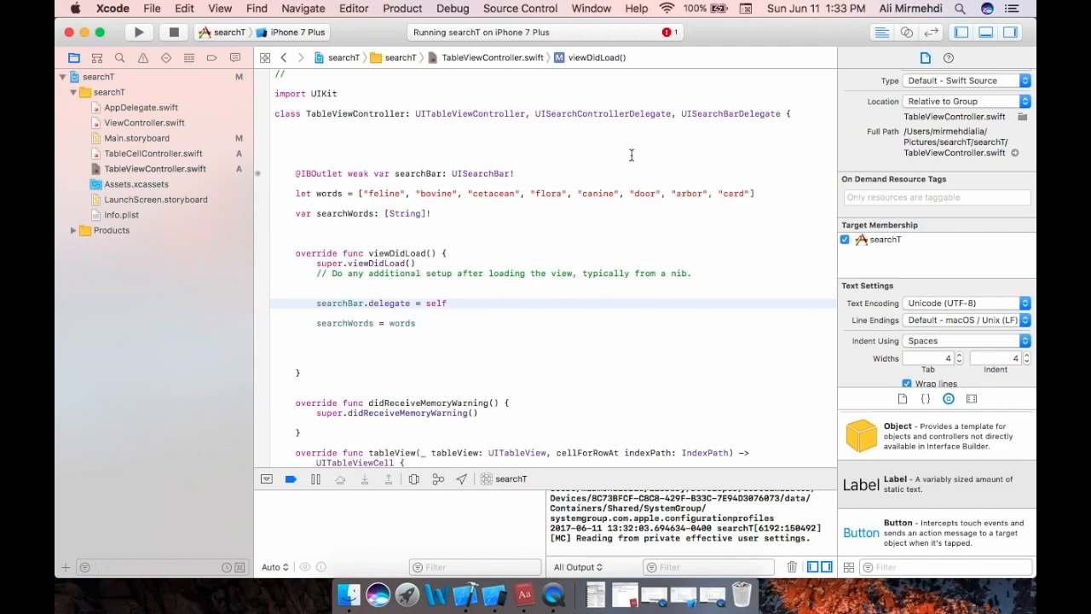
scroll("down", 3)
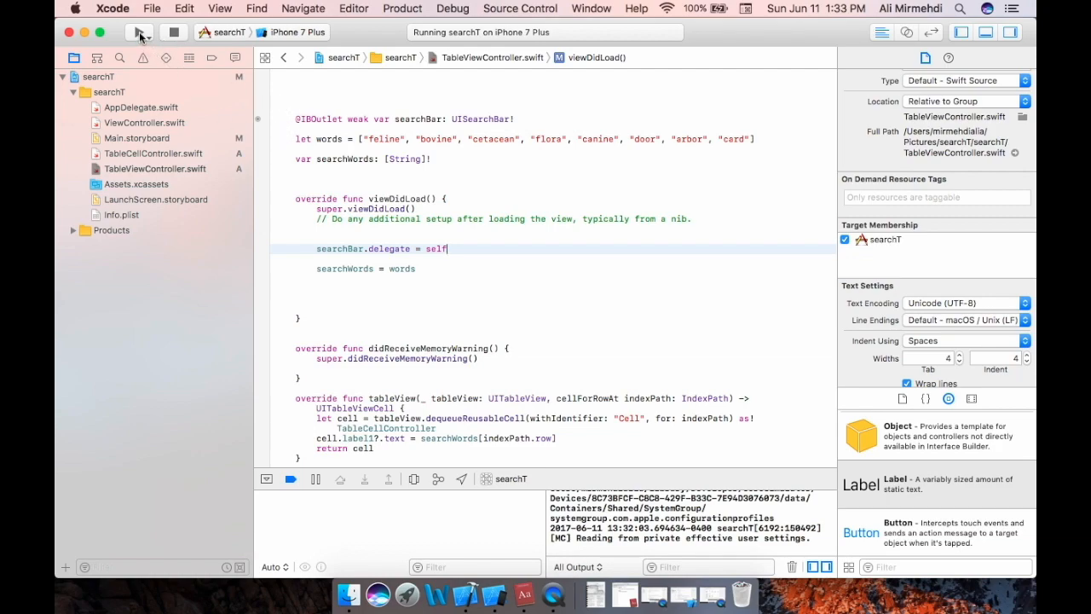
Rebuild and relaunch searchT, stopping the running instance first
left_click(138, 32)
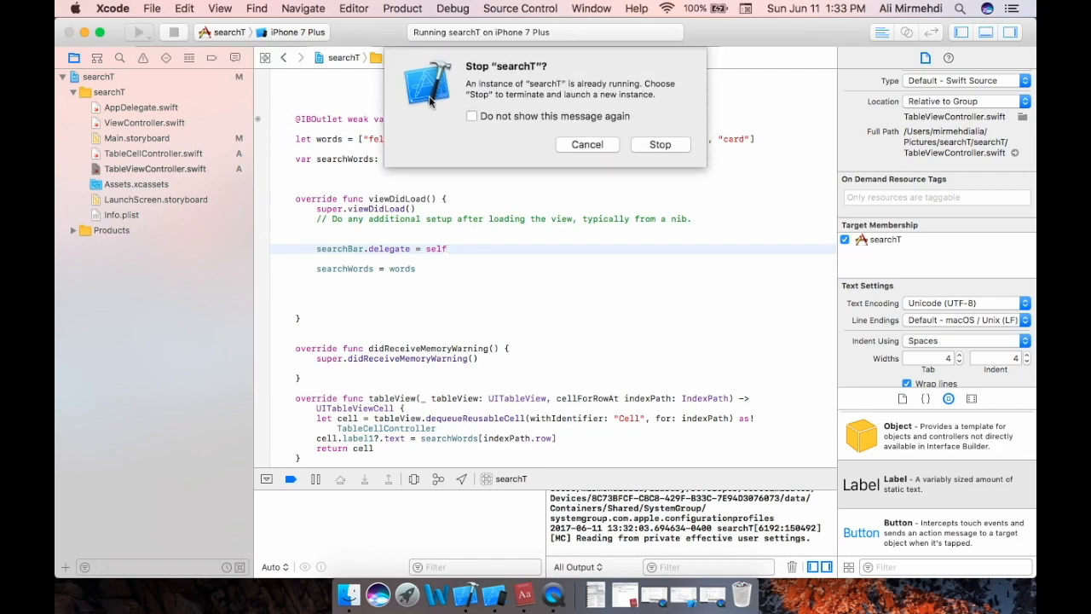
left_click(660, 144)
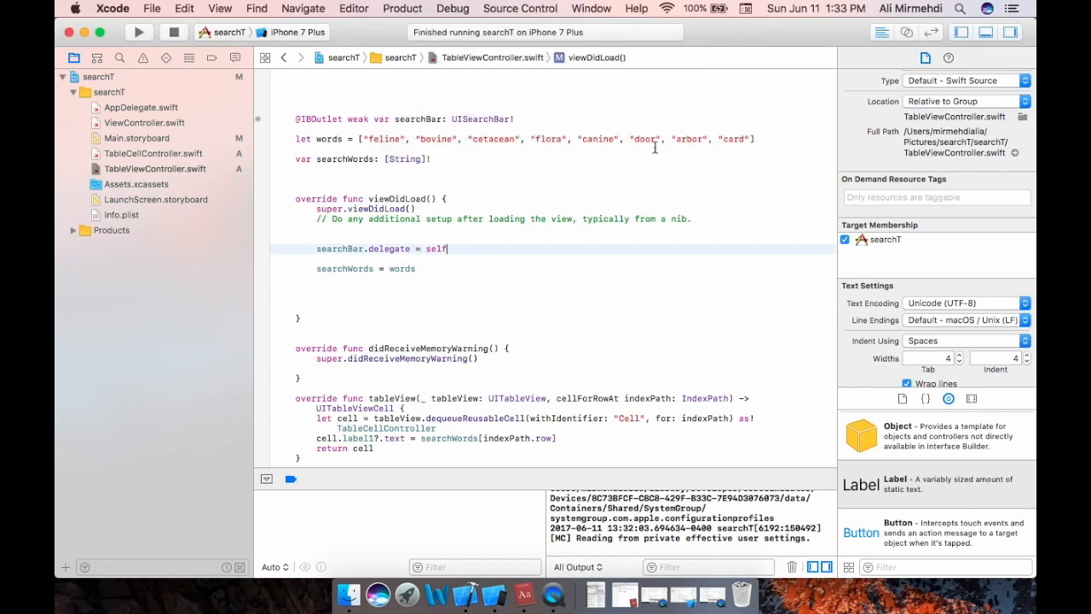
left_click(138, 31)
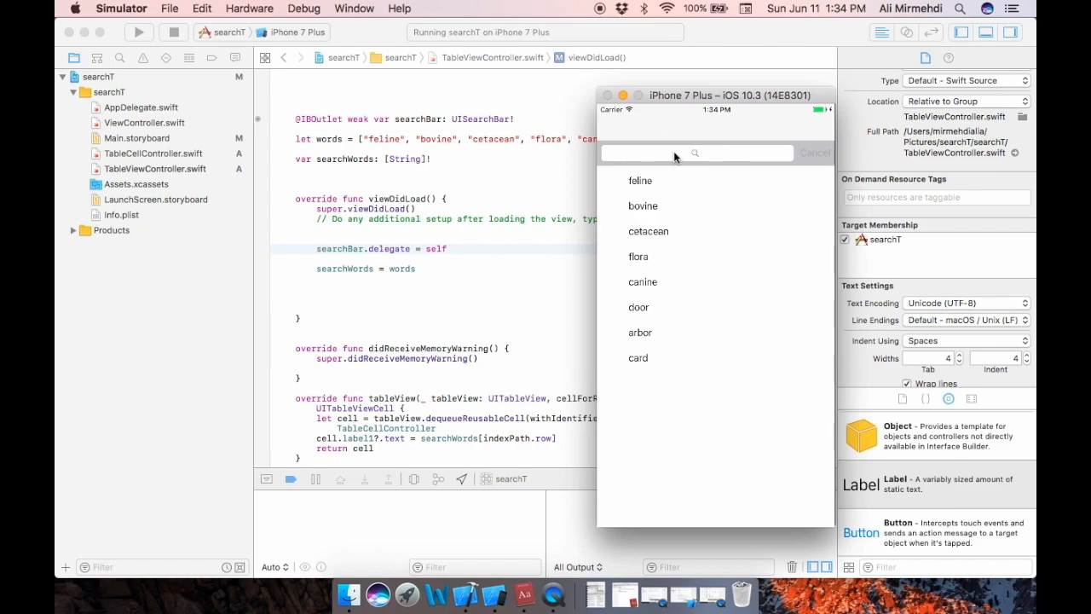
Search for A, clear it, then search Door so only door remains
left_click(696, 152)
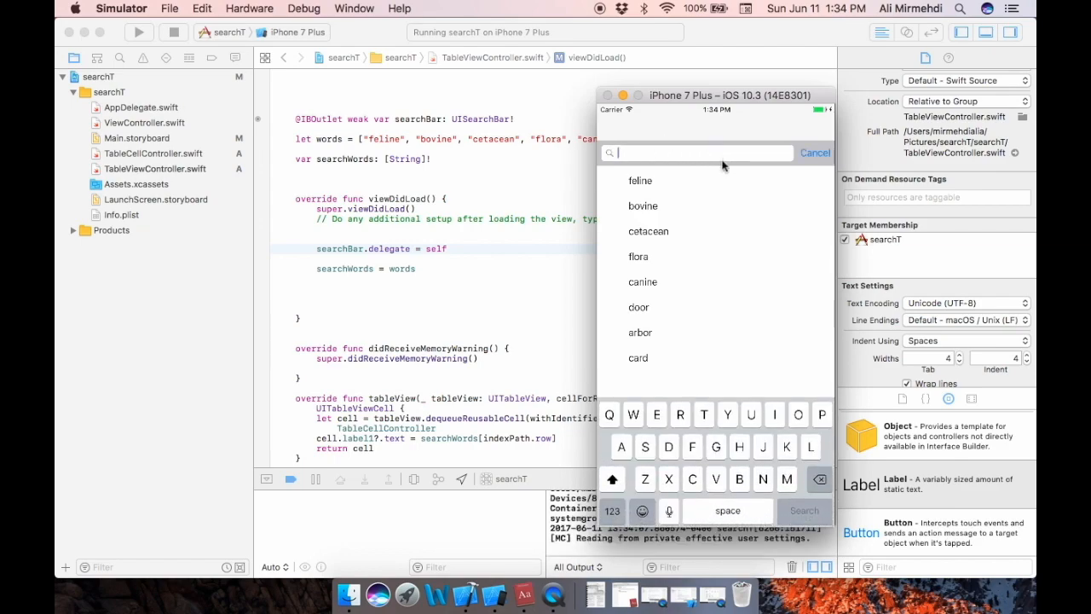
type("A")
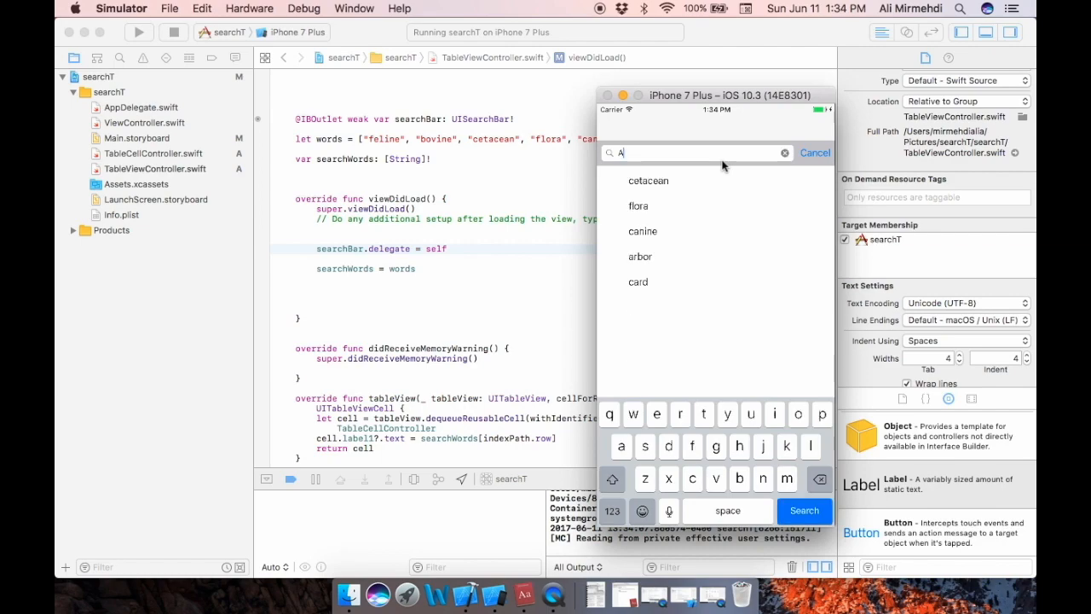
left_click(784, 152)
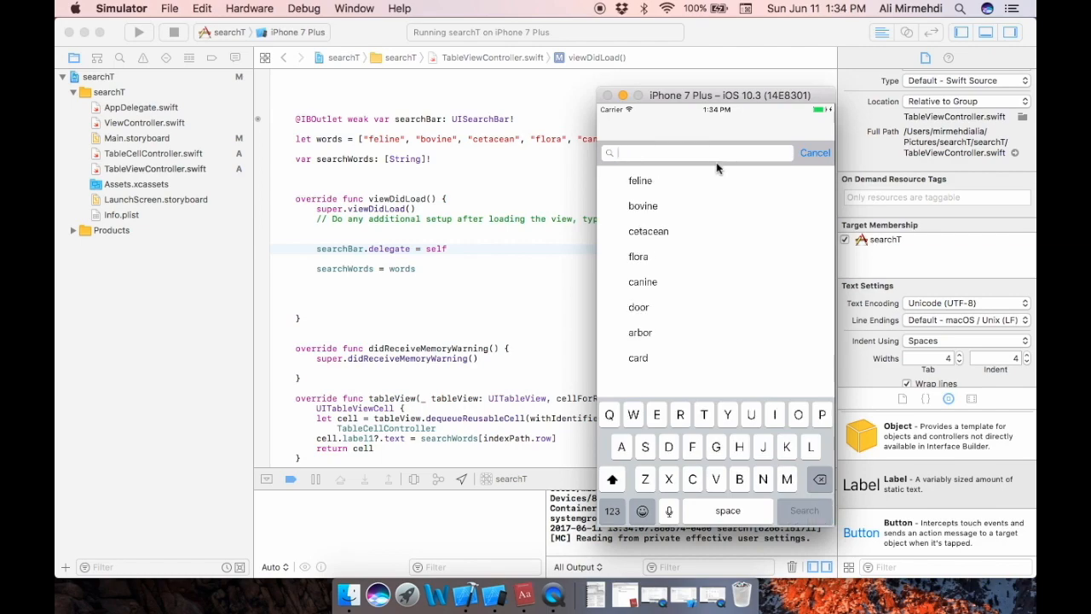
mouse_move(690, 451)
type("F")
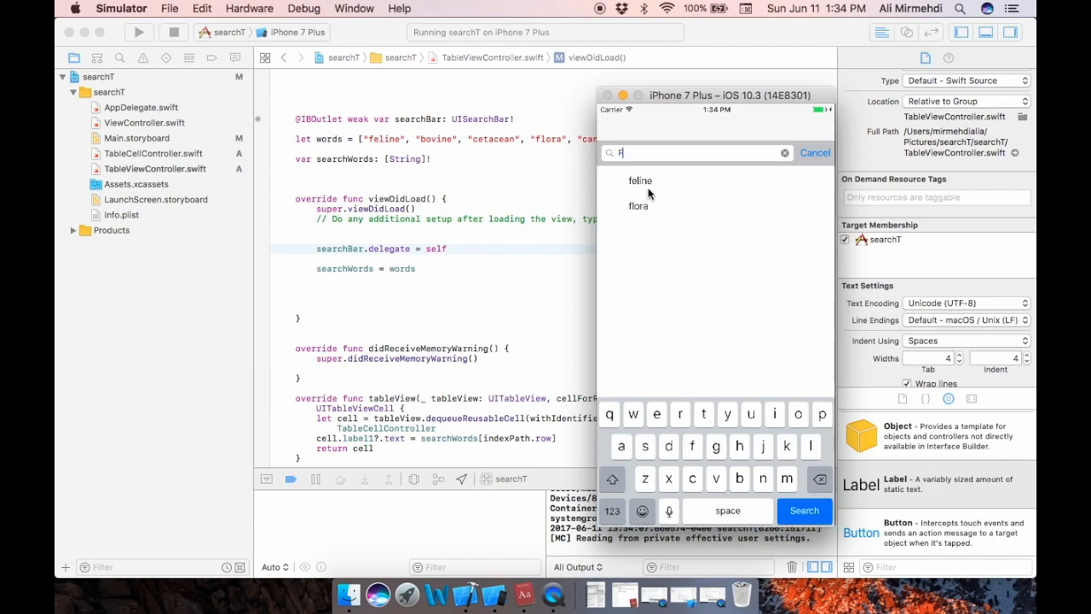
mouse_move(648, 210)
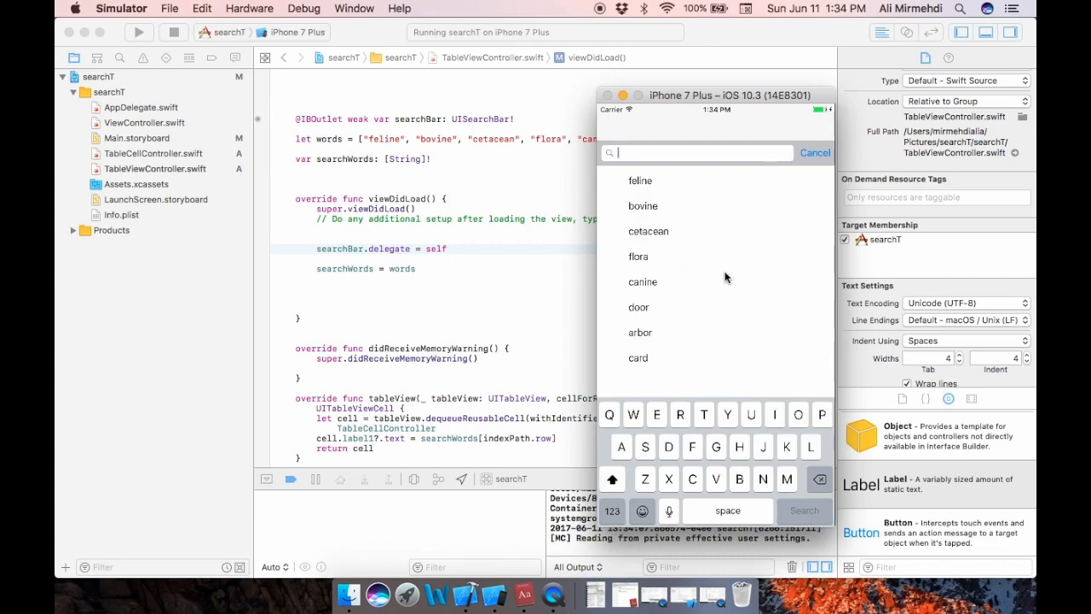
mouse_move(671, 435)
type("D")
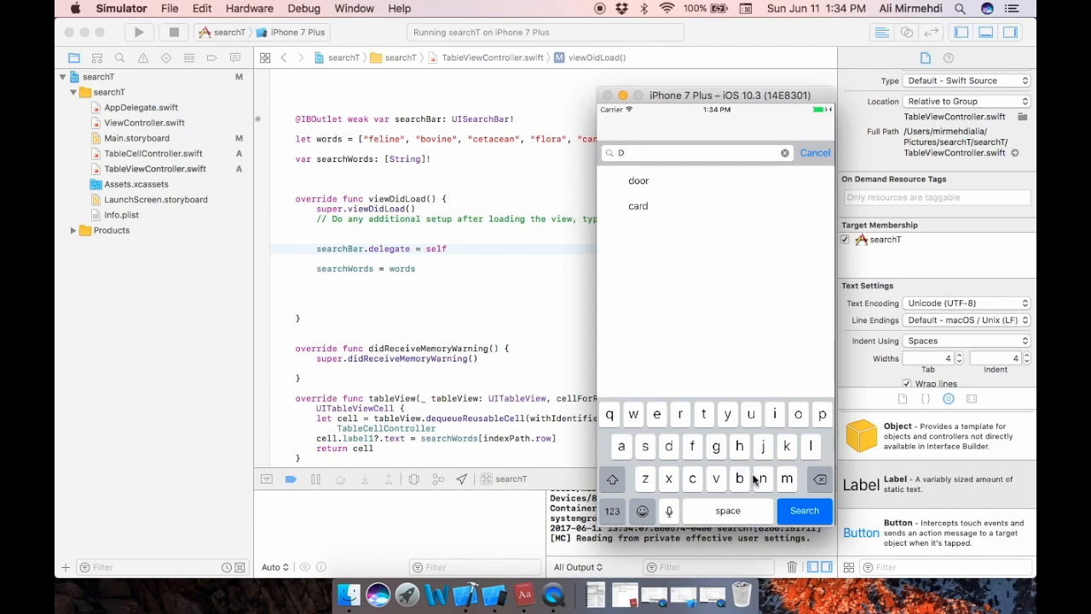
type("oor")
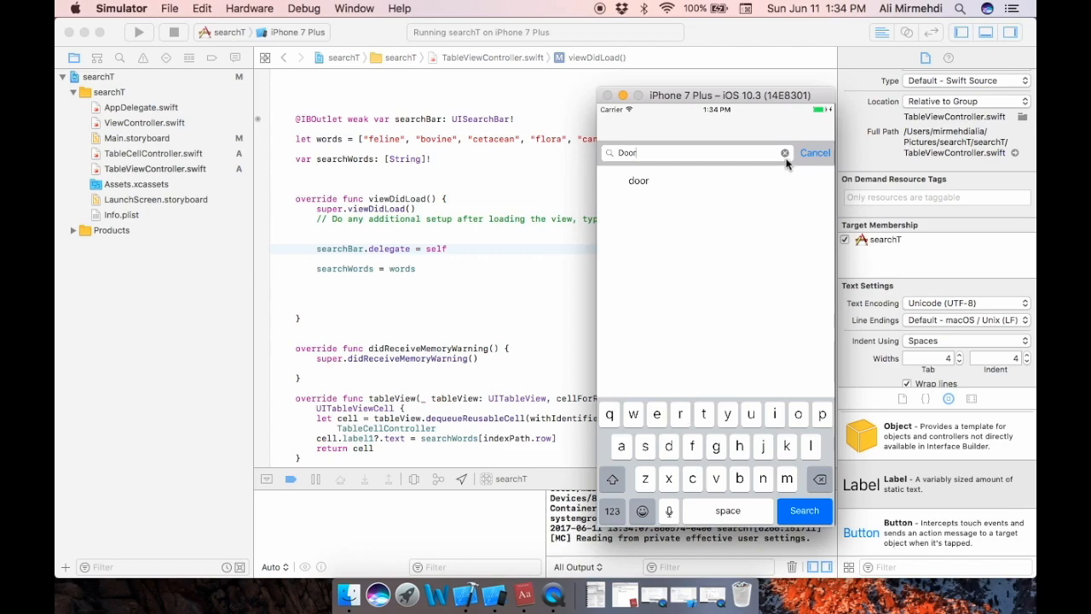
left_click(785, 153)
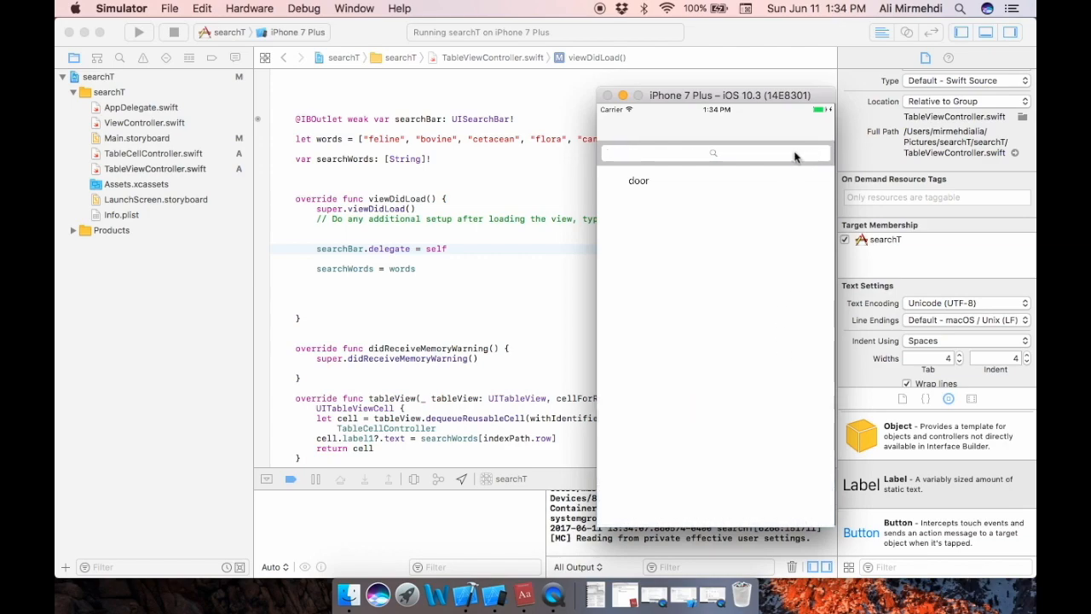
Search for f, clear it, then type v to leave only bovine
left_click(714, 153)
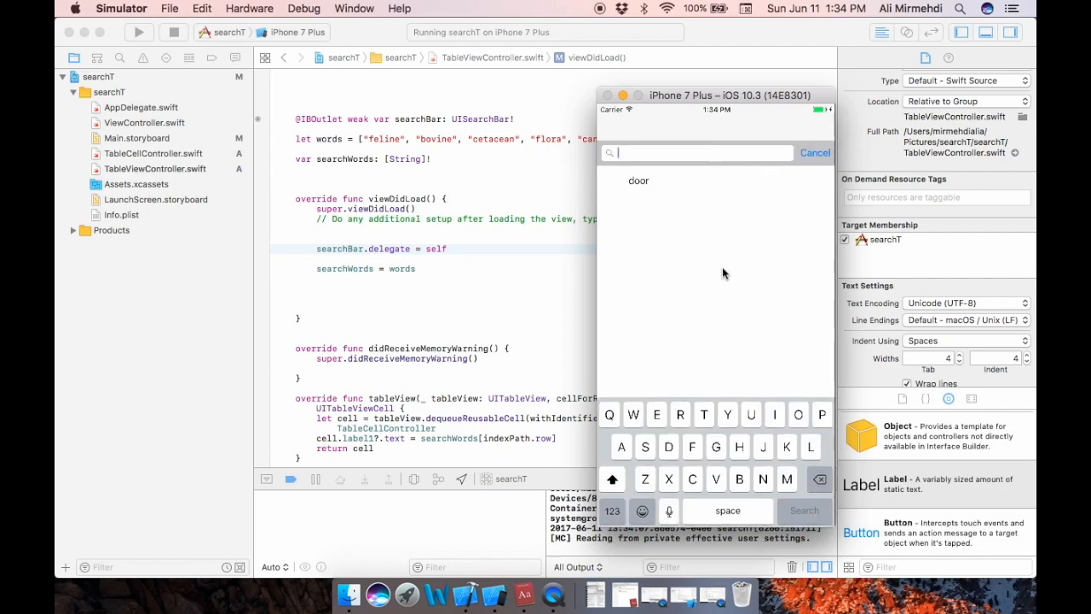
type("f")
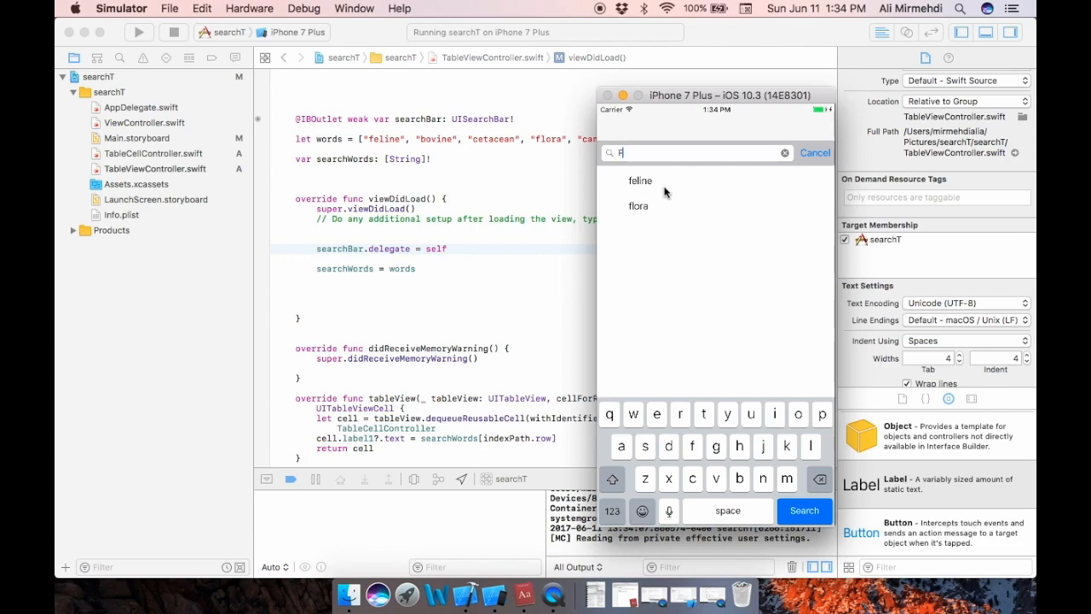
left_click(784, 153)
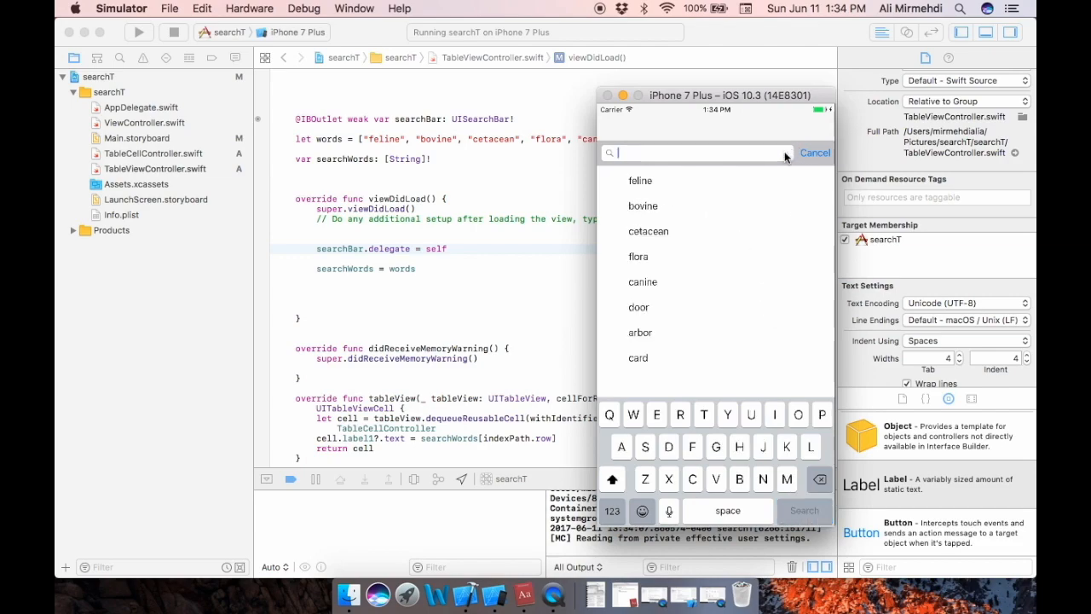
mouse_move(715, 155)
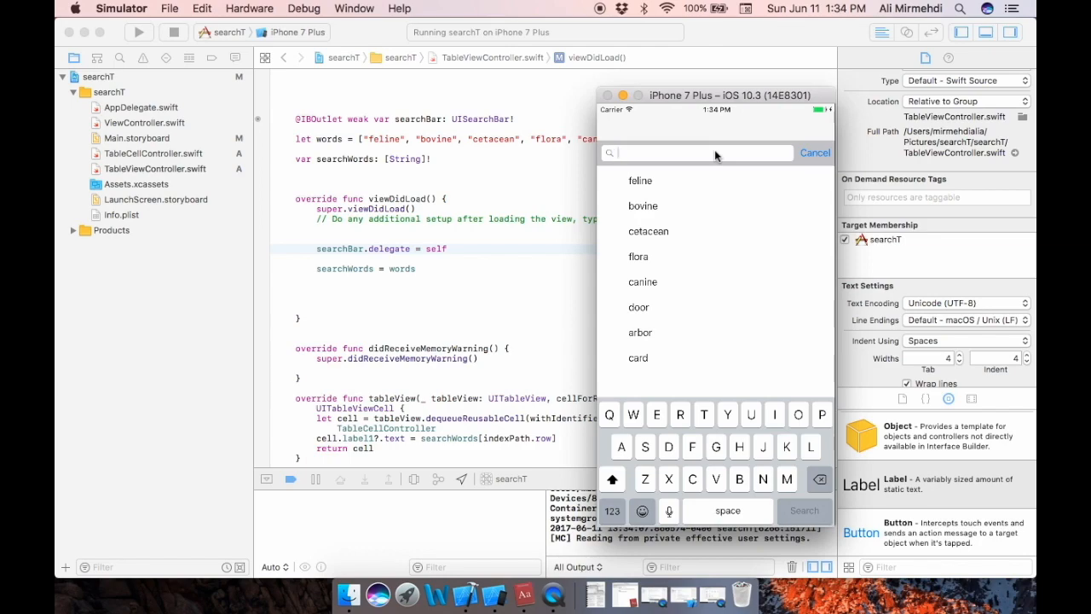
type("v")
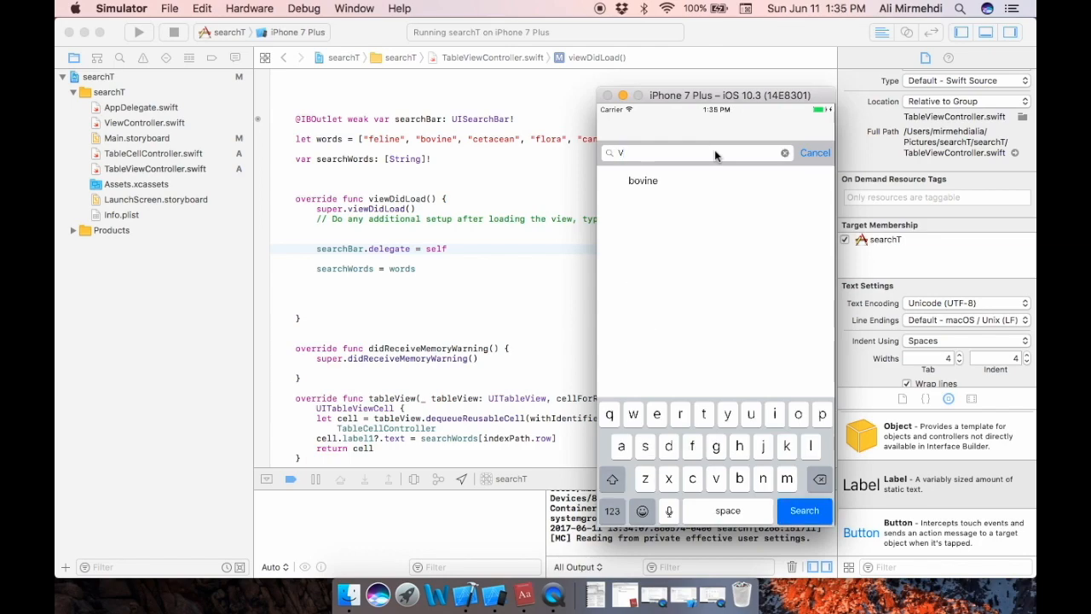
mouse_move(653, 207)
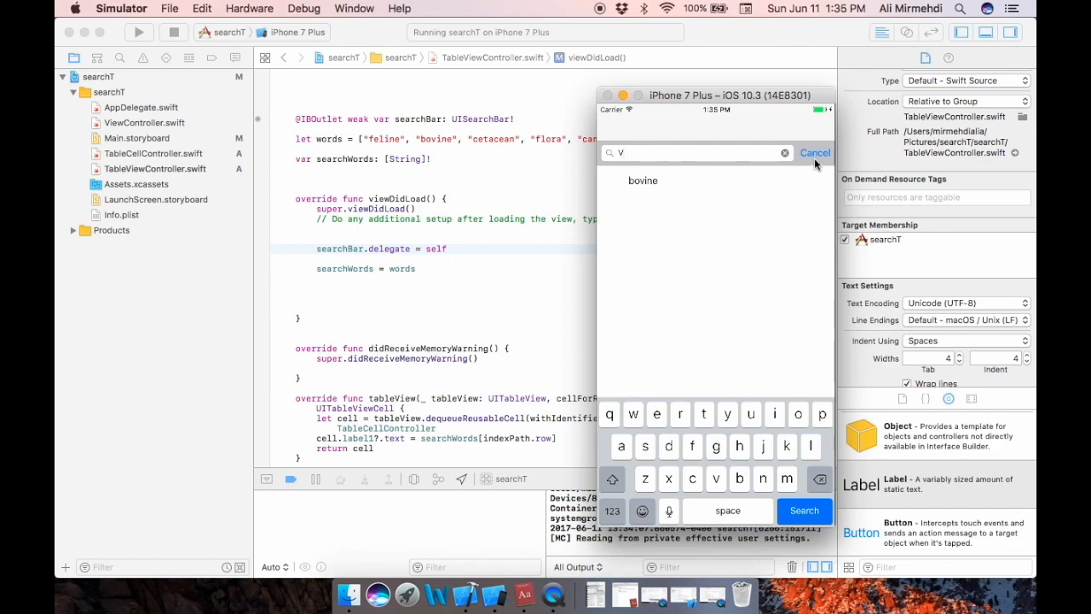
Cancel the search twice and reopen the search field empty
left_click(814, 152)
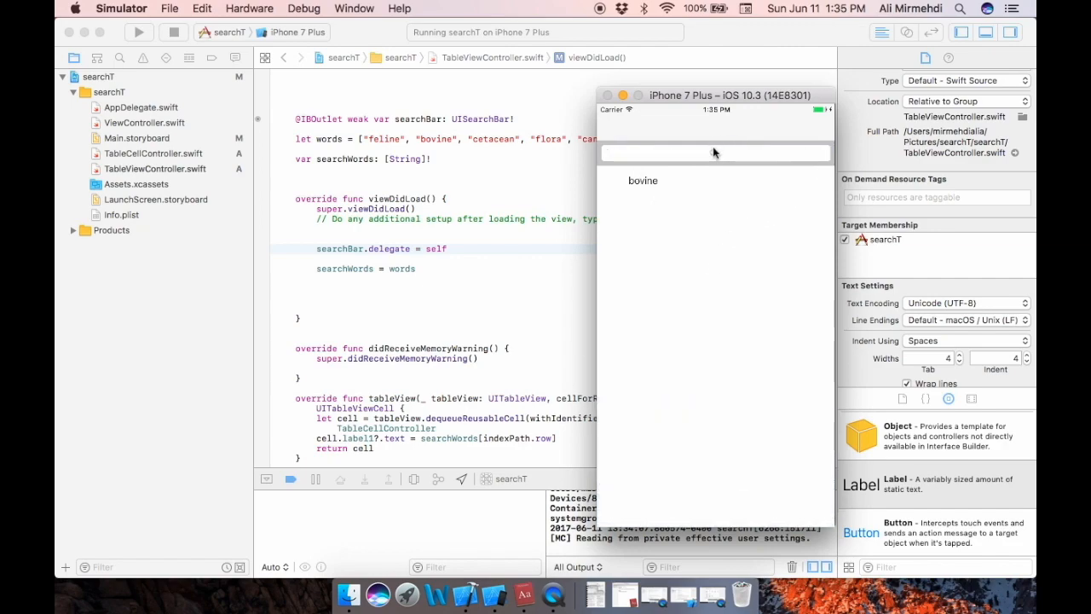
left_click(695, 152)
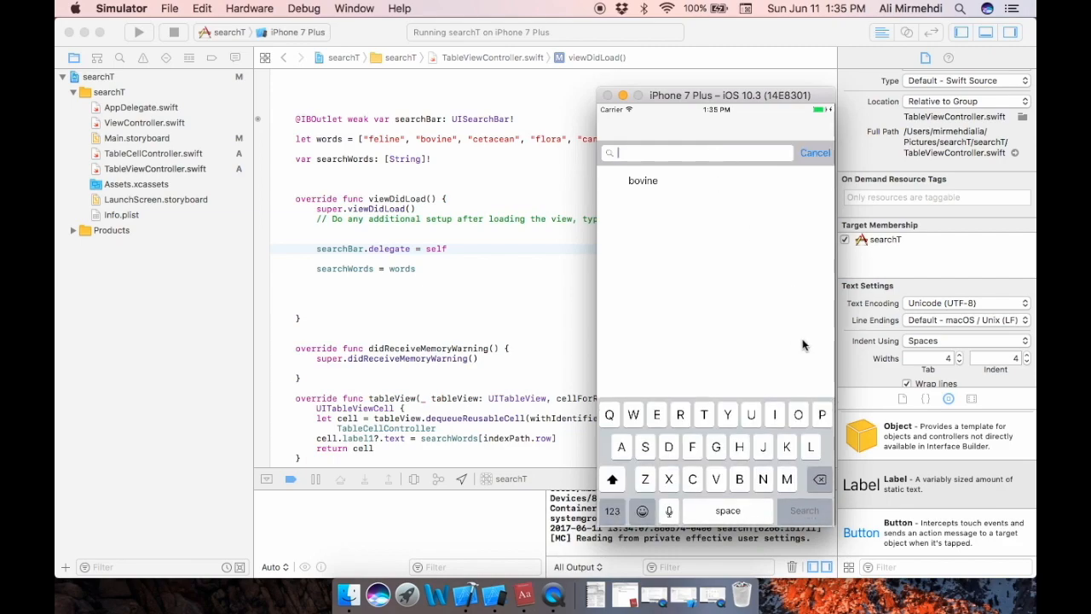
mouse_move(802, 350)
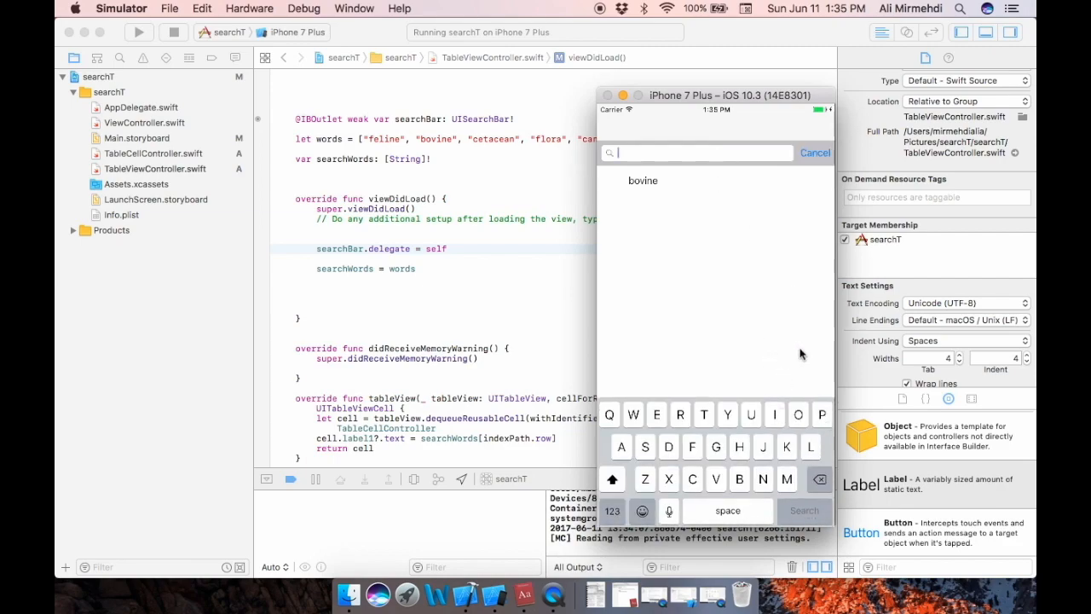
left_click(815, 152)
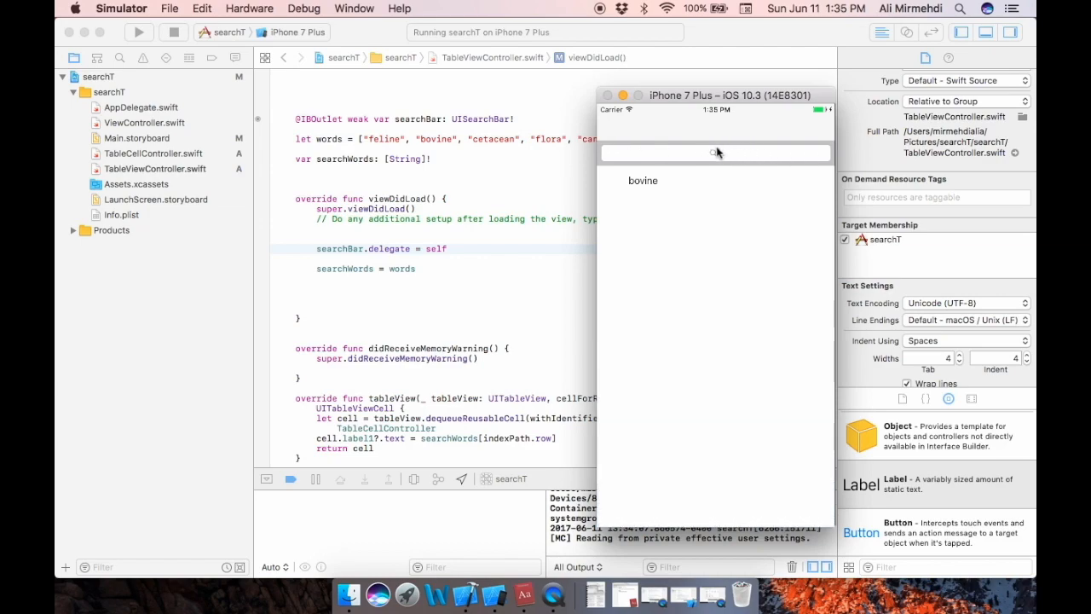
left_click(699, 153)
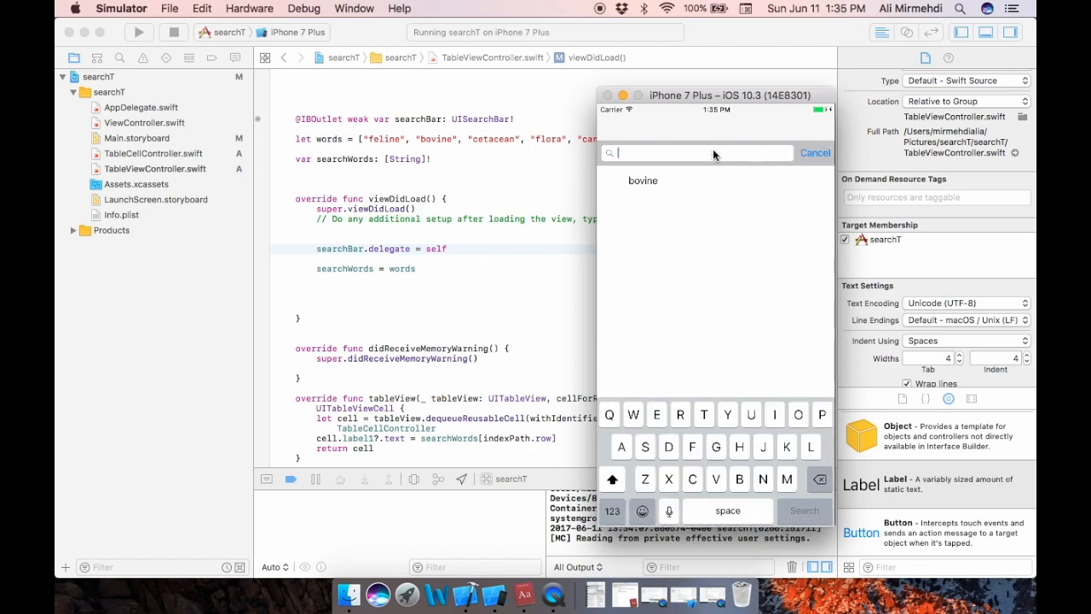
mouse_move(712, 271)
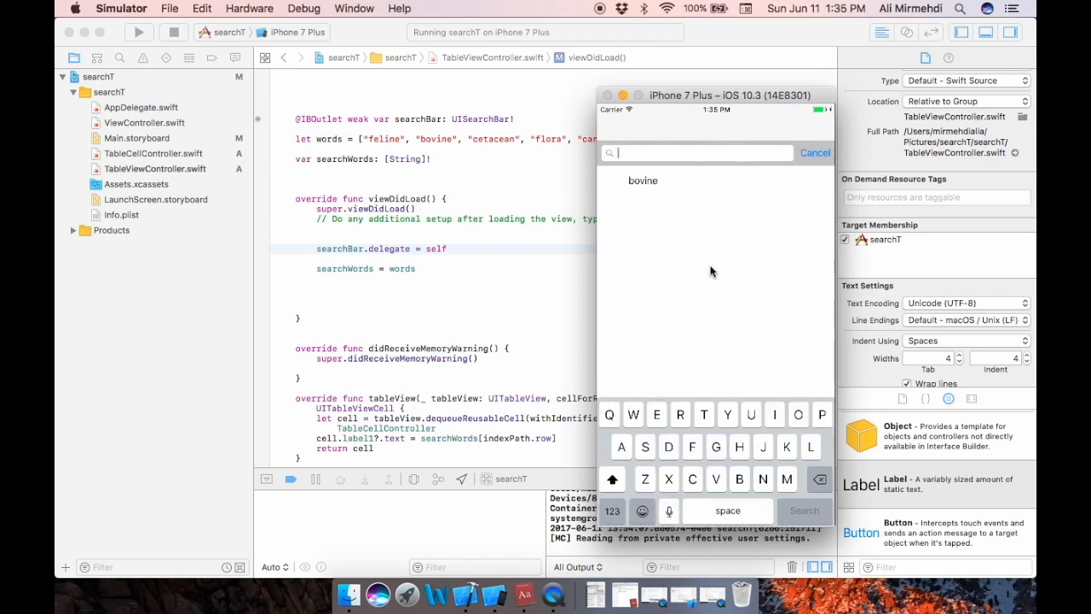
mouse_move(736, 420)
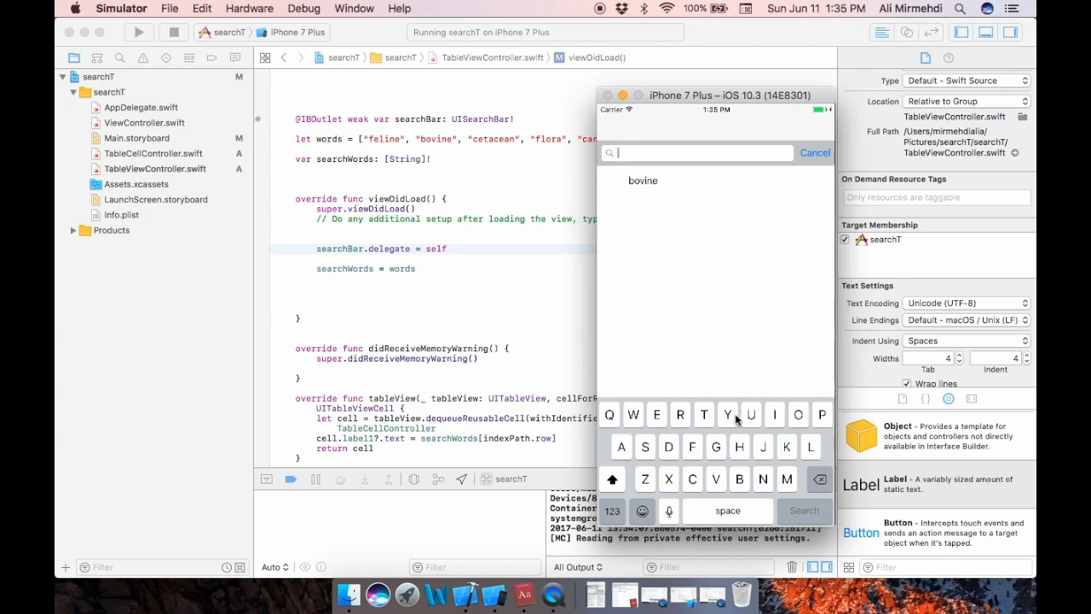
mouse_move(668, 434)
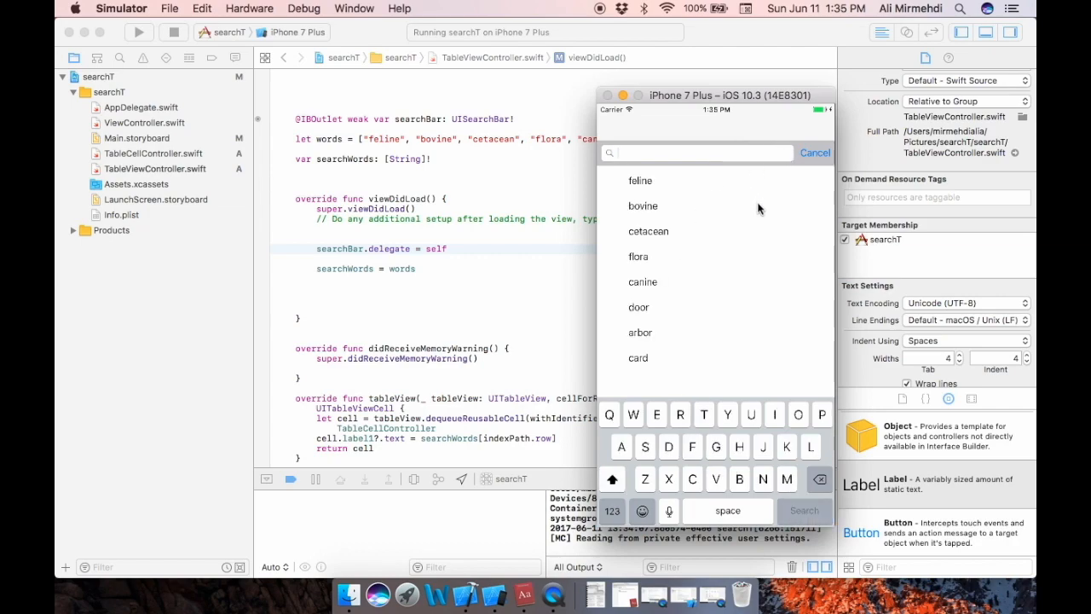
mouse_move(762, 257)
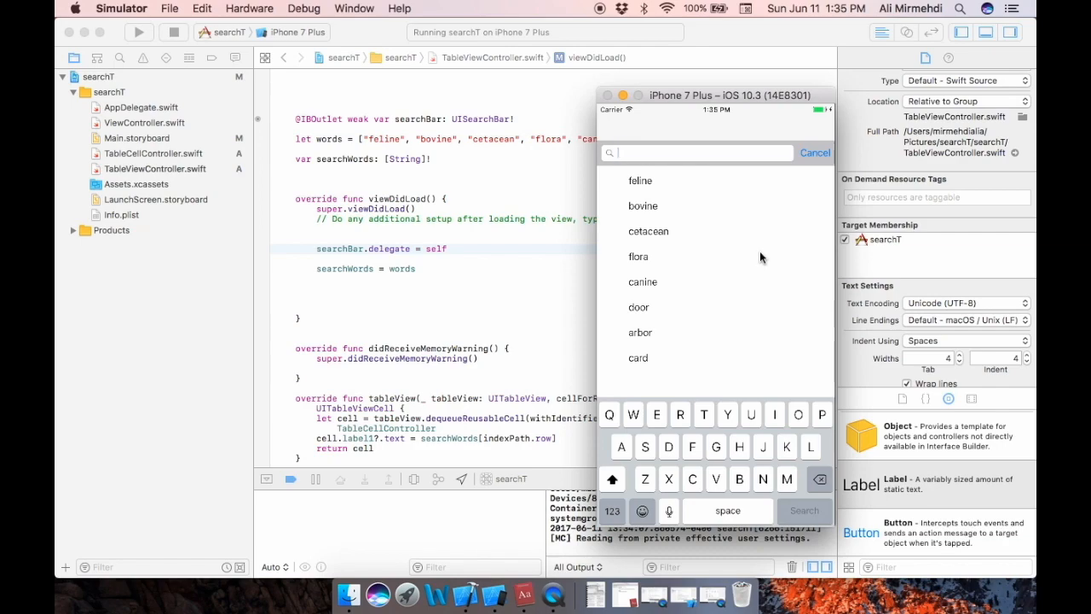
mouse_move(737, 259)
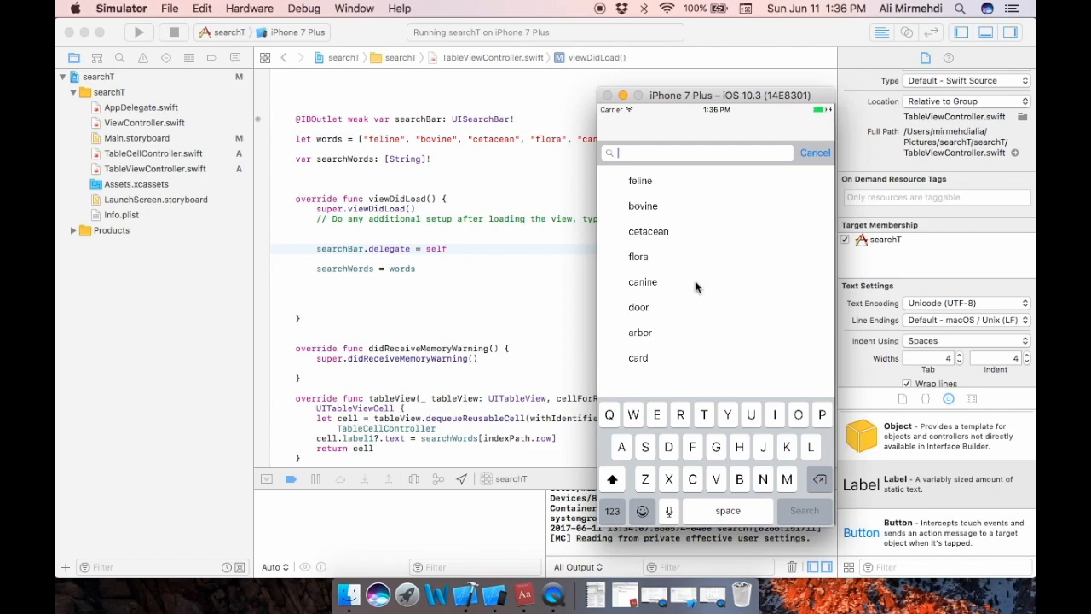
mouse_move(720, 303)
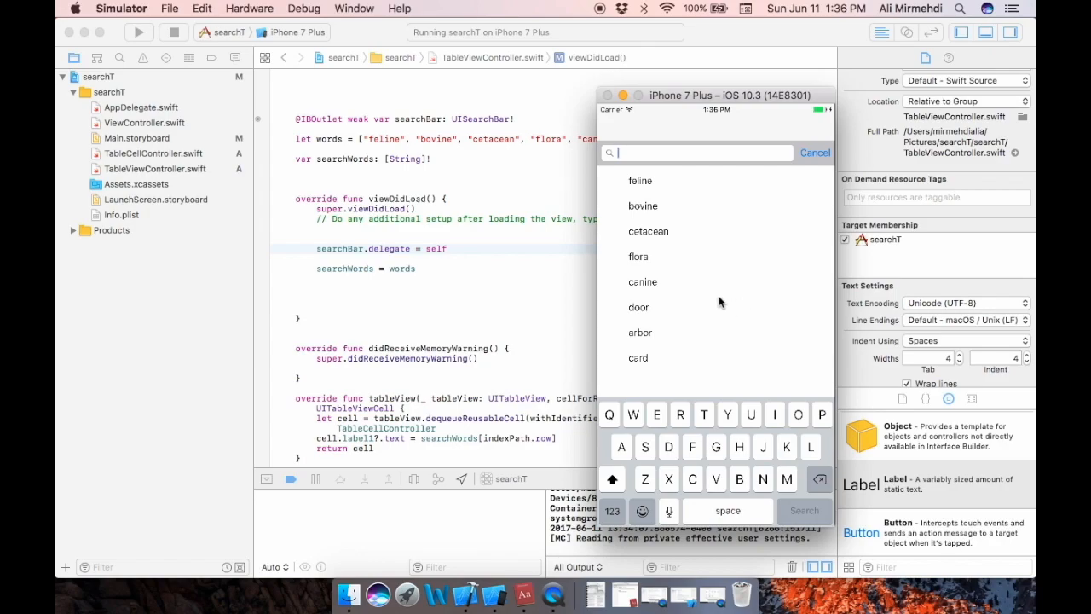